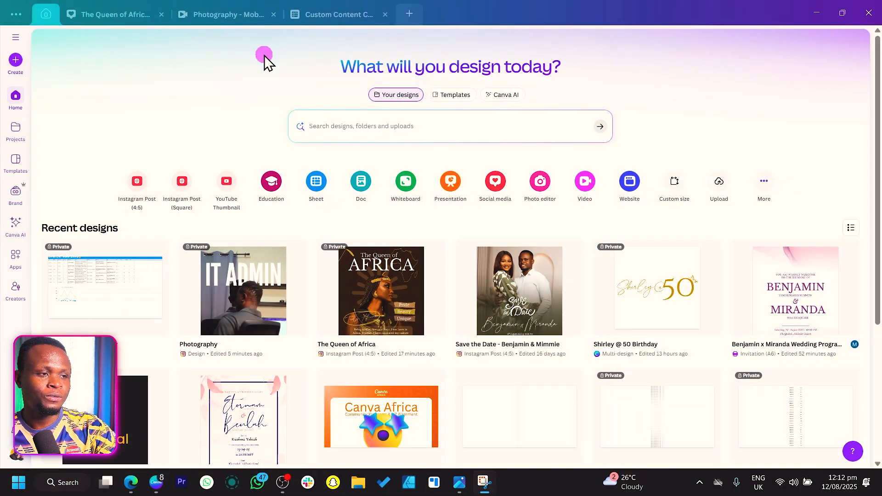
mouse_move(188, 103)
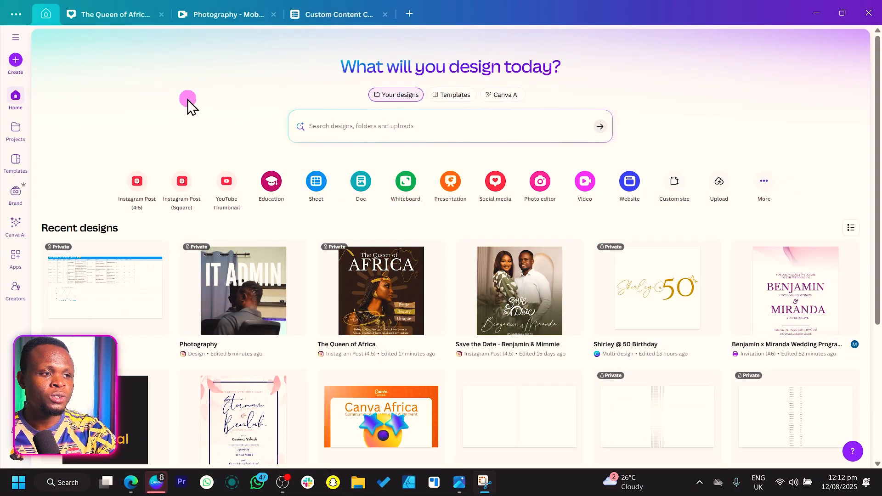
mouse_move(315, 181)
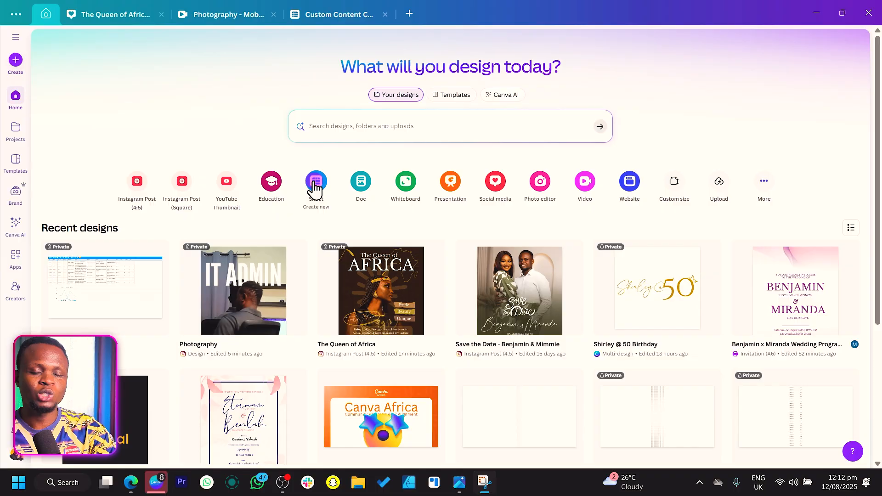
- Create a new blank Sheet design from the Canva home page
left_click(315, 181)
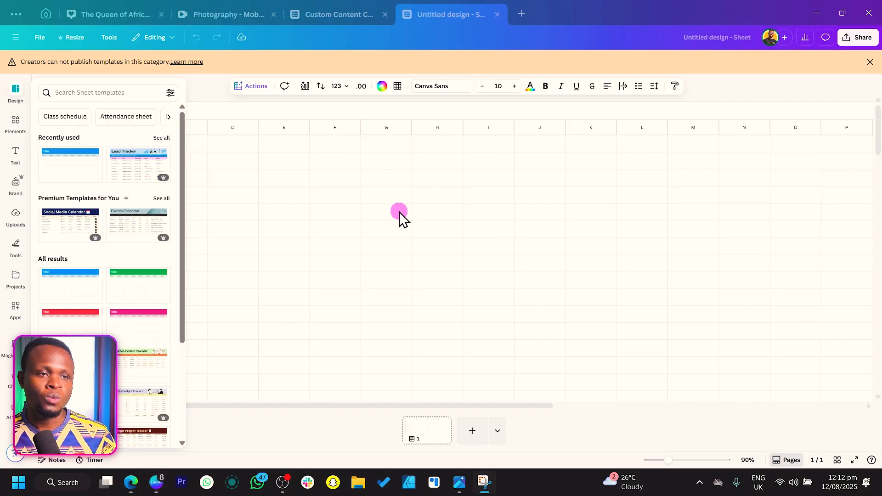
mouse_move(292, 295)
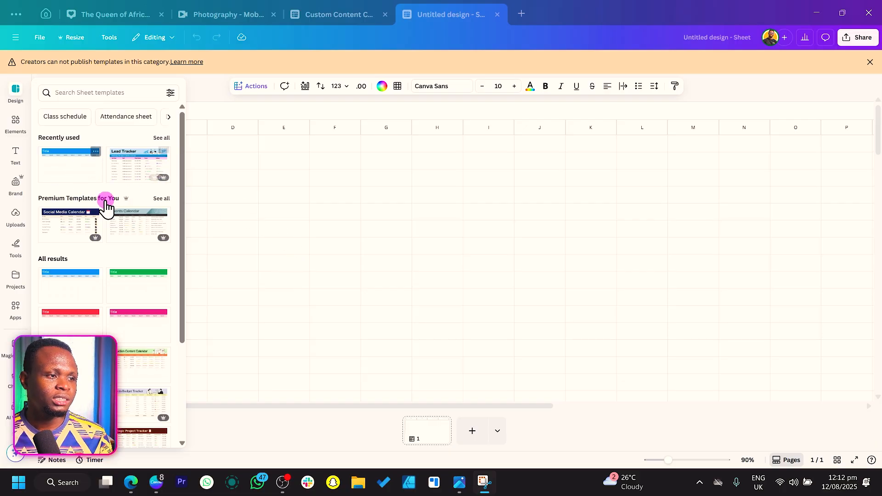
- Apply the blue Simple Sheet template, replacing the current blank page
scroll("down", 3)
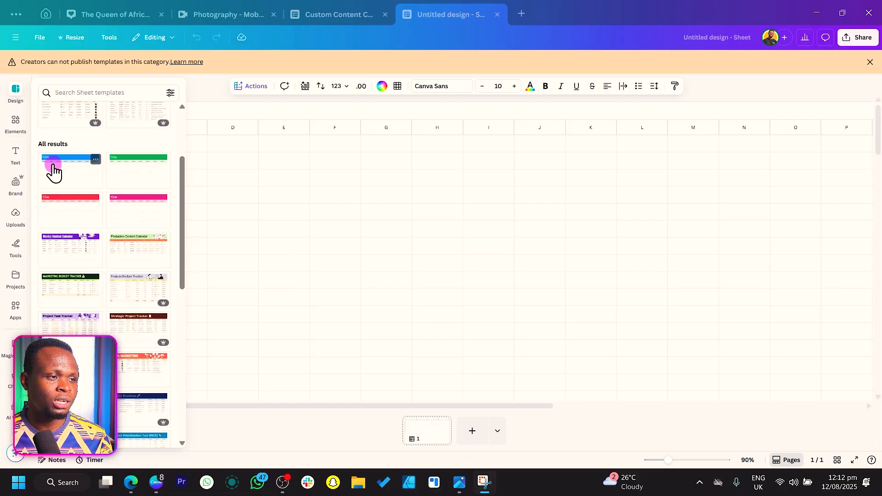
left_click(70, 169)
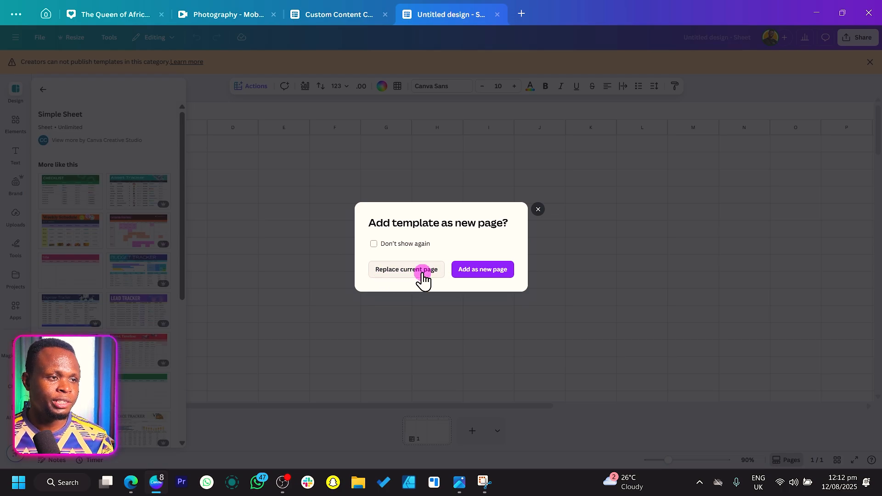
left_click(405, 270)
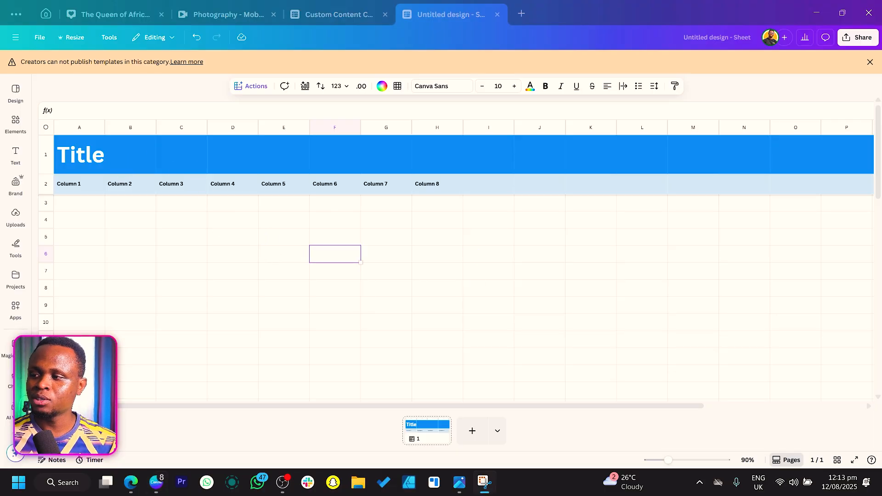
- Replace the banner Title text with 'African Geek Content Calendar' and commit it
left_click(79, 157)
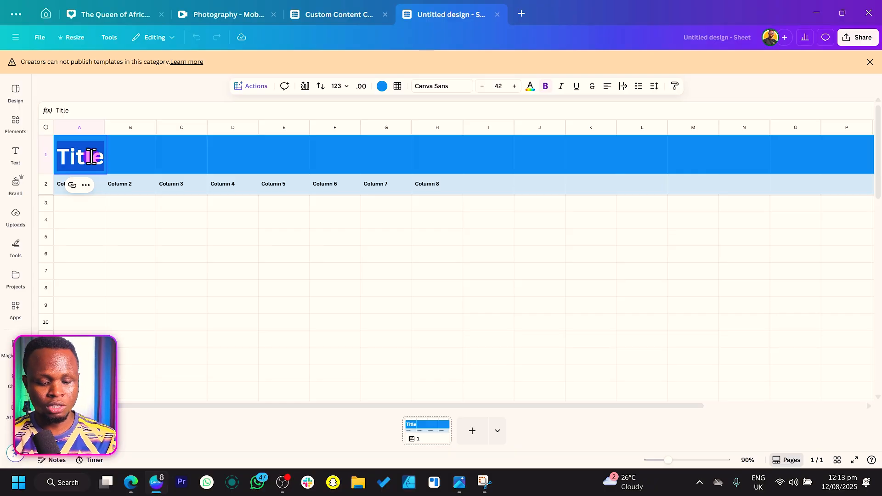
type("Afric")
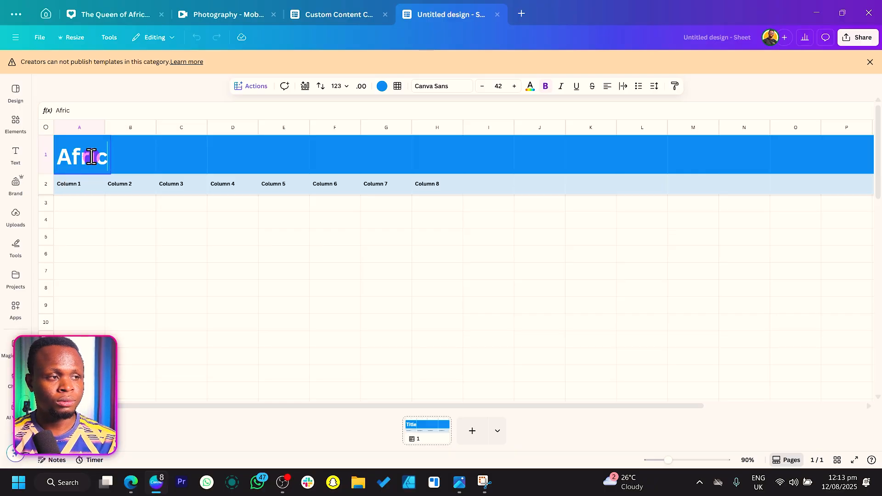
type("an Geek Content")
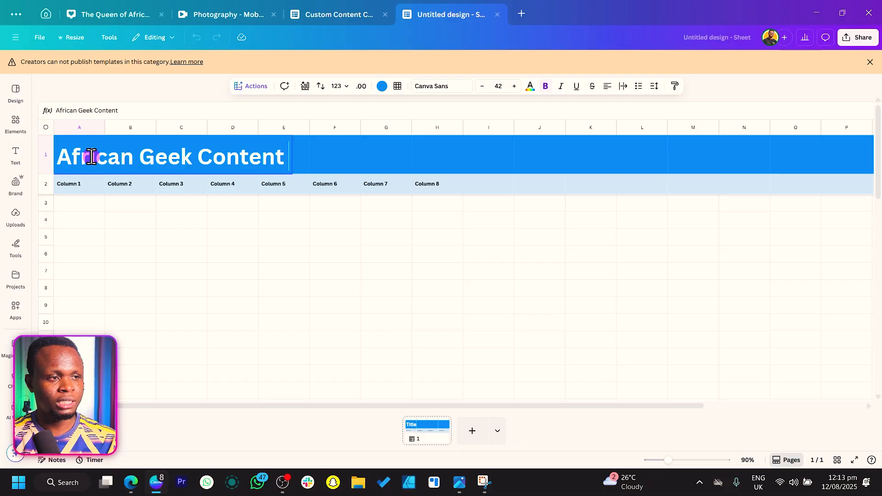
type("Calendar")
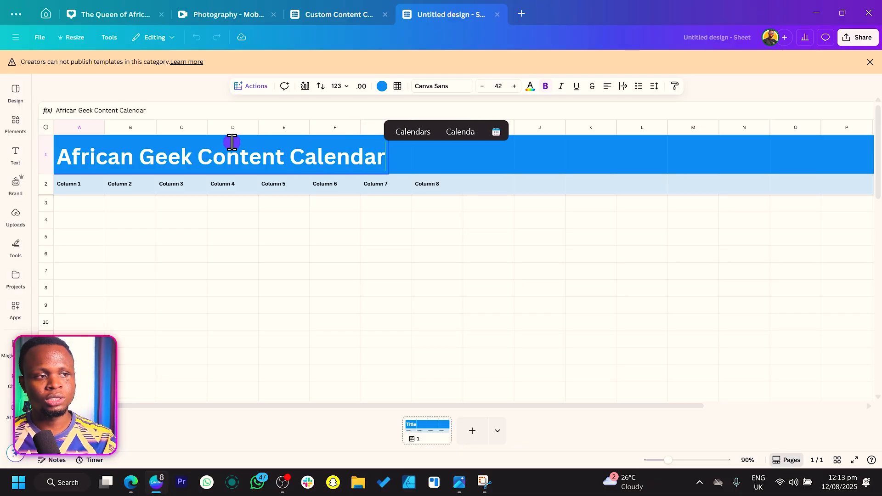
left_click(335, 219)
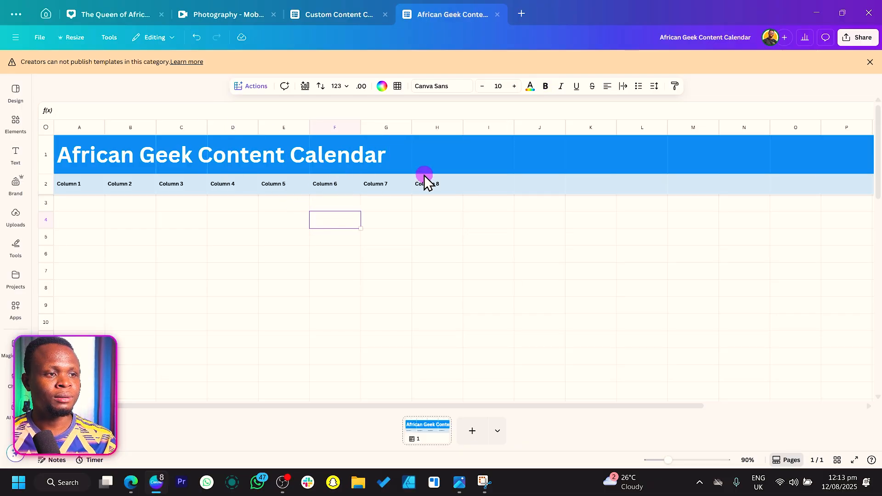
mouse_move(93, 194)
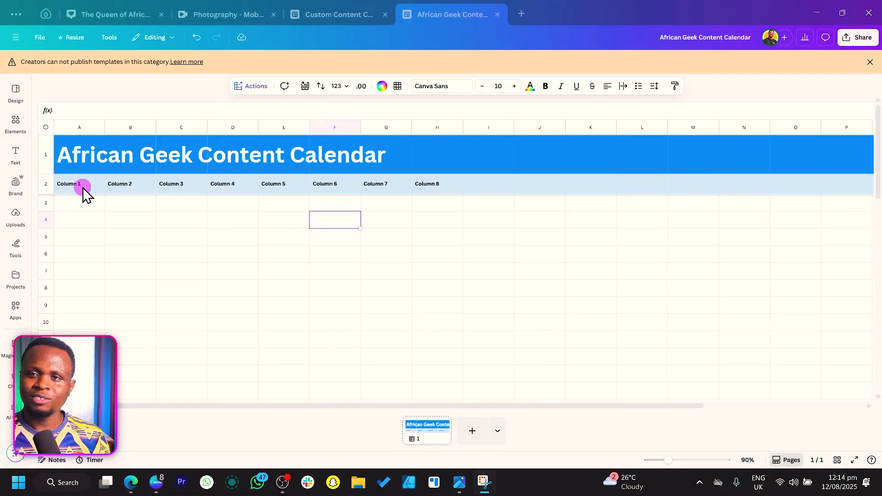
- Rename the first column headers to Date, Platform and Post Type
left_click(79, 184)
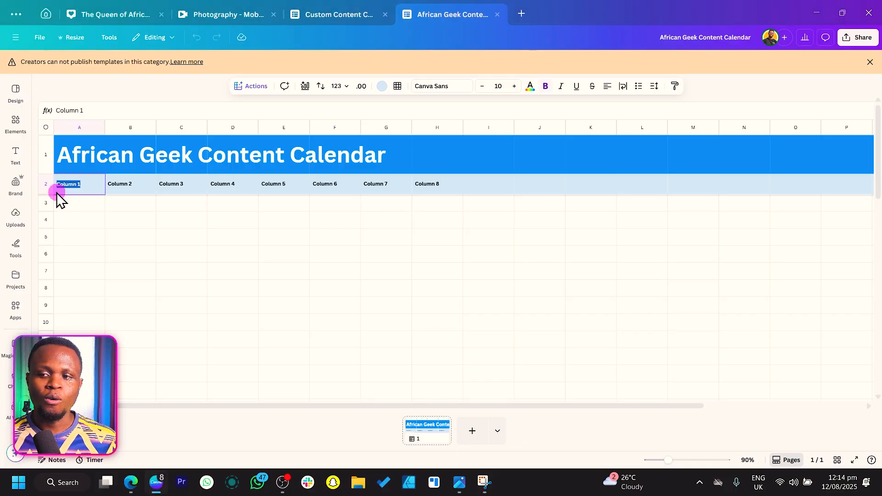
type("CDa")
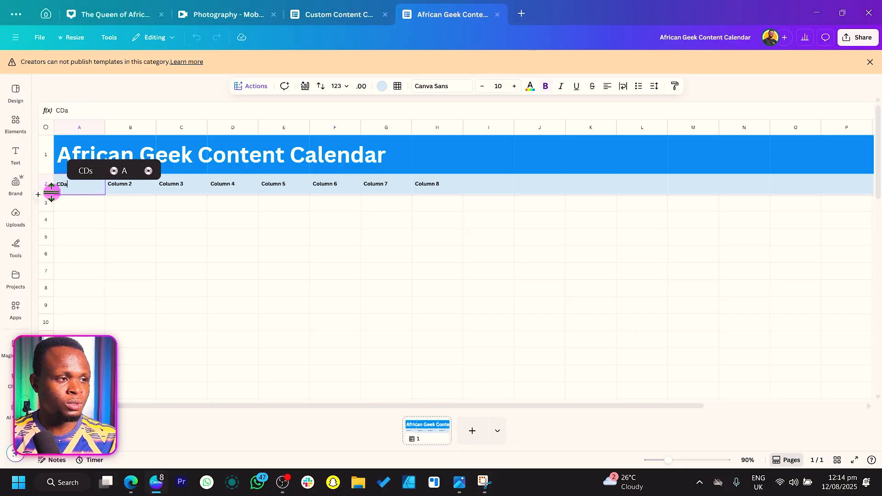
type("Date")
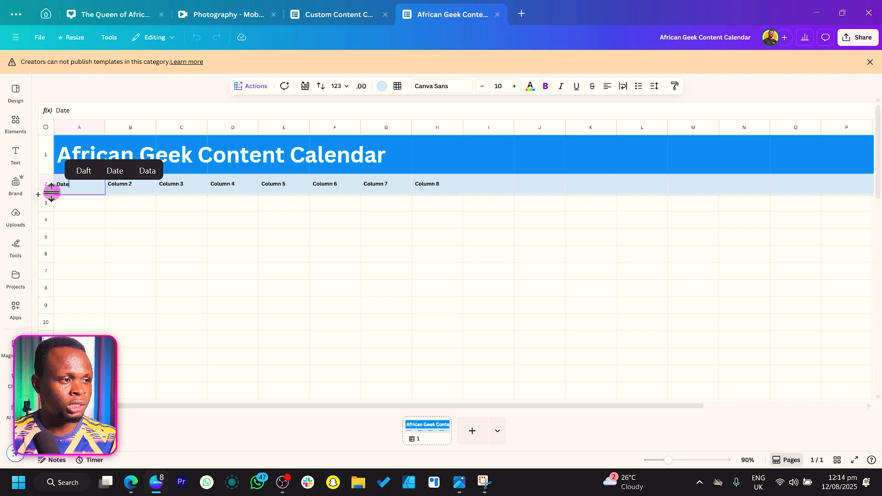
left_click(131, 184)
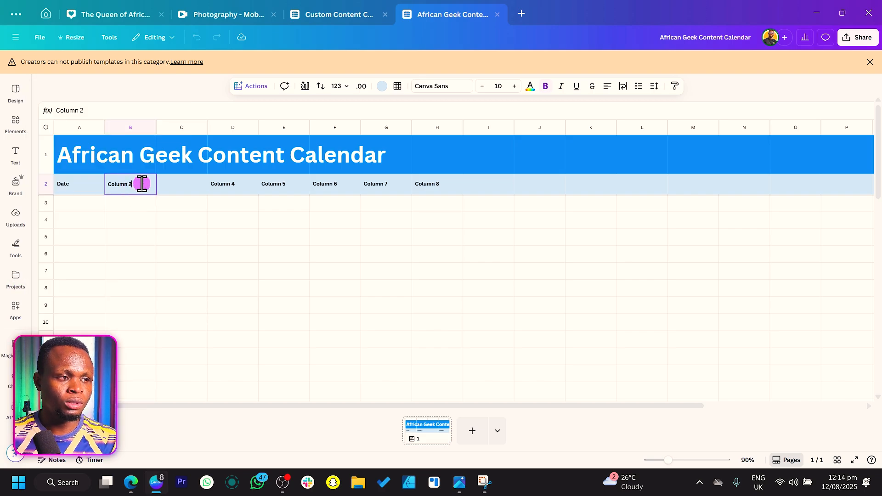
type("Platform")
left_click(182, 185)
type("Post Type")
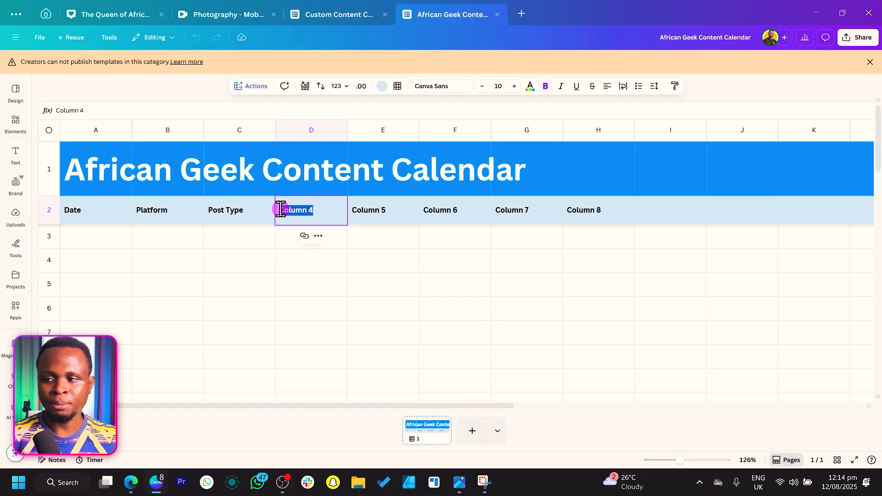
type("Post title oIdea")
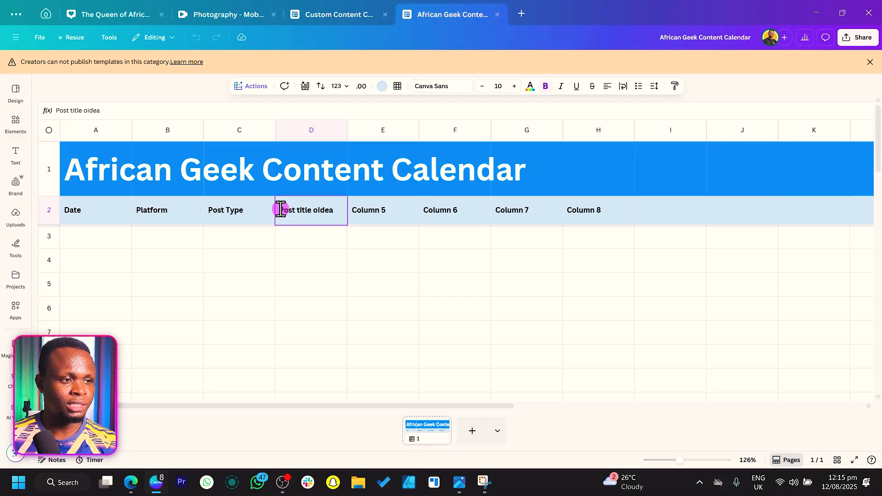
- Rename remaining headers Caption, Media/Asset, Hashtag, CTA, Post Status, Like, then select cell A3
left_click(382, 209)
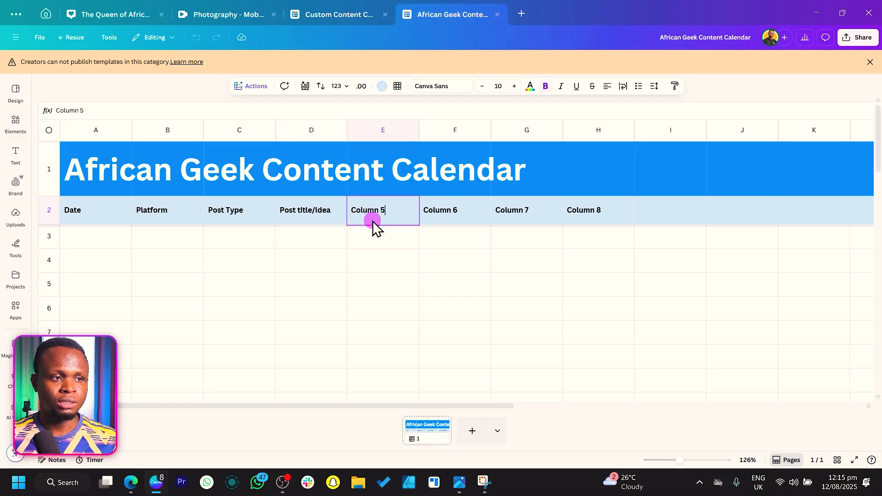
type("Caption")
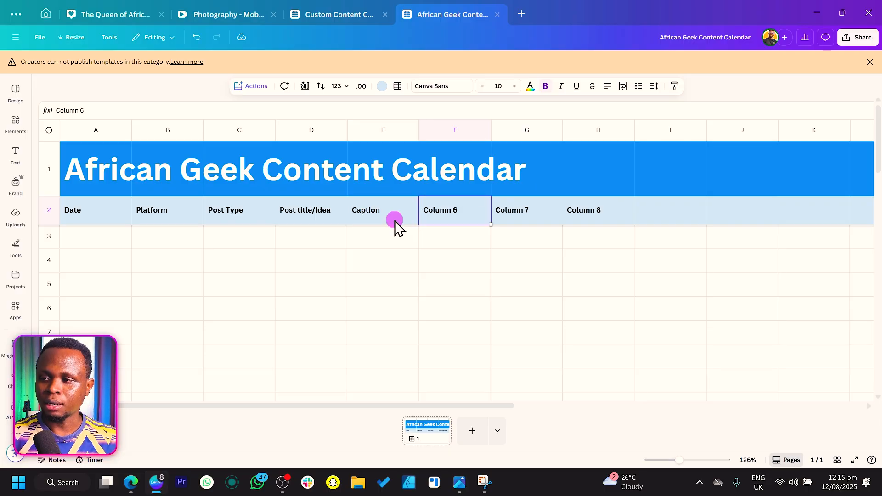
type("Medis")
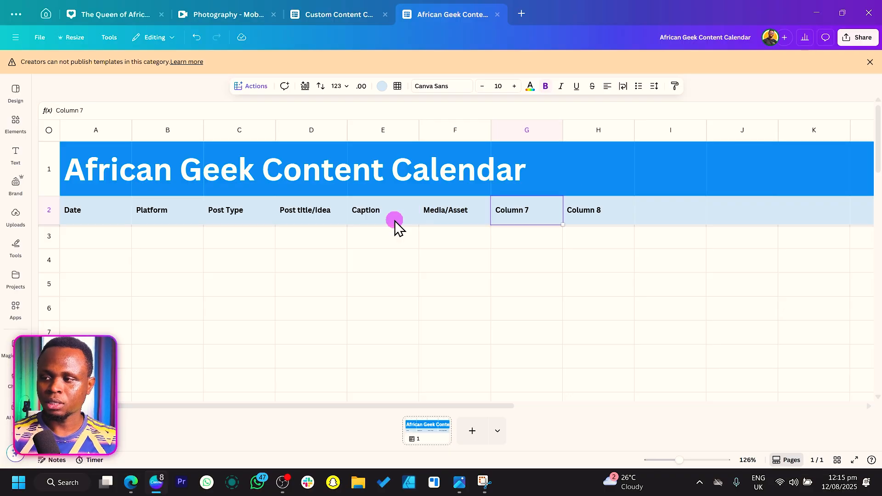
type("Hashtag")
left_click(600, 211)
type("CTA")
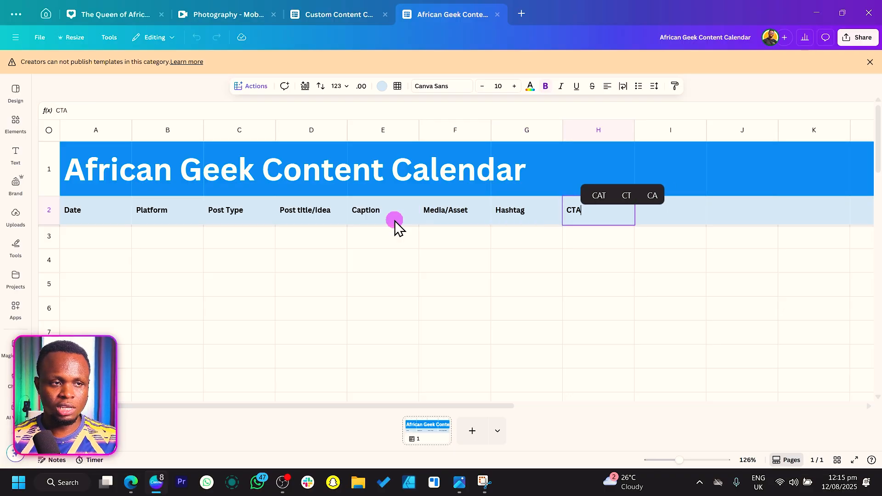
type("Stat")
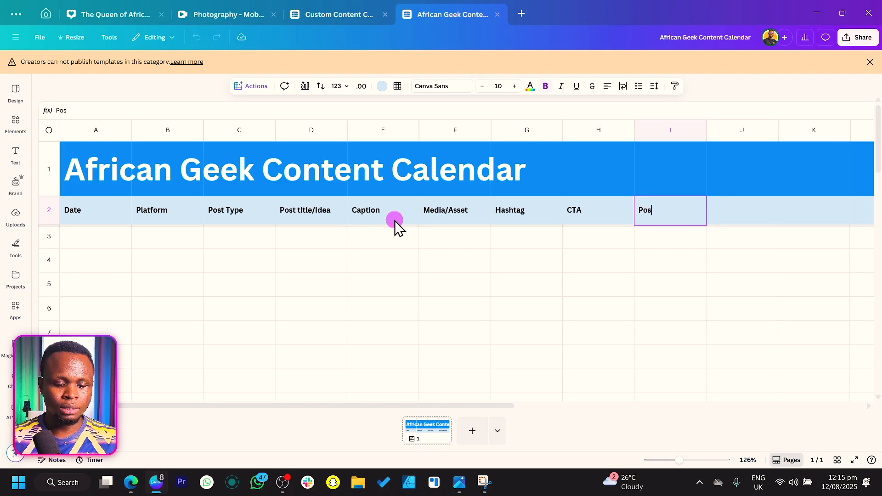
type("t Status")
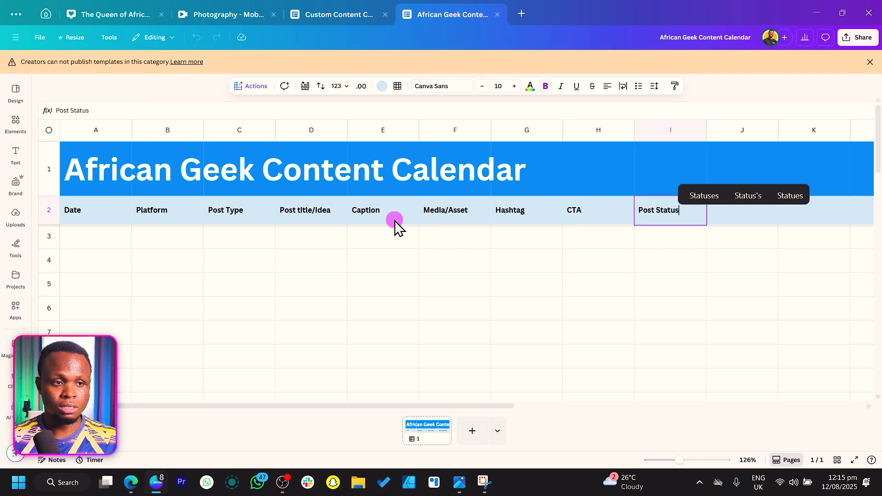
type("Like")
left_click(862, 210)
type("Shares")
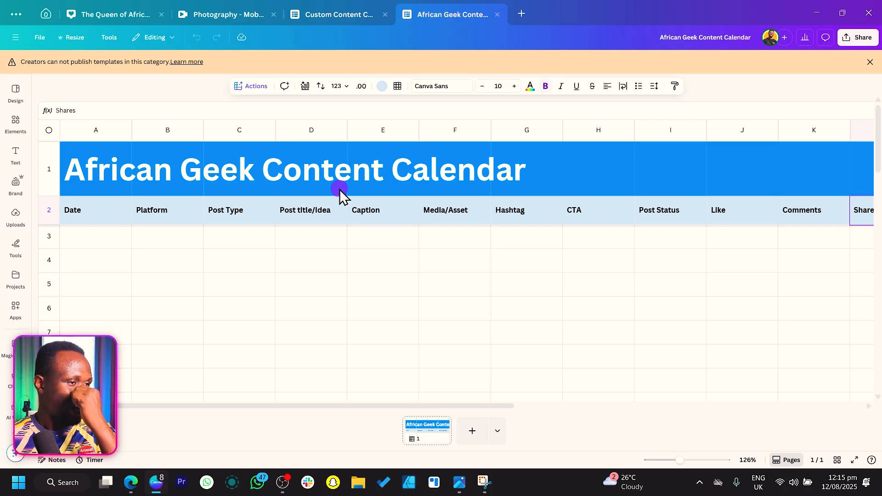
left_click(95, 236)
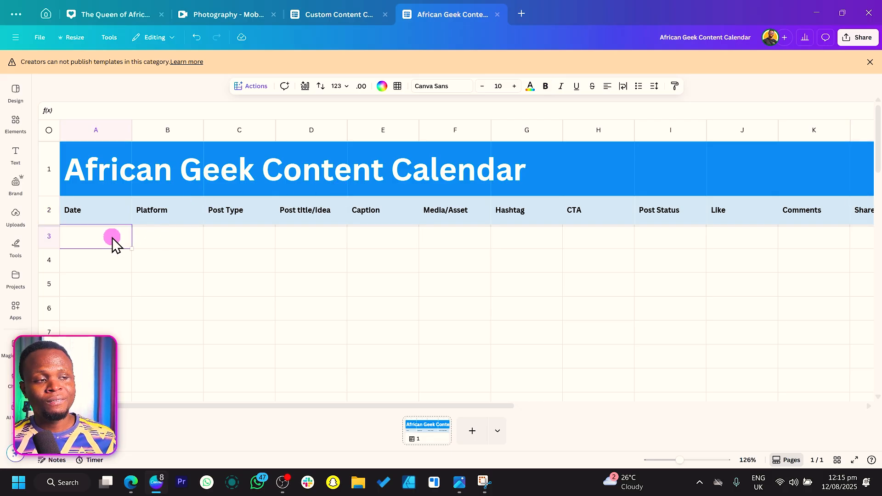
mouse_move(103, 246)
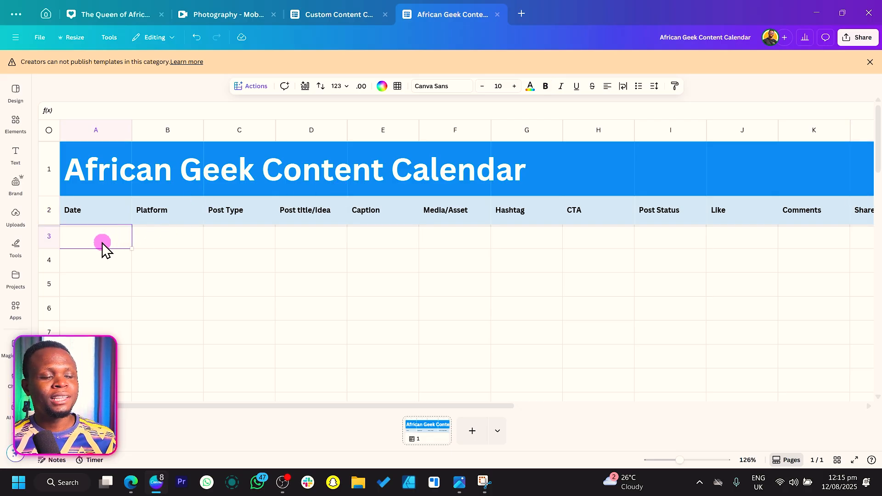
mouse_move(94, 275)
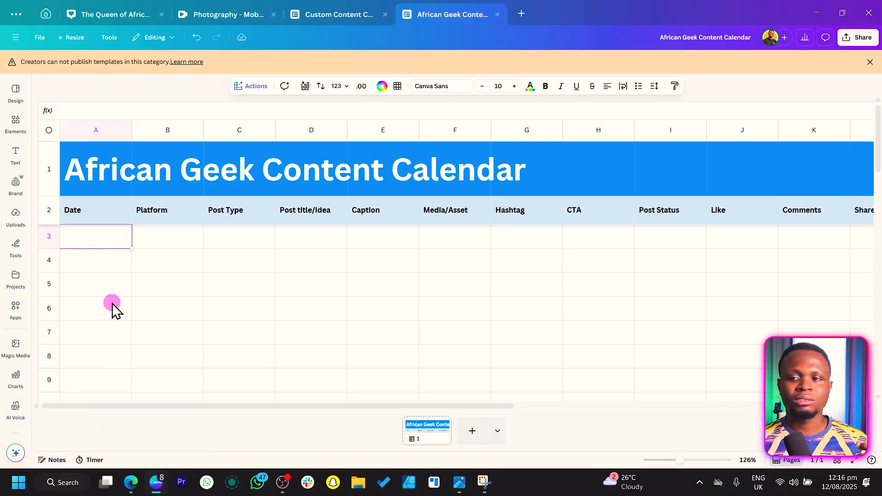
mouse_move(156, 292)
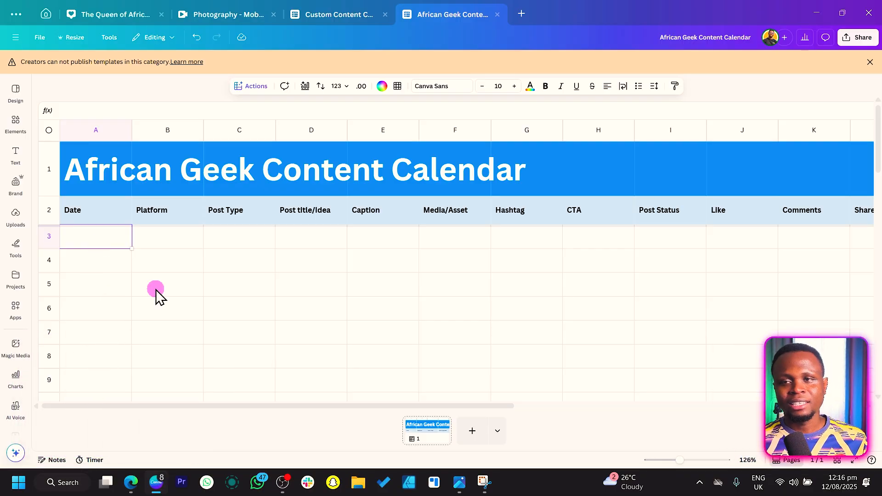
mouse_move(200, 127)
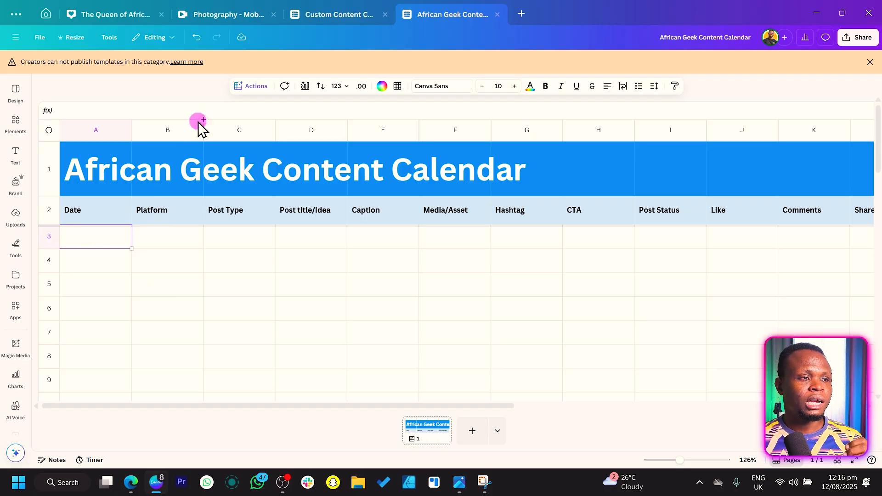
- Insert a date into cell A3 via Actions and set it to 1 September 2025
left_click(255, 86)
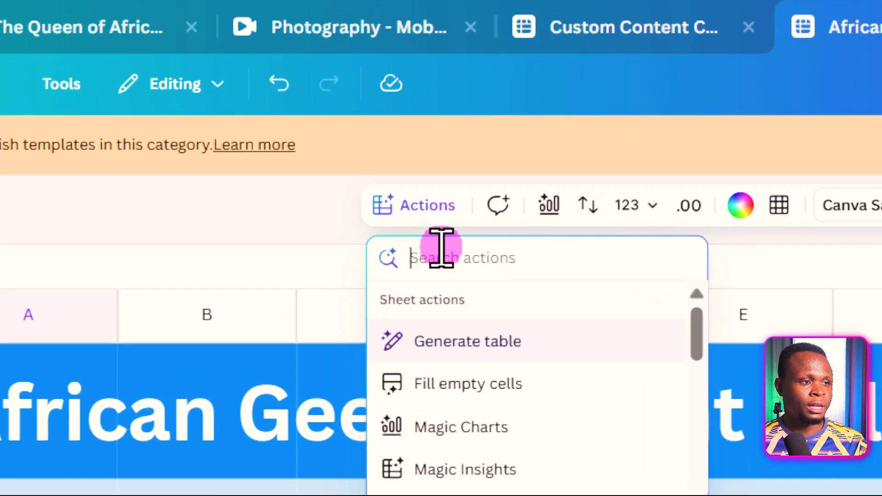
type("date")
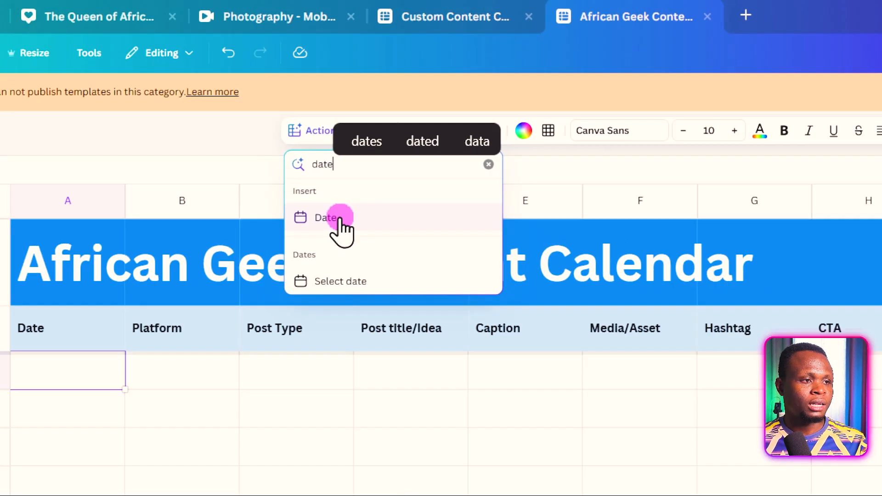
left_click(325, 219)
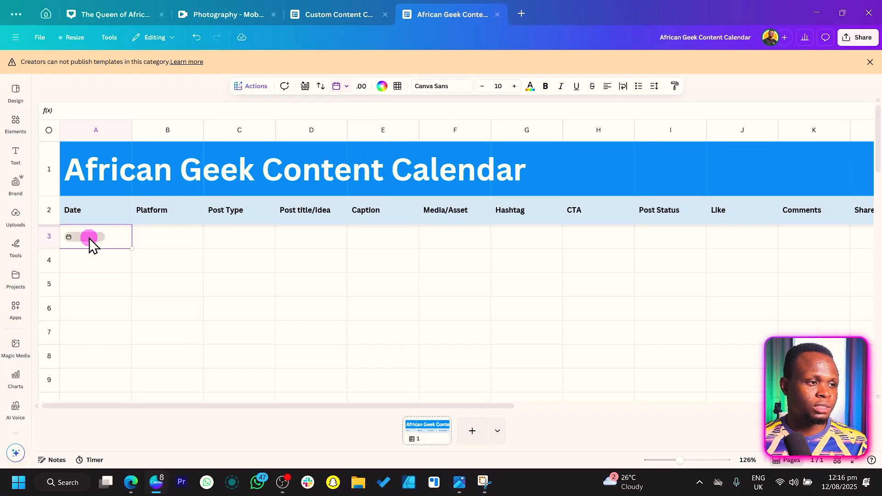
left_click(90, 236)
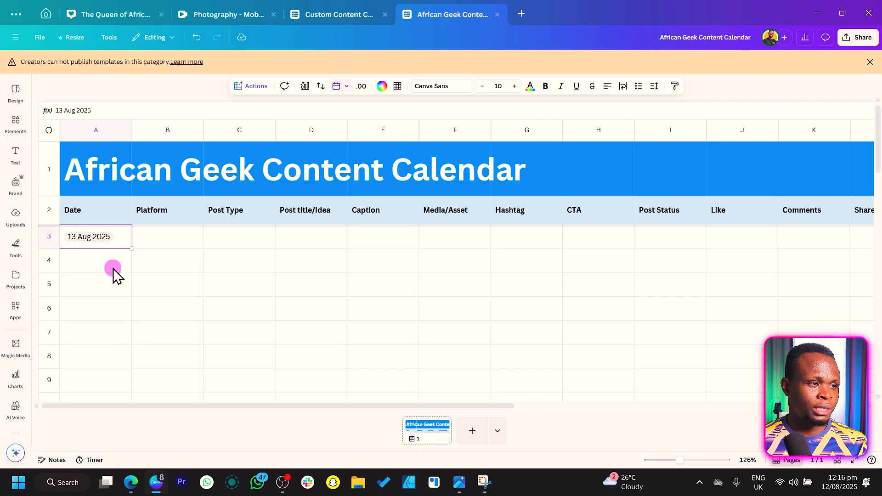
mouse_move(95, 244)
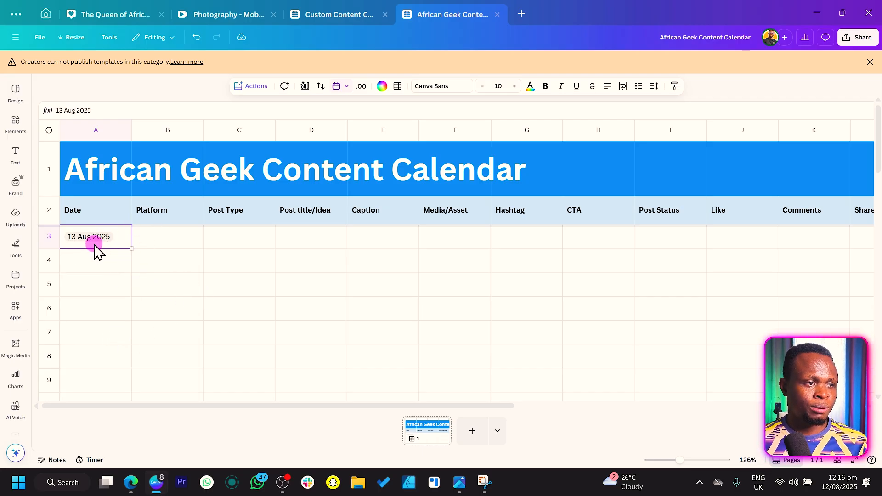
left_click(95, 236)
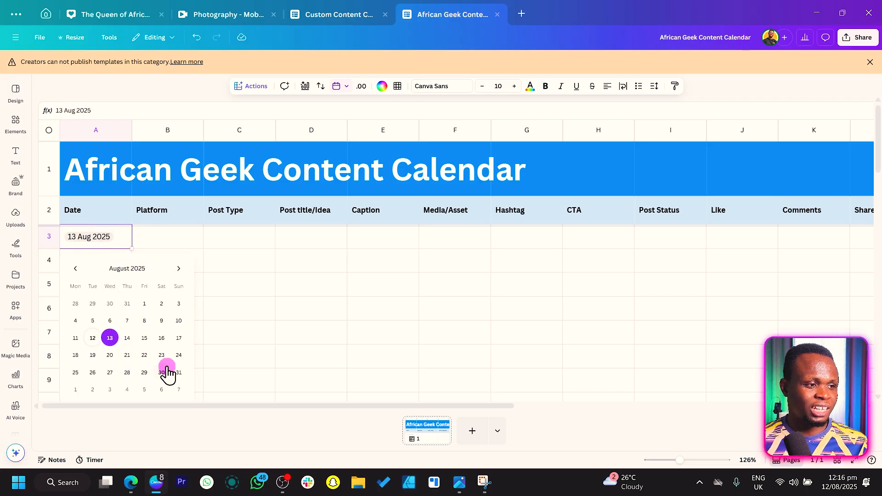
left_click(162, 372)
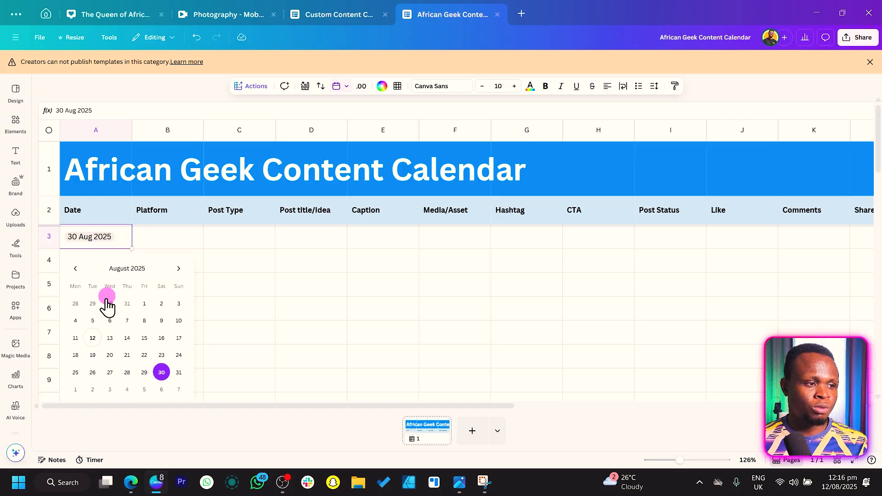
mouse_move(79, 391)
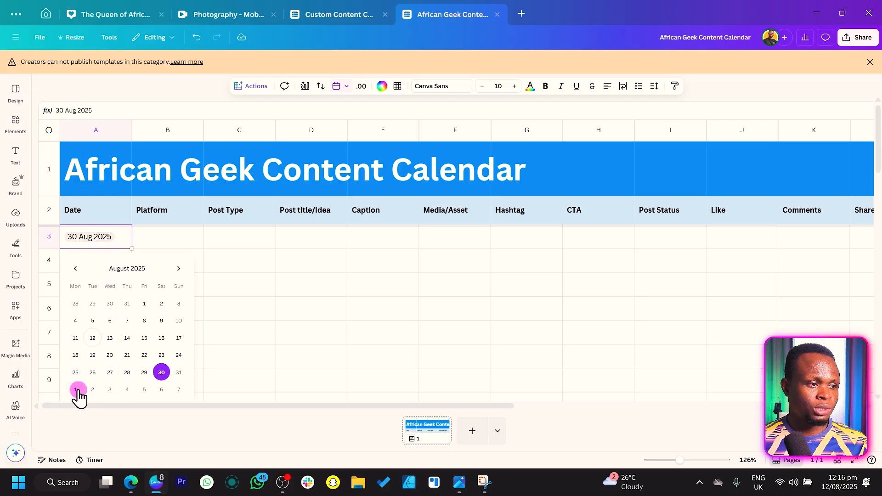
left_click(77, 389)
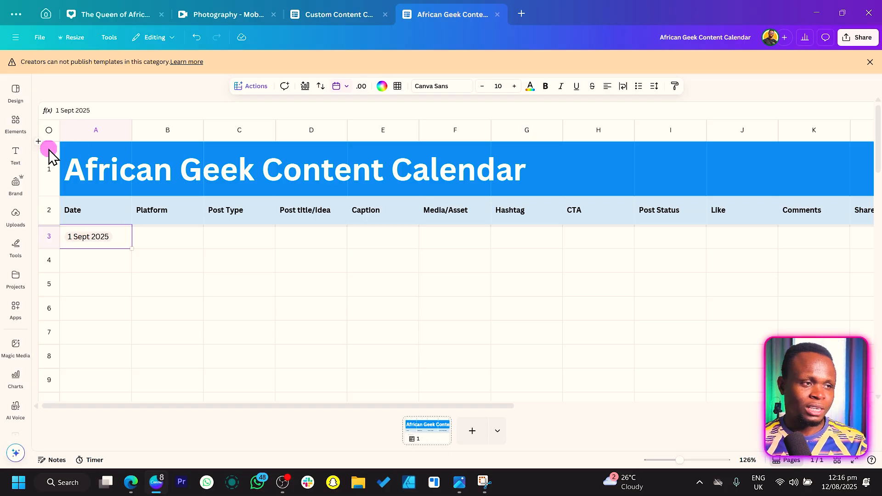
- Create a new dropdown in the Platform cell B3 via Actions > Dropdown
left_click(167, 236)
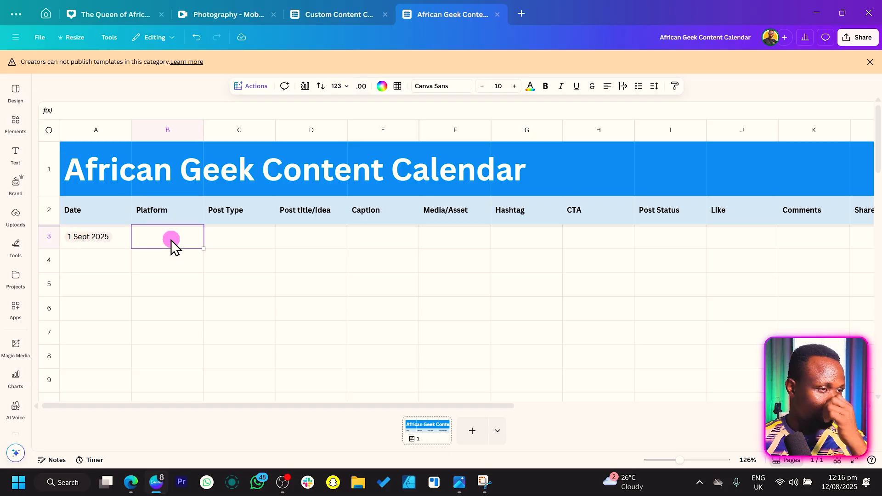
left_click(251, 85)
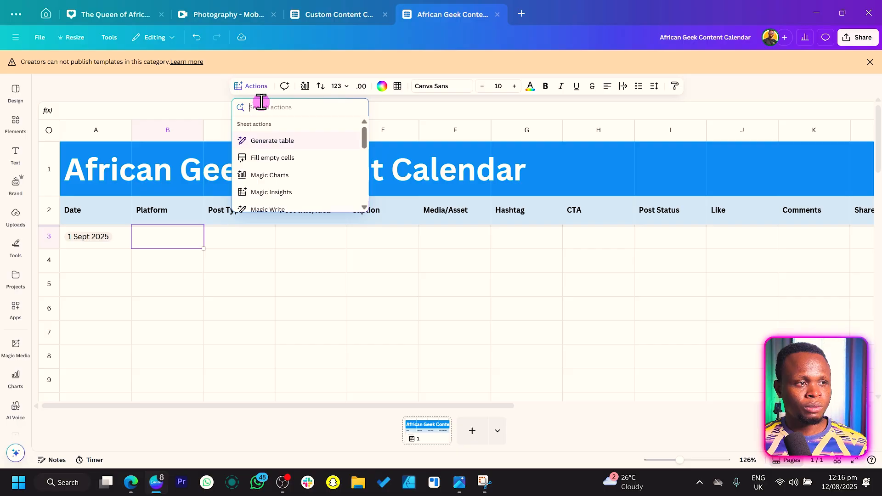
type("d")
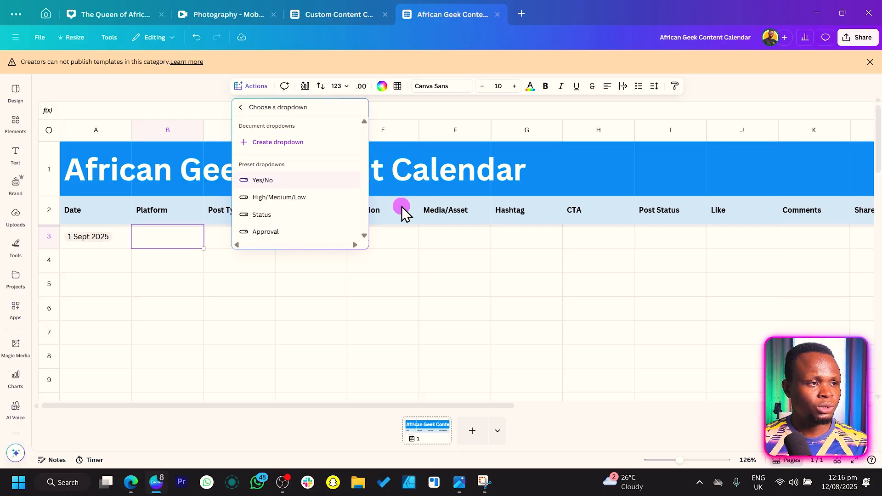
mouse_move(277, 141)
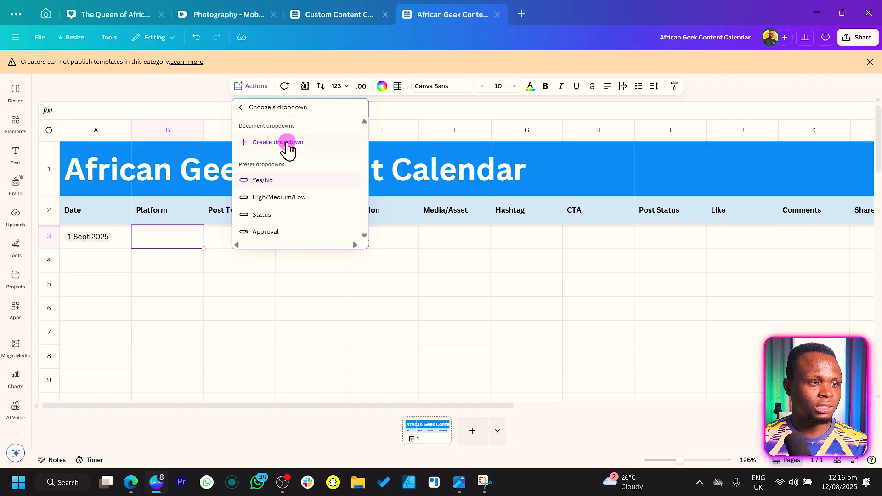
left_click(276, 141)
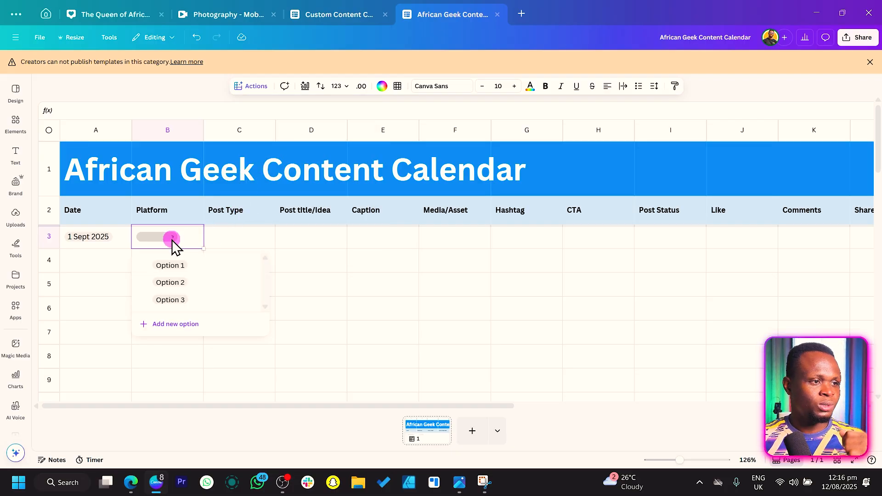
mouse_move(170, 282)
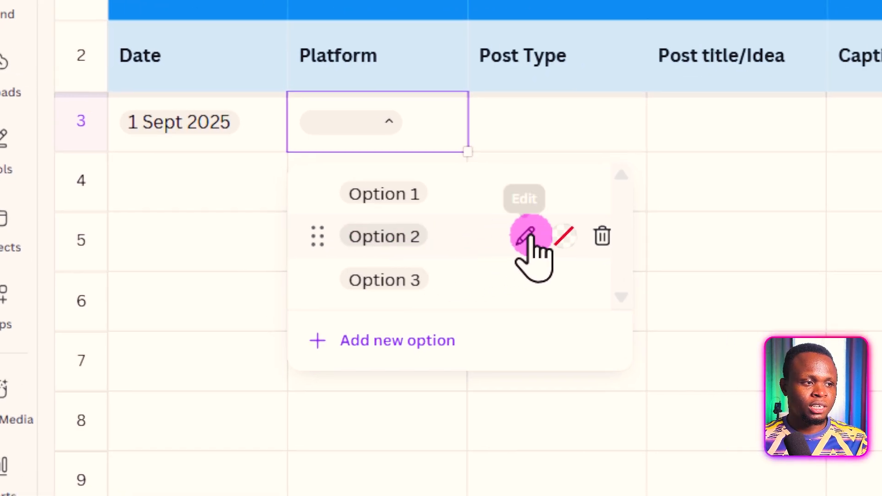
mouse_move(528, 194)
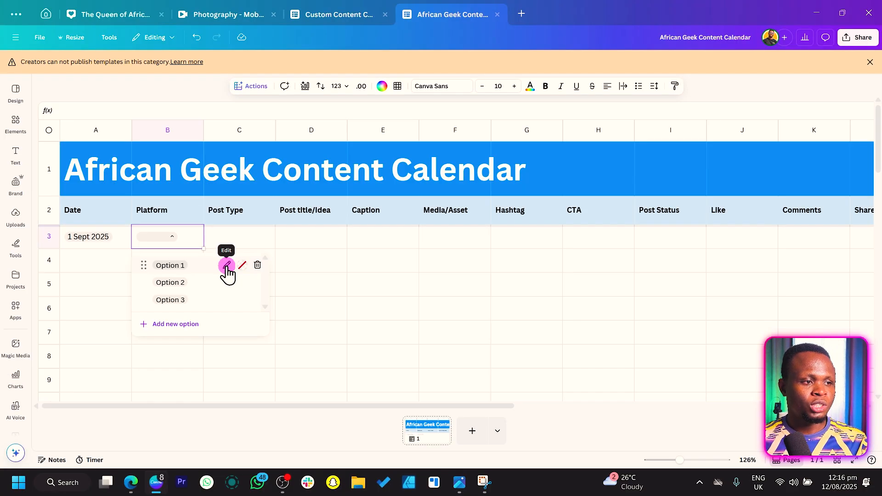
- Rename the dropdown options to Instagram, Tiktok and LinkedIn
left_click(227, 265)
type("Instagram")
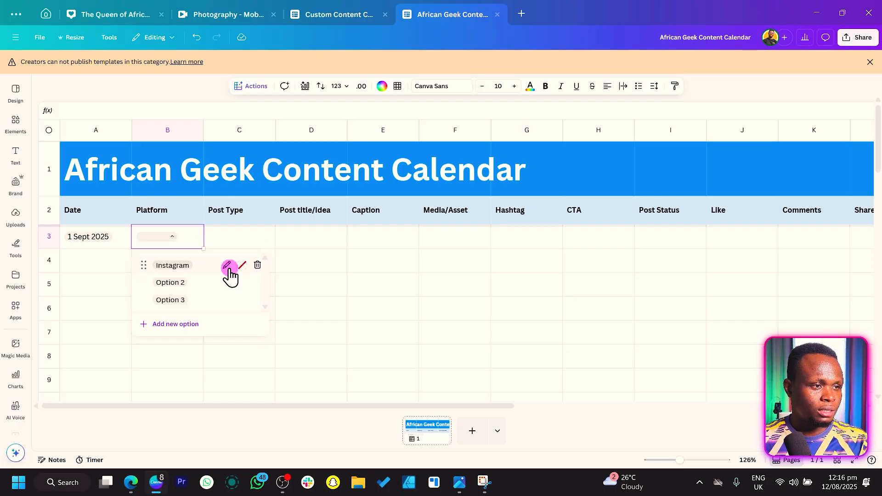
left_click(230, 265)
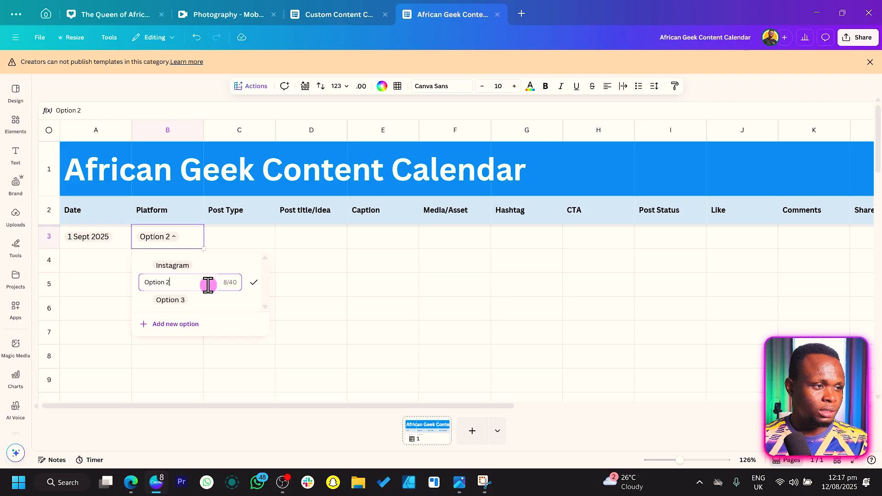
type("Tiktok")
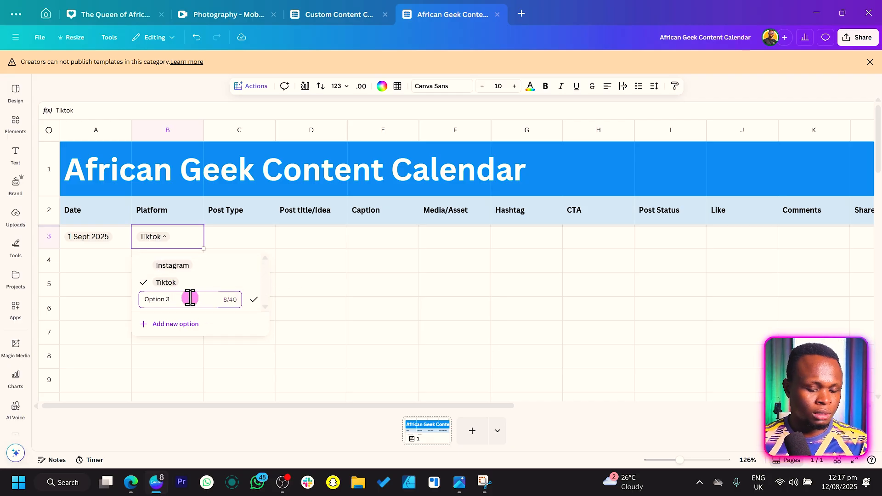
type("LinkedIn")
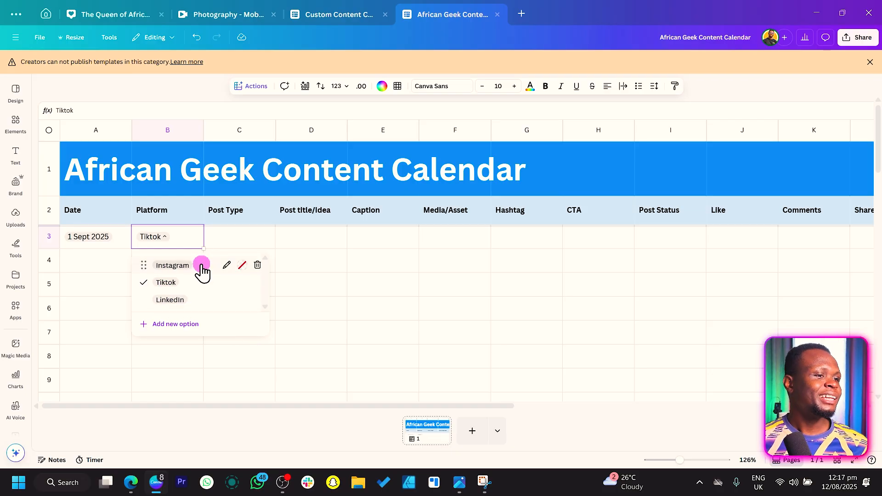
mouse_move(248, 265)
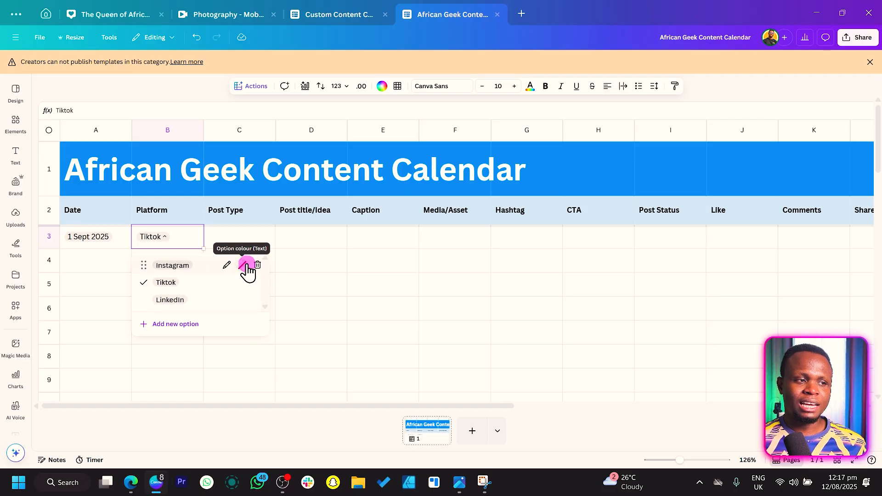
- Colour-code the Platform options, Instagram pink and Tiktok a custom dark red, then close the list
left_click(247, 265)
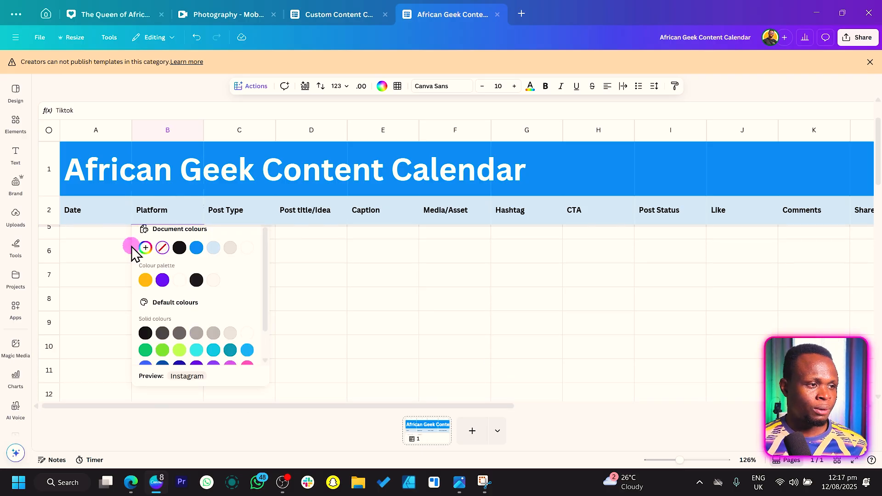
left_click(145, 247)
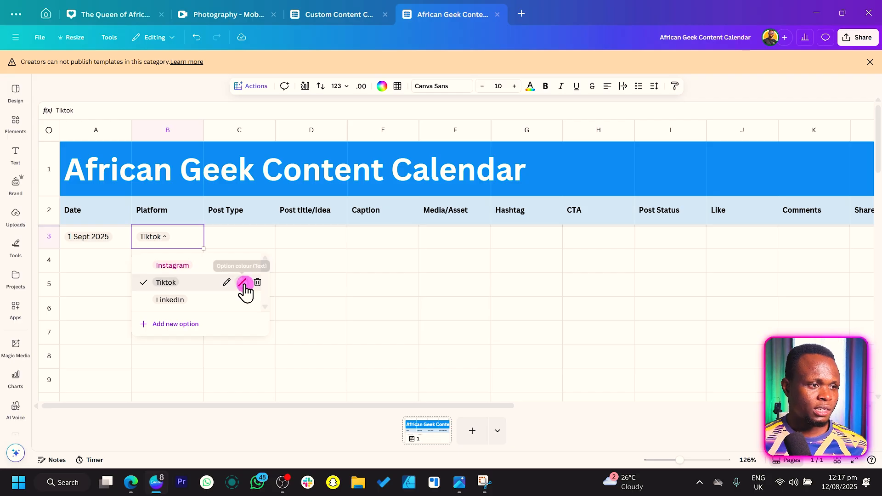
left_click(244, 284)
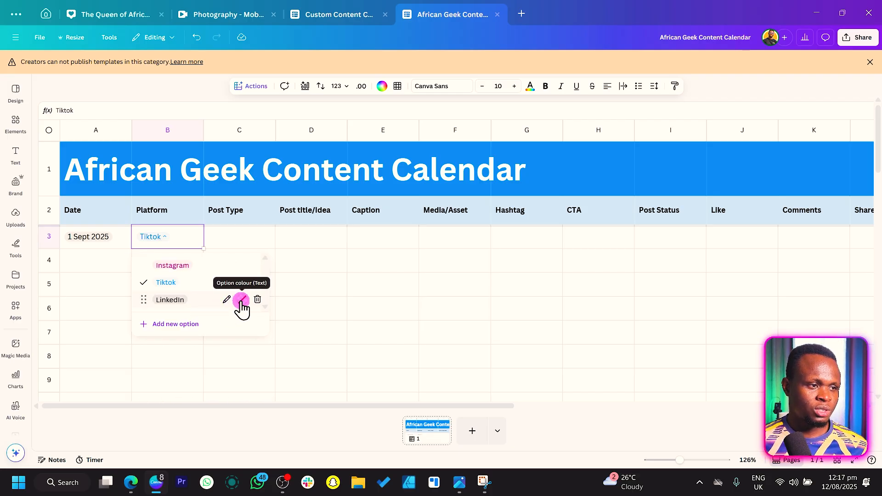
left_click(242, 301)
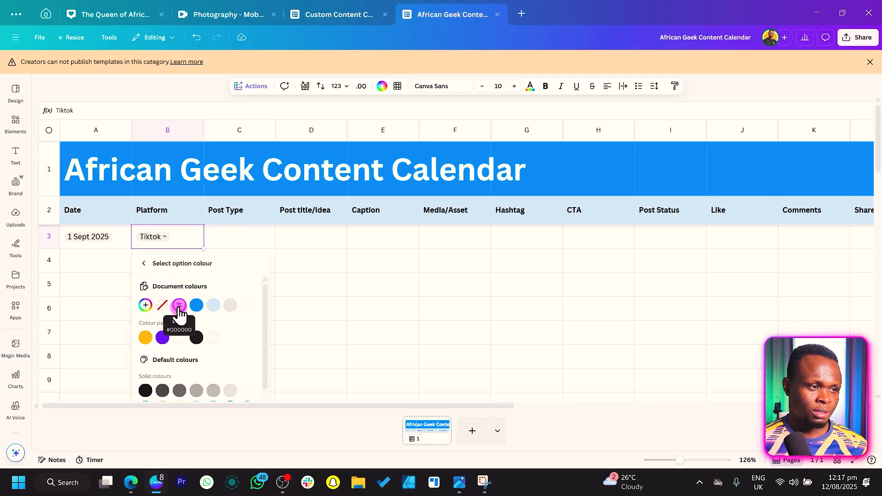
left_click(145, 305)
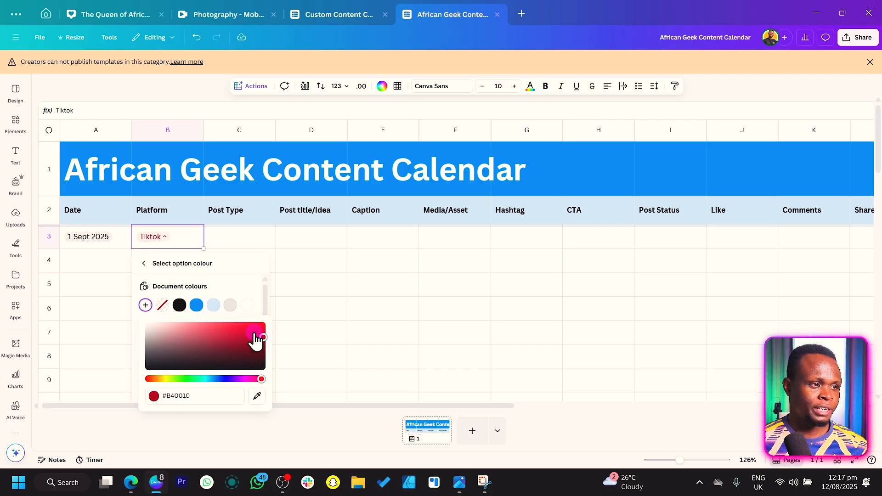
left_click(144, 264)
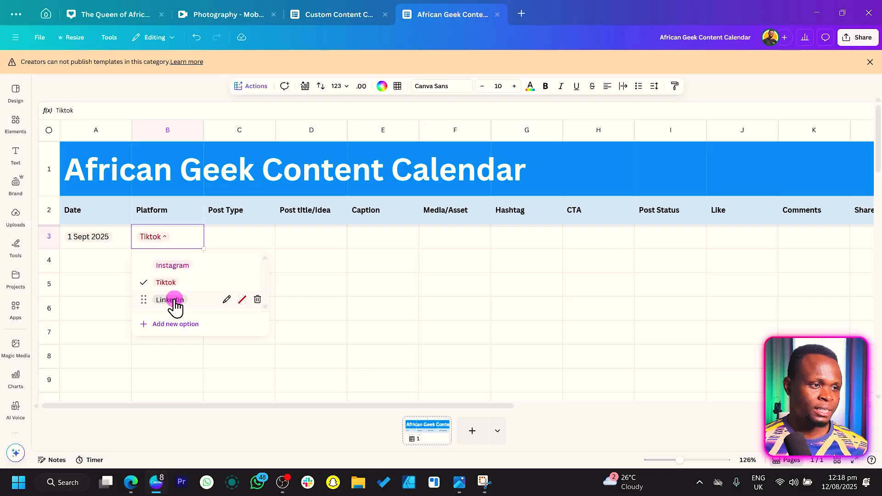
left_click(242, 299)
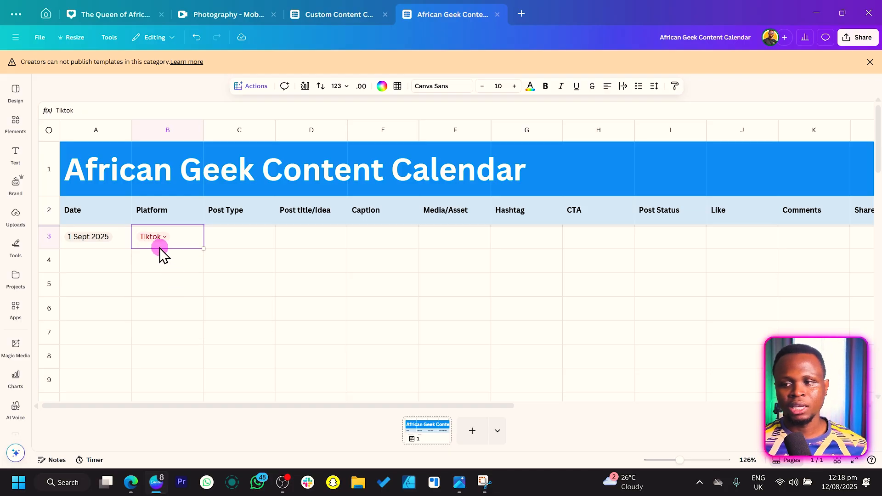
- Insert a blank column to the left of Post Type via the column header menu
left_click(239, 236)
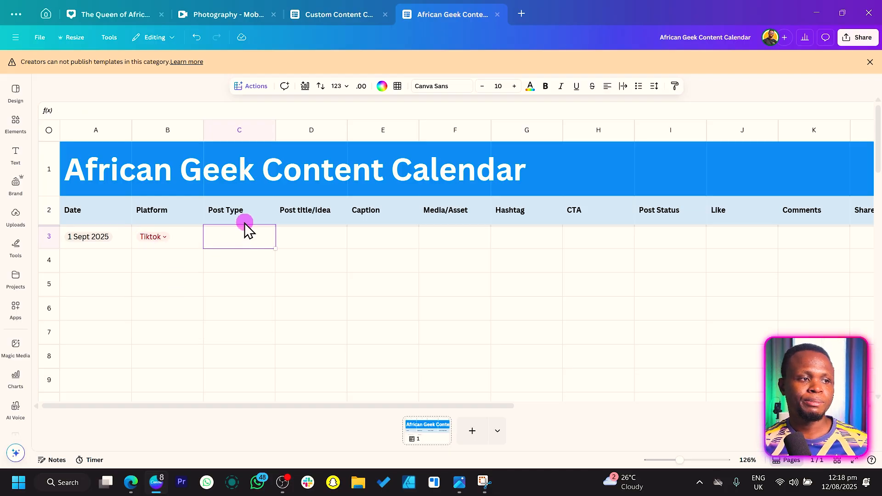
left_click(239, 209)
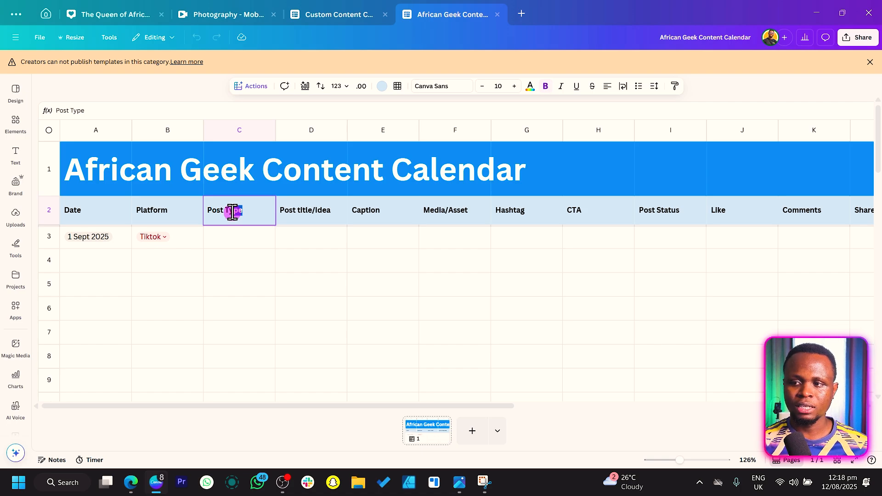
left_click(312, 236)
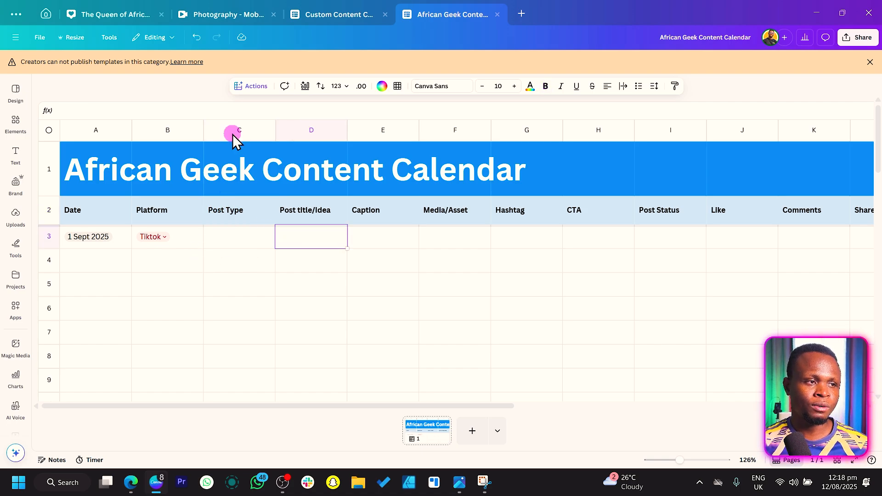
right_click(239, 130)
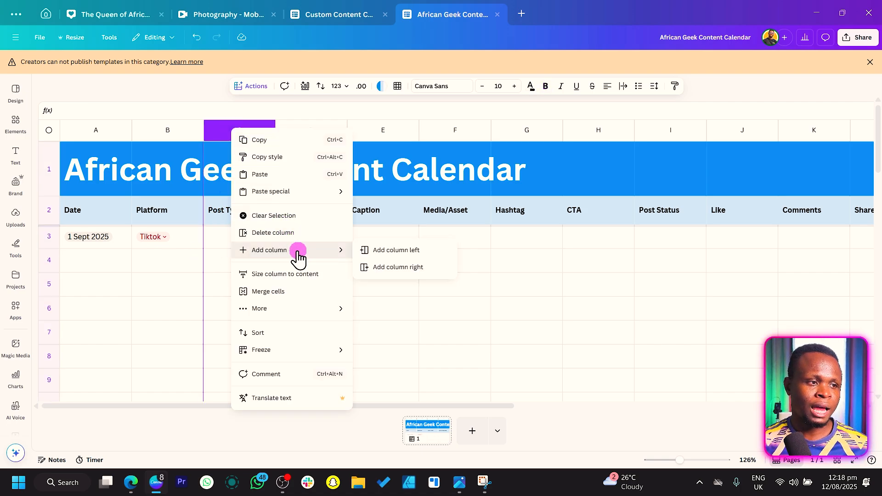
left_click(397, 250)
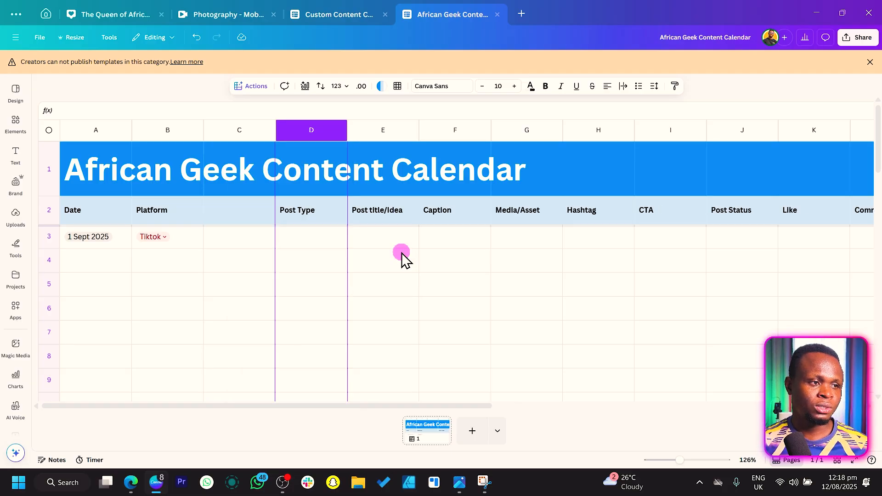
- Name the new column's header Content Pillar
left_click(239, 209)
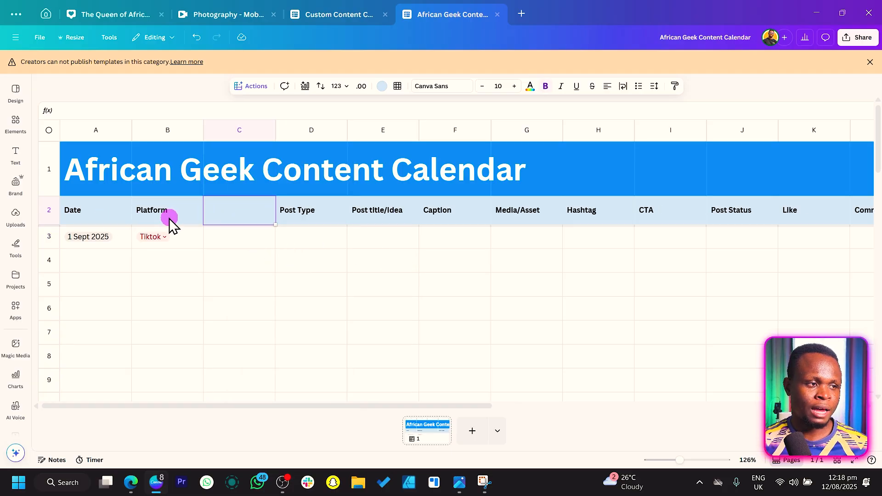
type("Content Pillar")
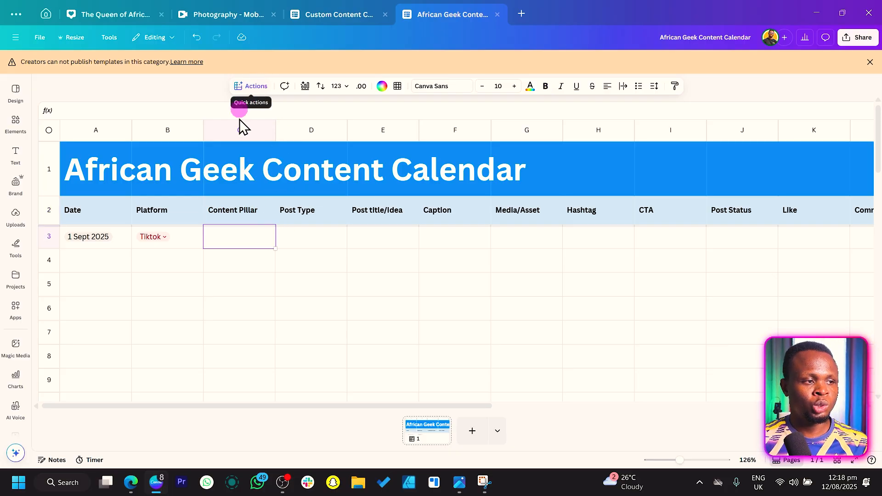
left_click(167, 236)
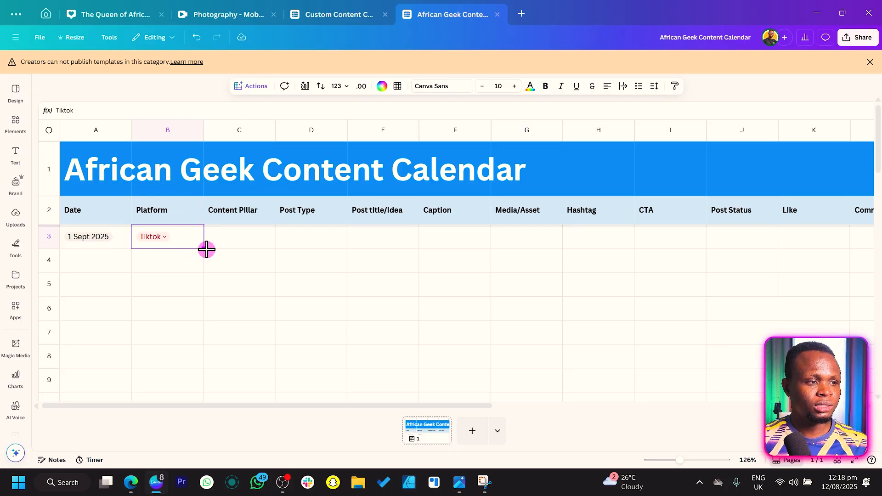
- Copy the dropdown into C3 and rename its options Tutorials, Tips/Ticks and Inspiration
left_click(239, 236)
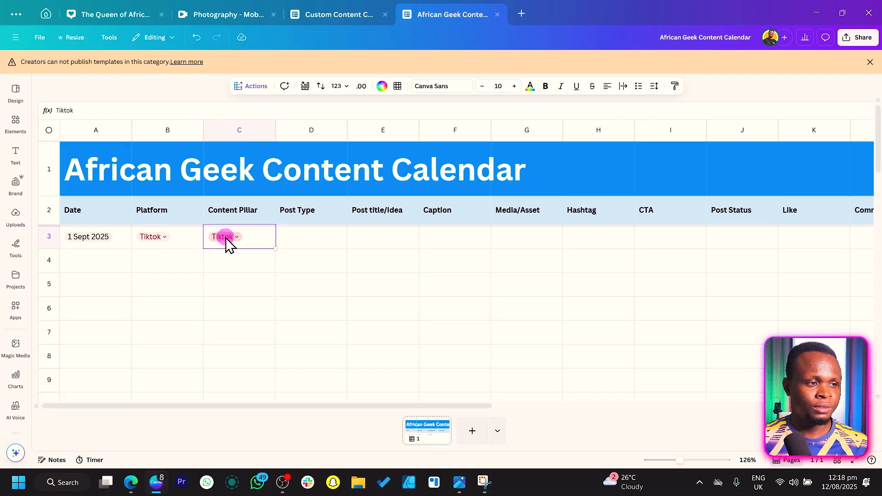
left_click(224, 236)
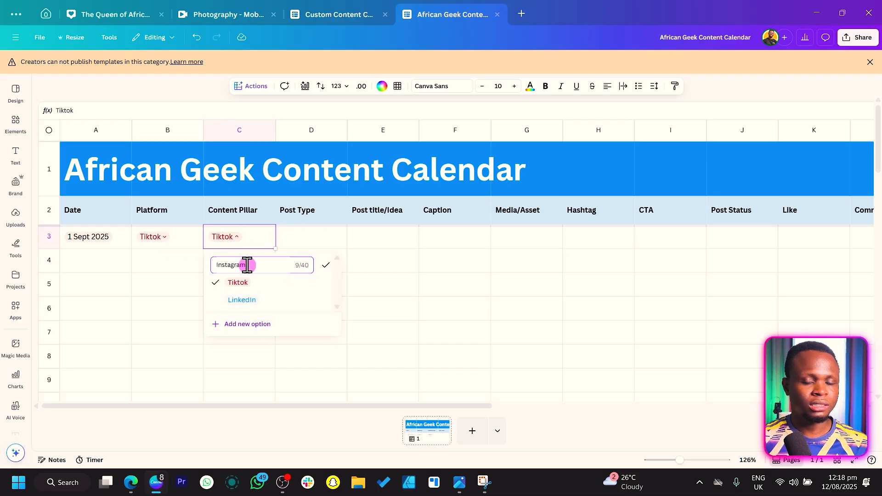
type("Tut")
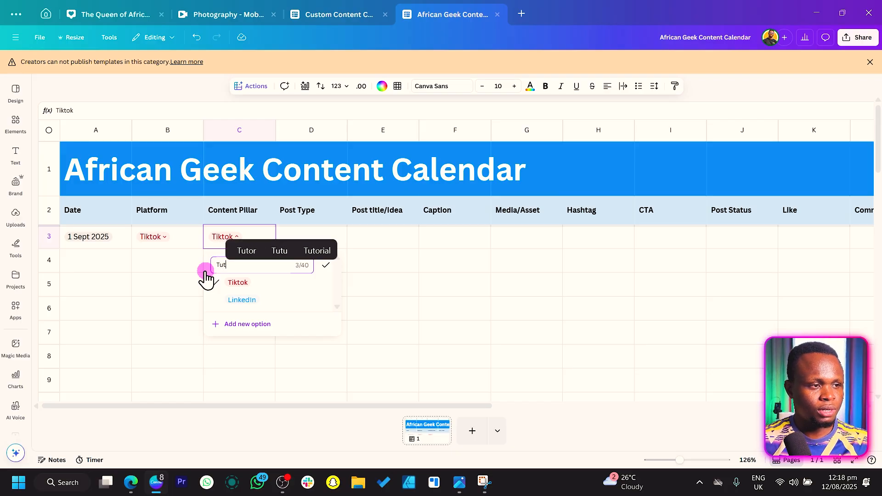
type("orials")
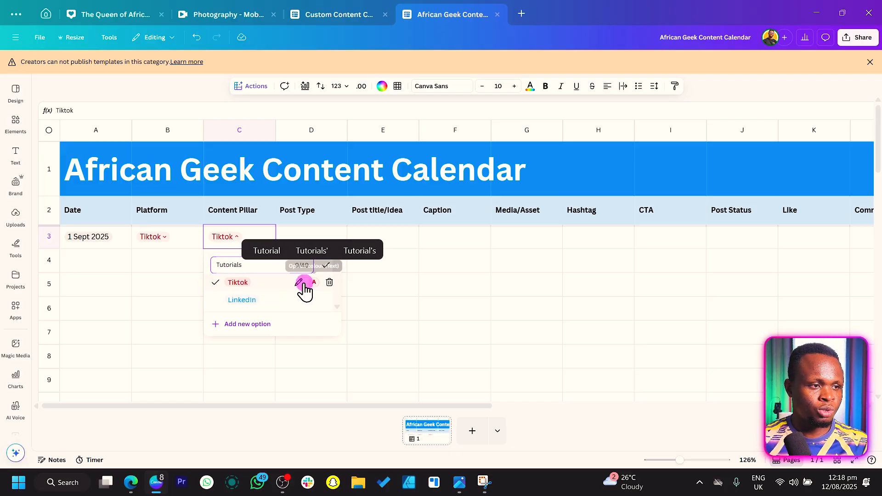
left_click(304, 282)
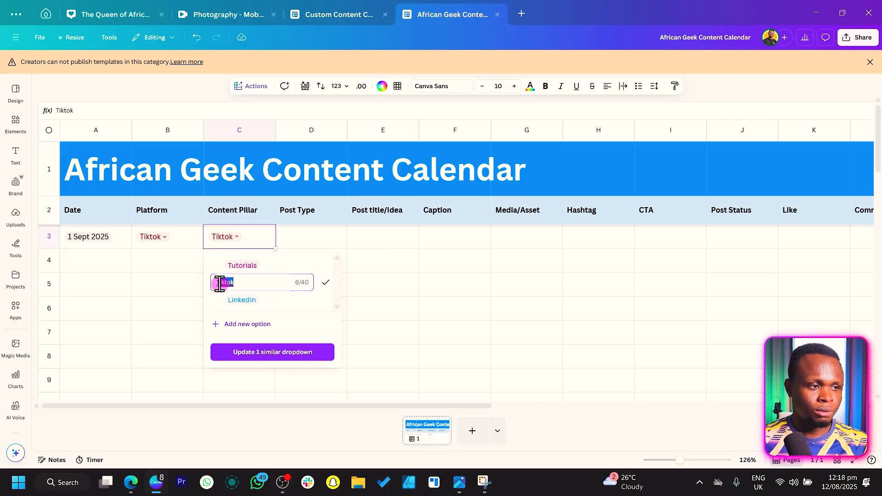
type("Tips/Ticks")
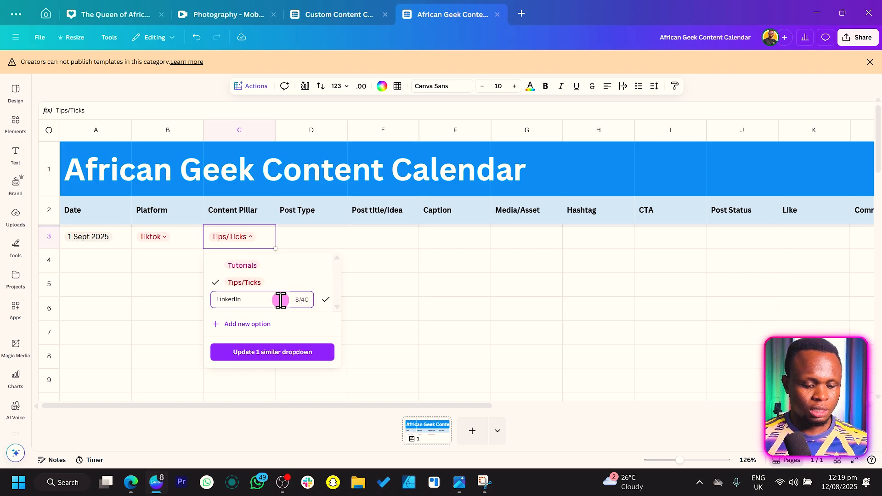
type("Inspiration")
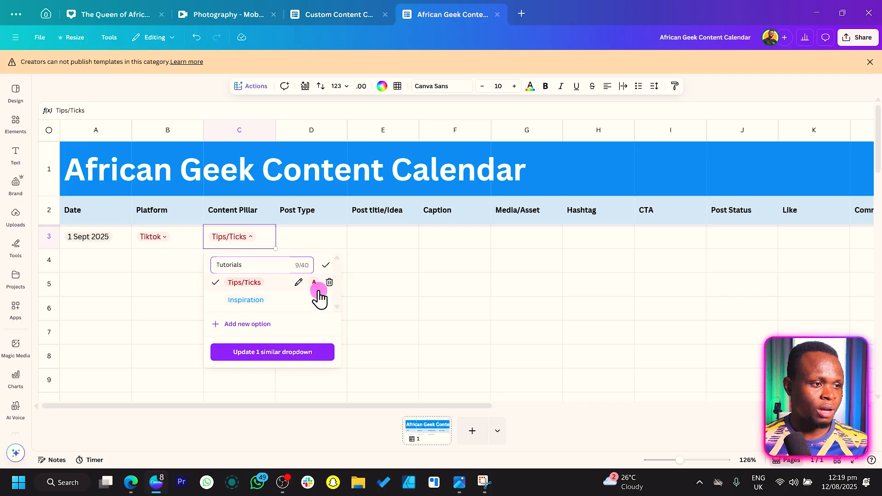
- Add a fourth dropdown option named Sponsored Post
left_click(246, 324)
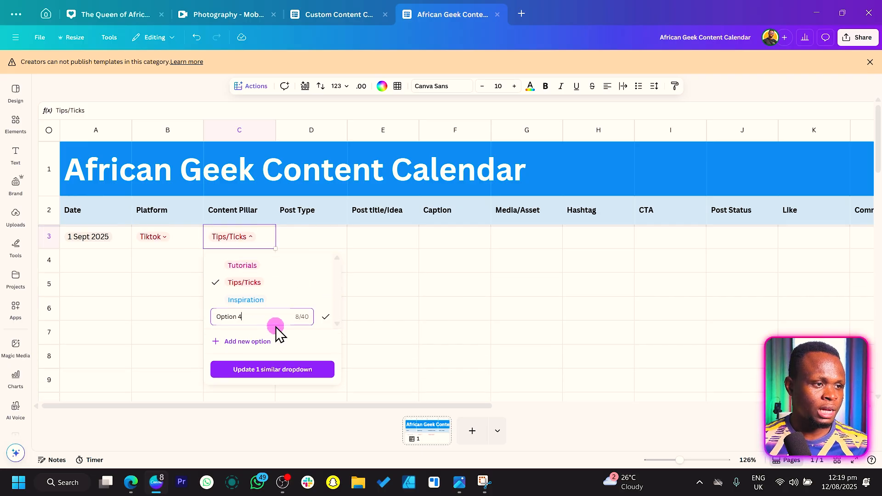
type("Sponsor")
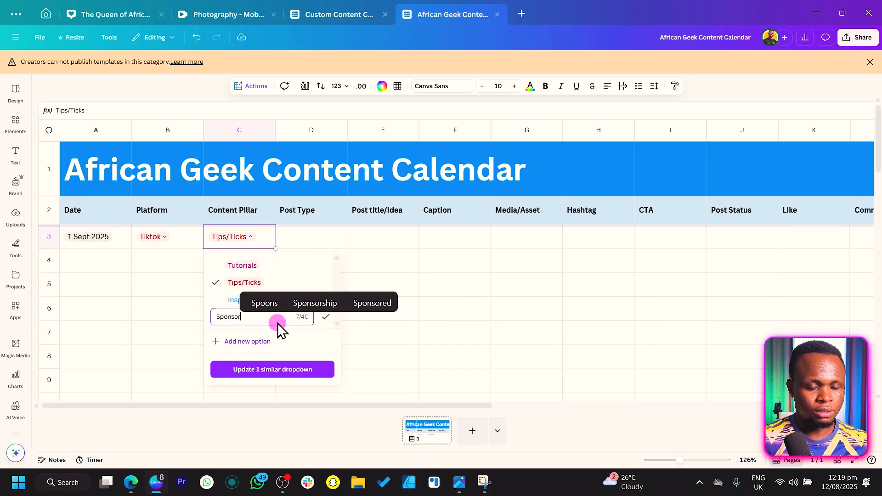
type("ed Post")
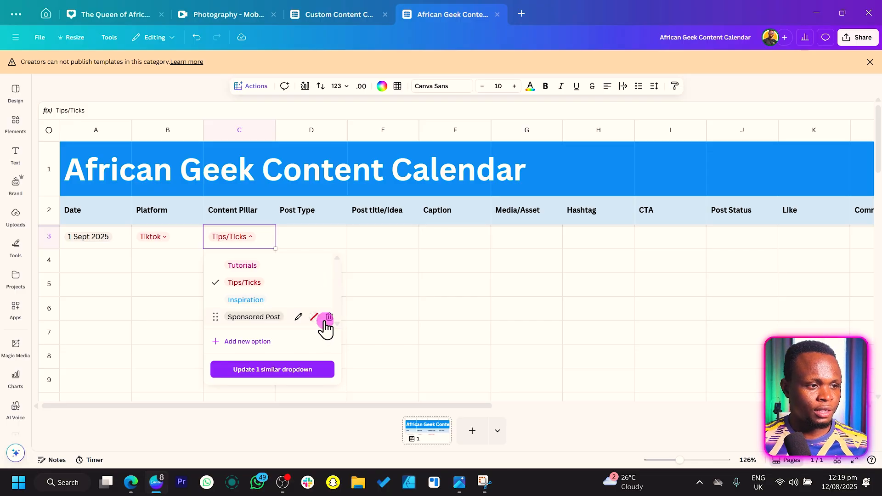
mouse_move(304, 265)
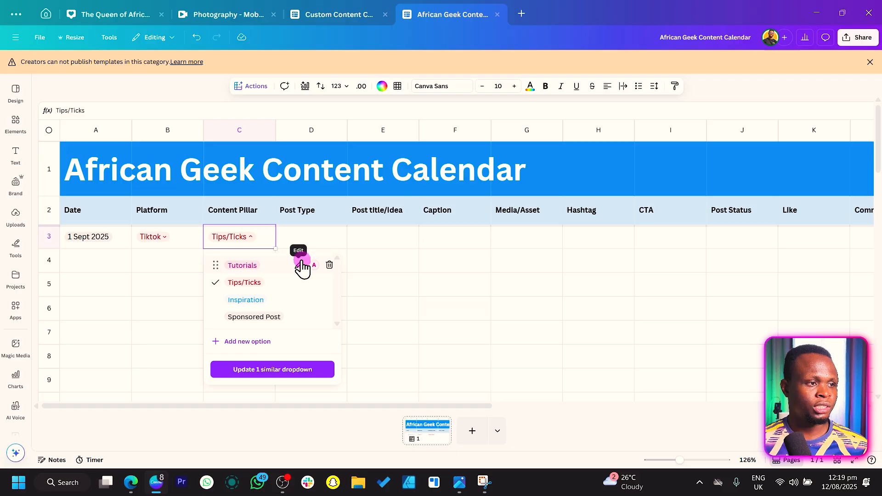
mouse_move(317, 320)
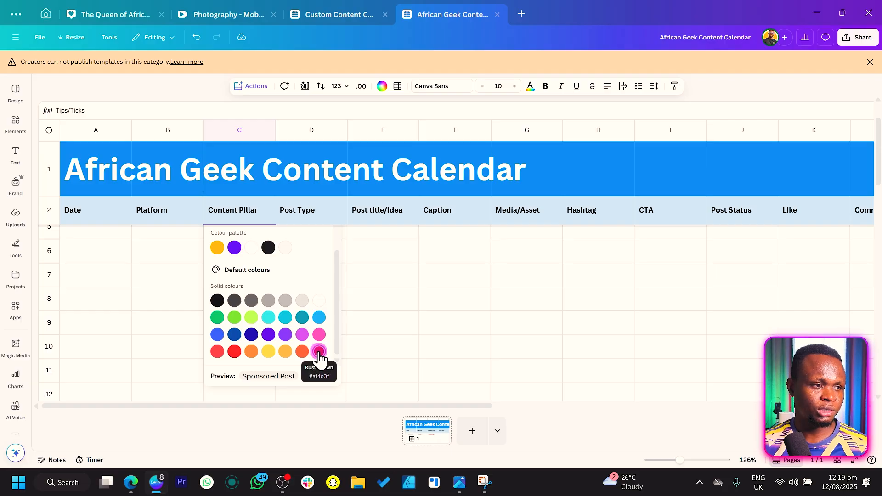
- Give the Sponsored Post option its own text colour
left_click(319, 351)
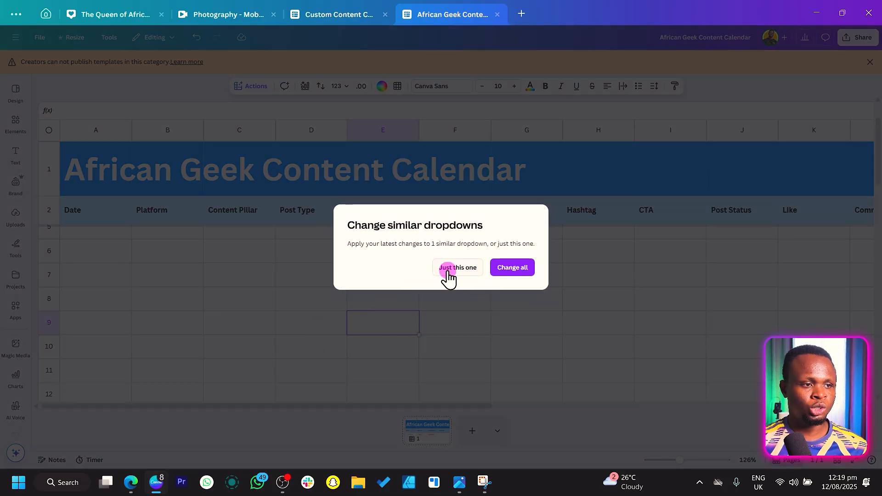
left_click(458, 267)
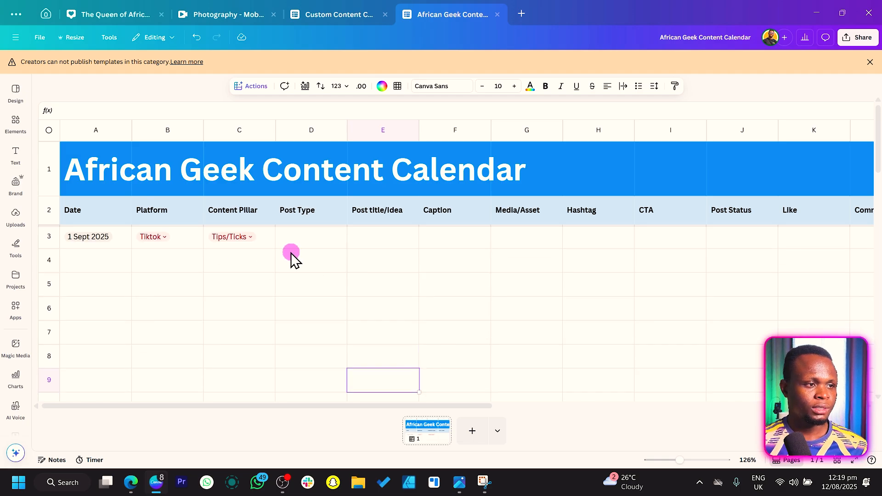
- Set row 3's Content Pillar to Inspiration
left_click(232, 236)
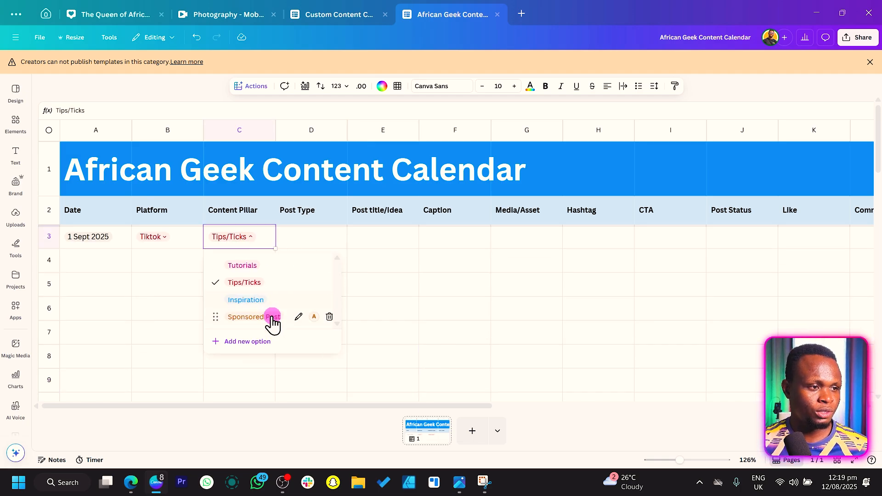
left_click(245, 299)
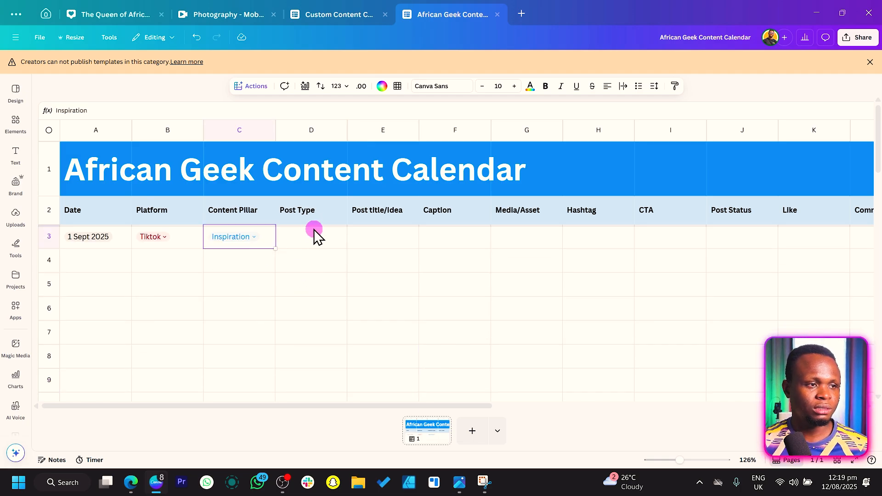
left_click(312, 236)
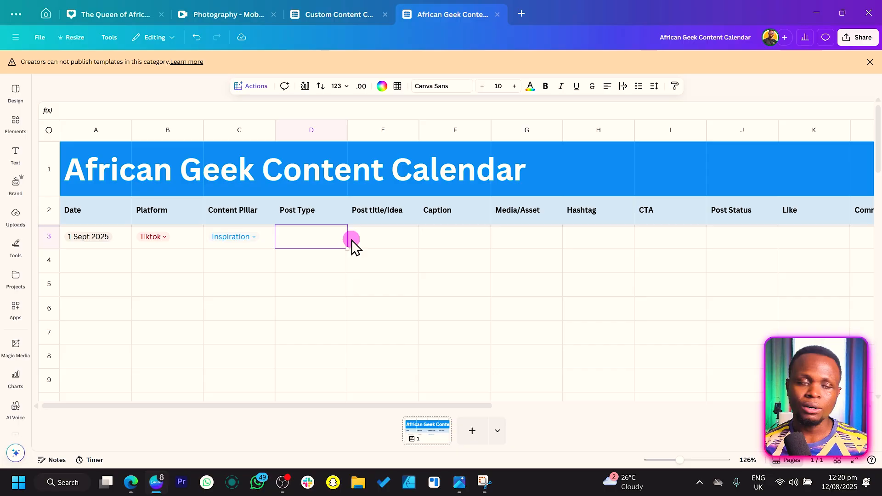
mouse_move(274, 119)
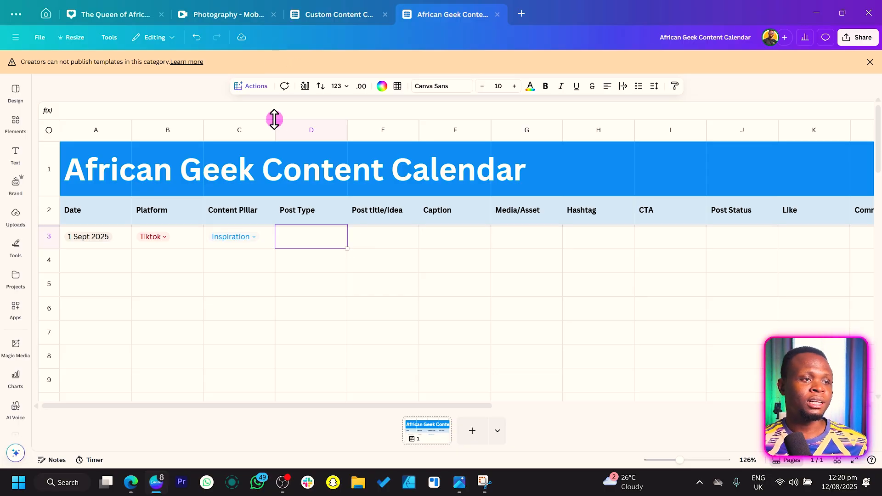
left_click(239, 237)
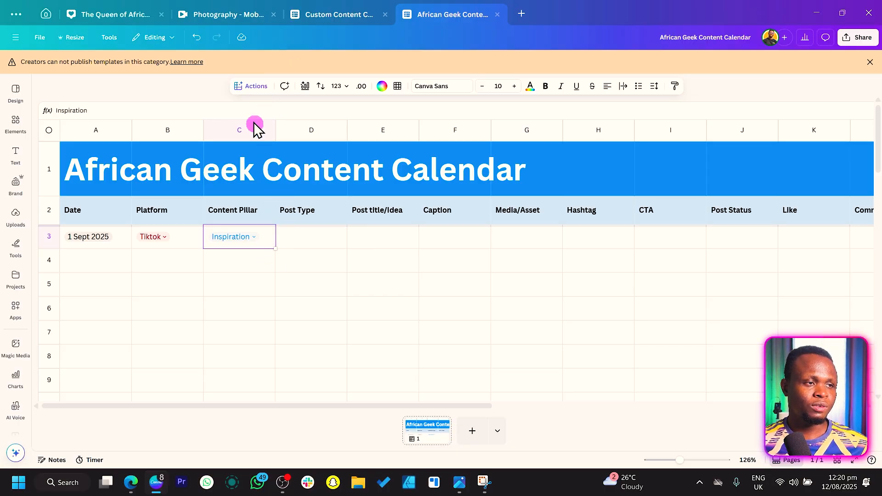
mouse_move(250, 86)
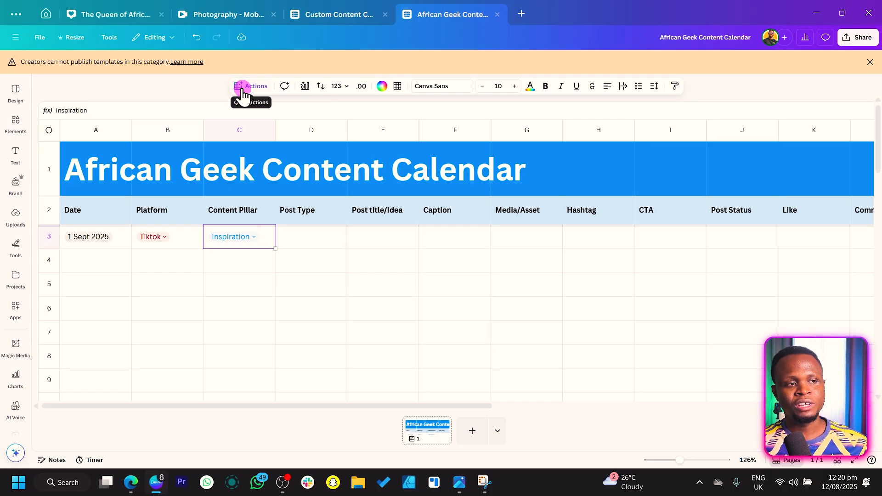
mouse_move(279, 250)
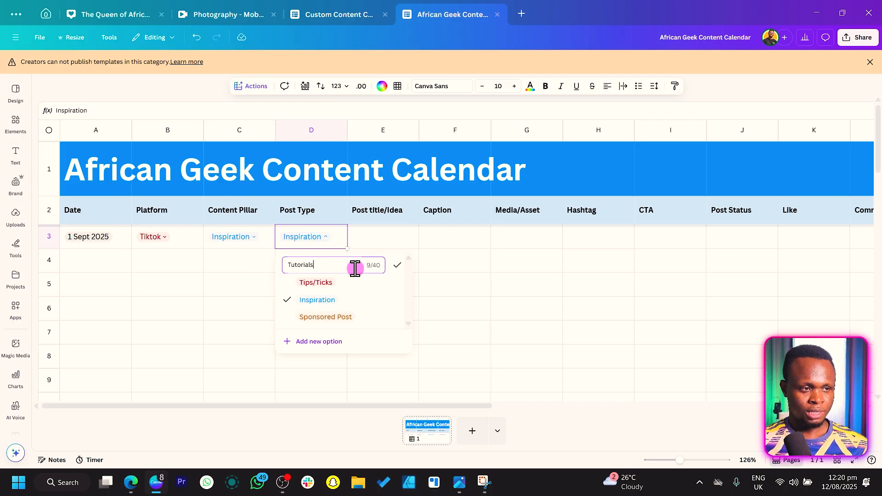
- Make D3's Post Type dropdown offer Reel, Carousel, Single Post, removing Sponsored Post, and update the similar dropdown
type("reel")
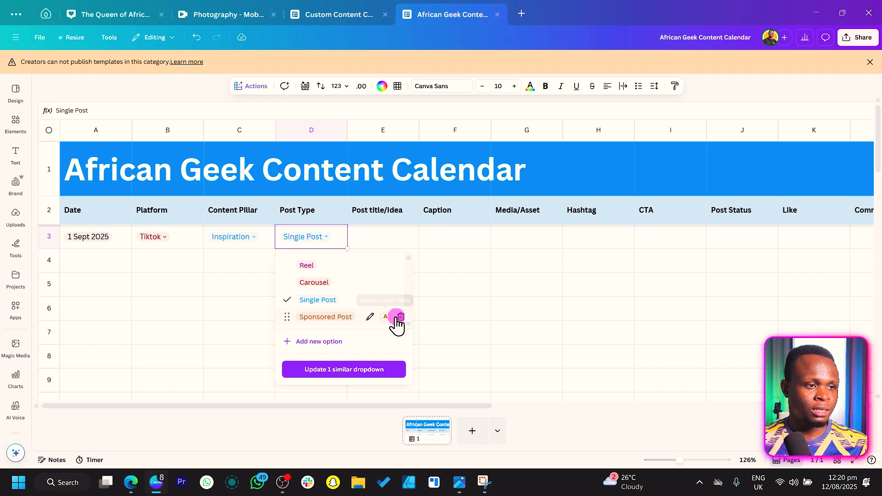
left_click(399, 317)
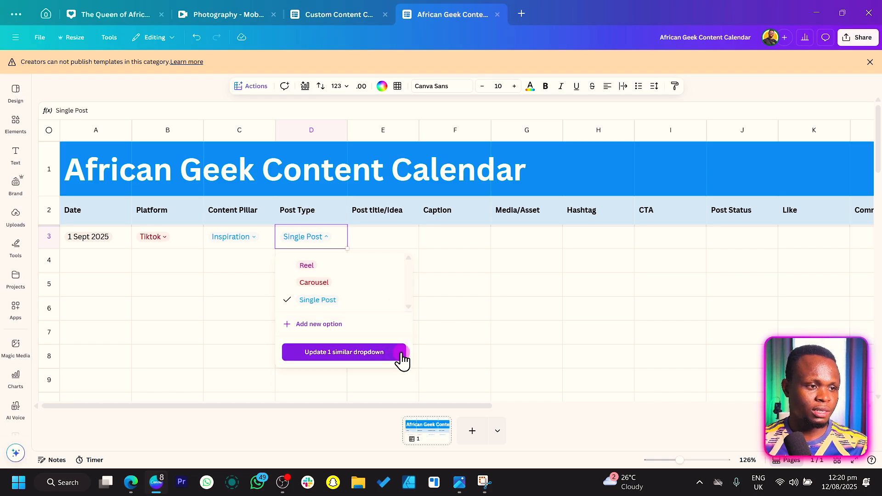
left_click(370, 236)
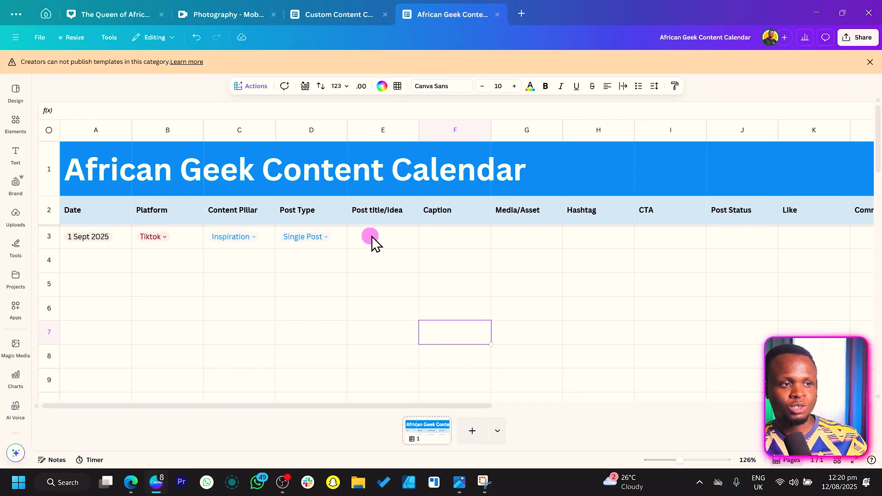
mouse_move(374, 279)
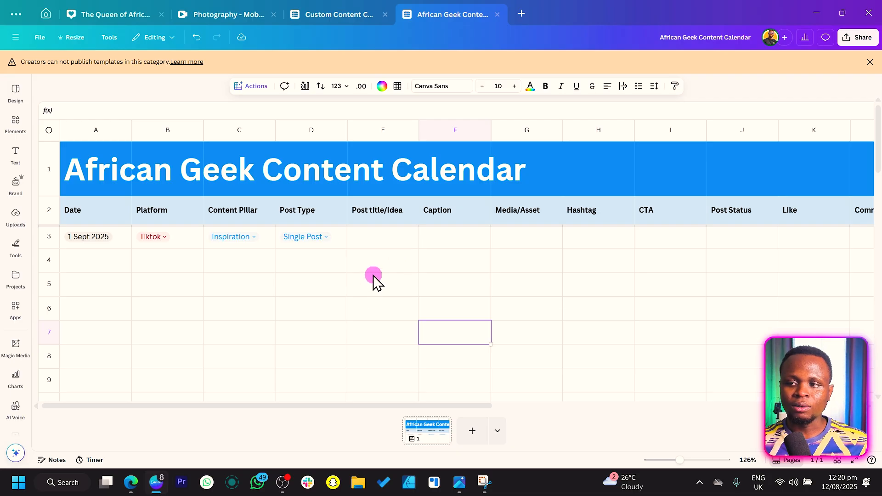
mouse_move(398, 257)
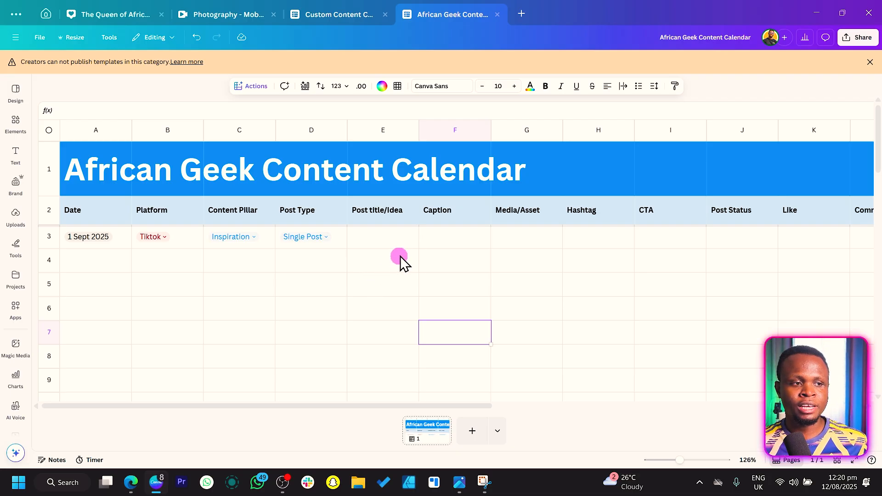
mouse_move(377, 245)
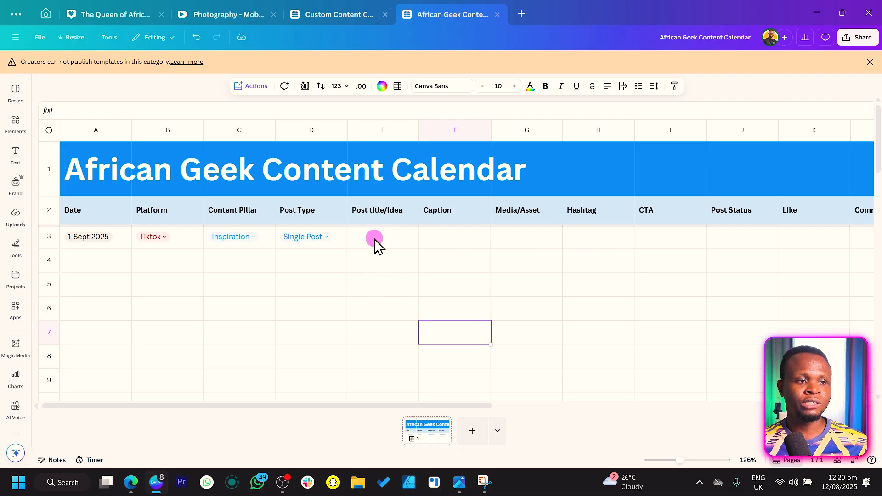
mouse_move(394, 256)
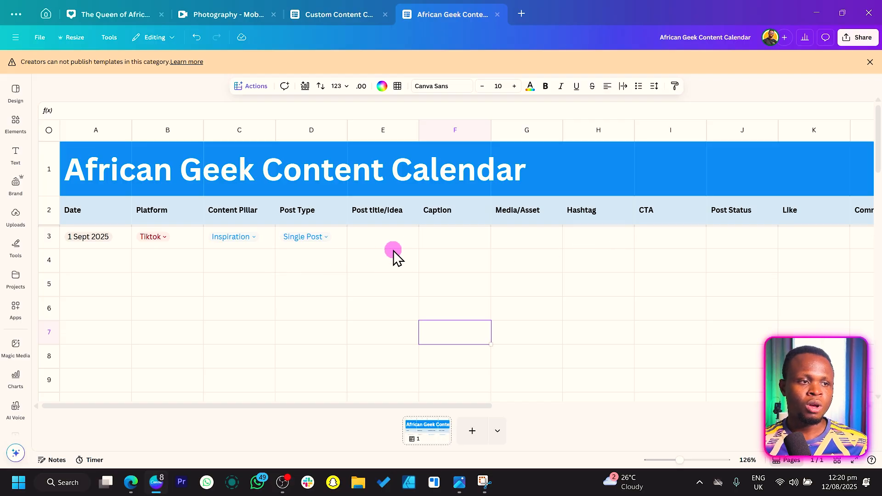
mouse_move(450, 242)
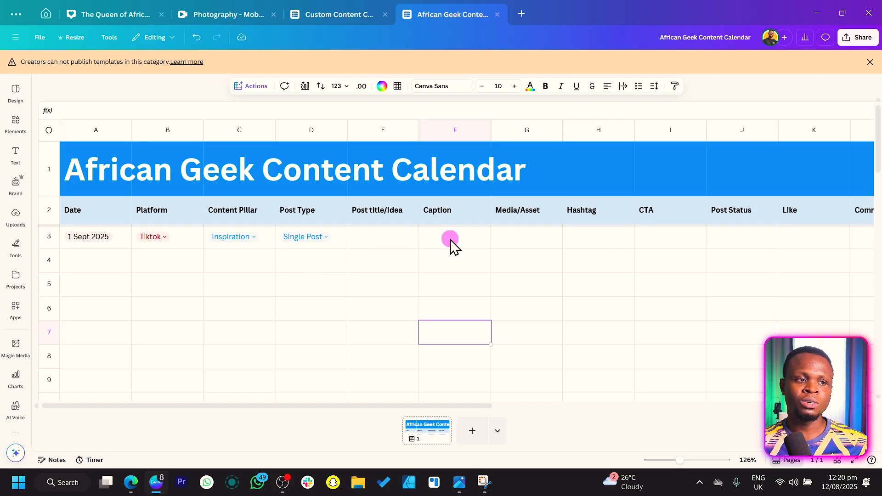
mouse_move(522, 246)
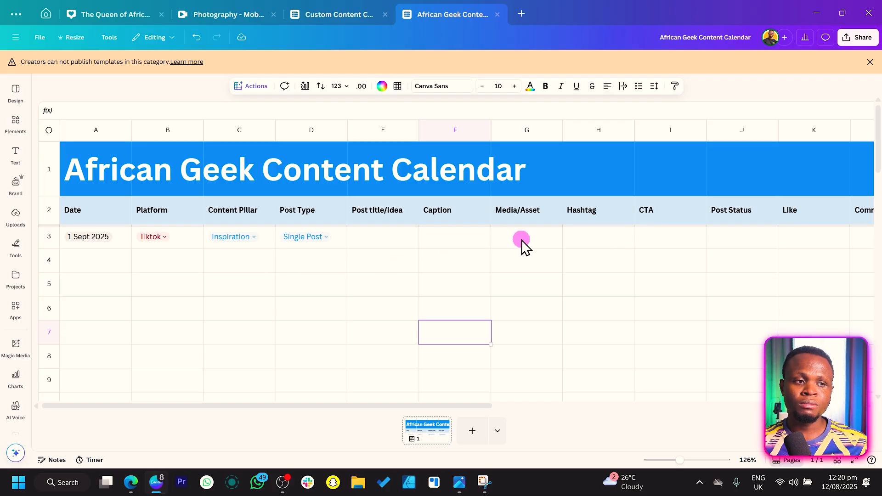
left_click(527, 236)
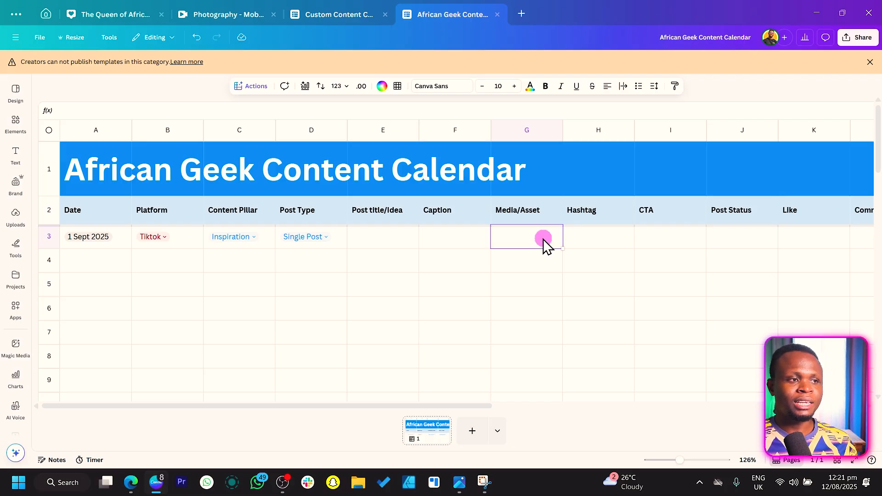
- Link G3's Media/Asset cell to the 21-01-2024 Sunday Church Notes design via the Link action
left_click(250, 87)
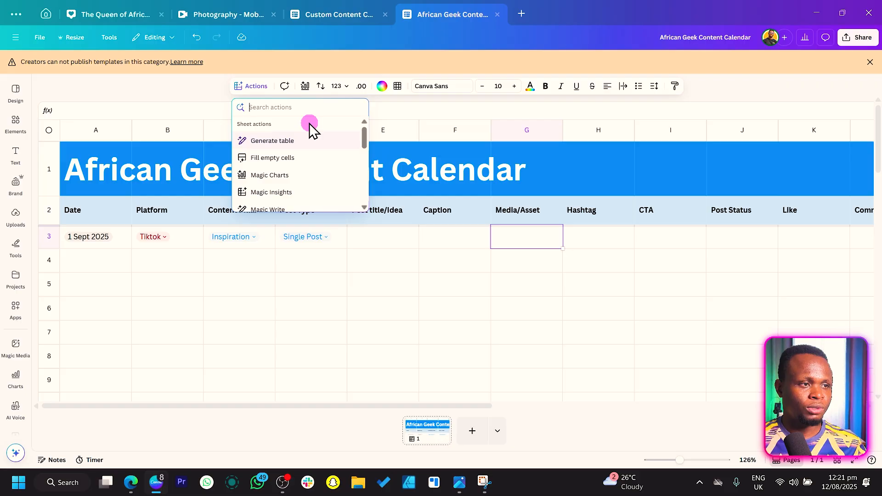
type("link")
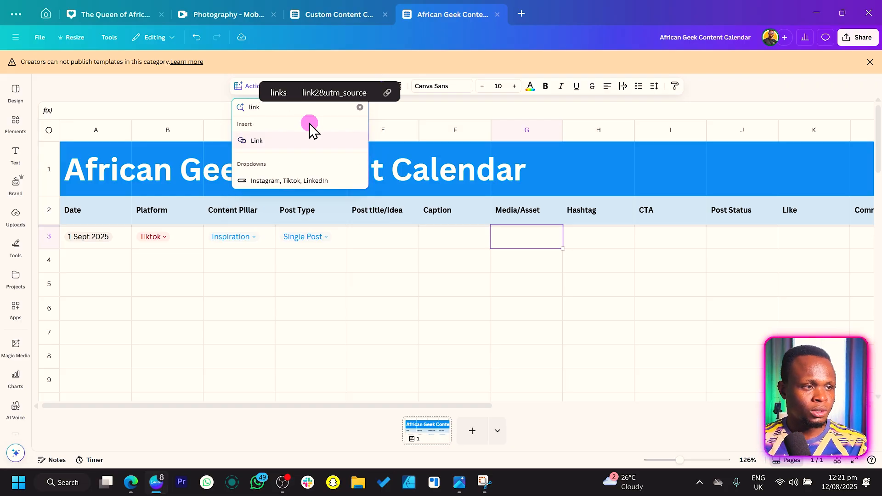
left_click(256, 141)
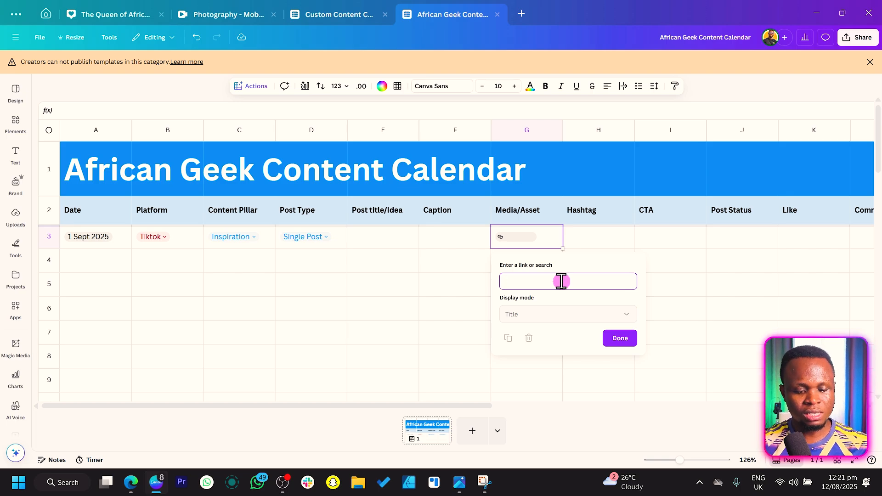
type("sunda")
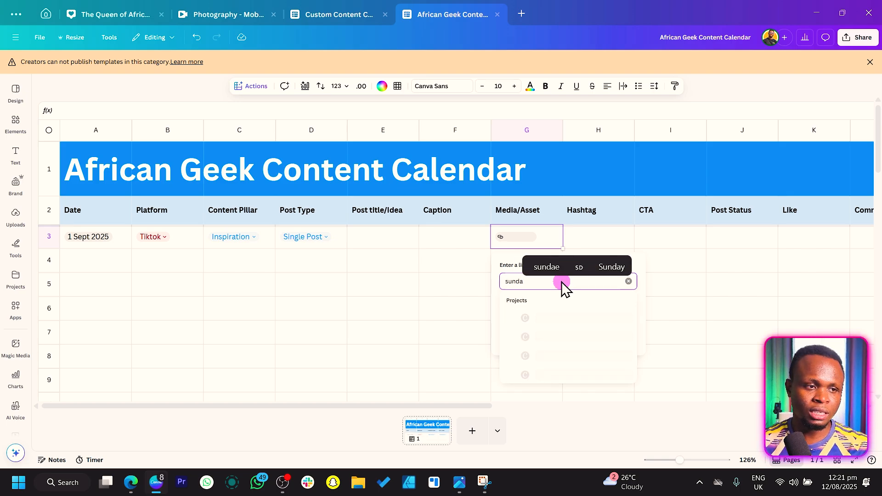
mouse_move(578, 342)
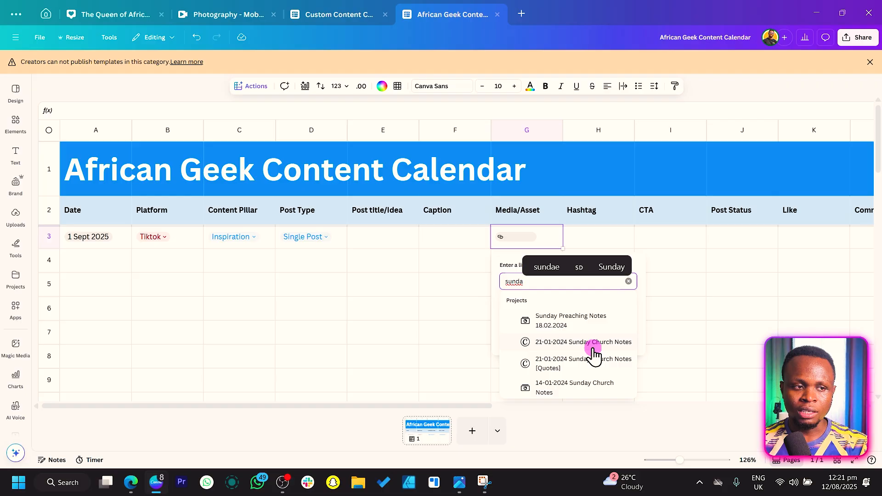
left_click(583, 341)
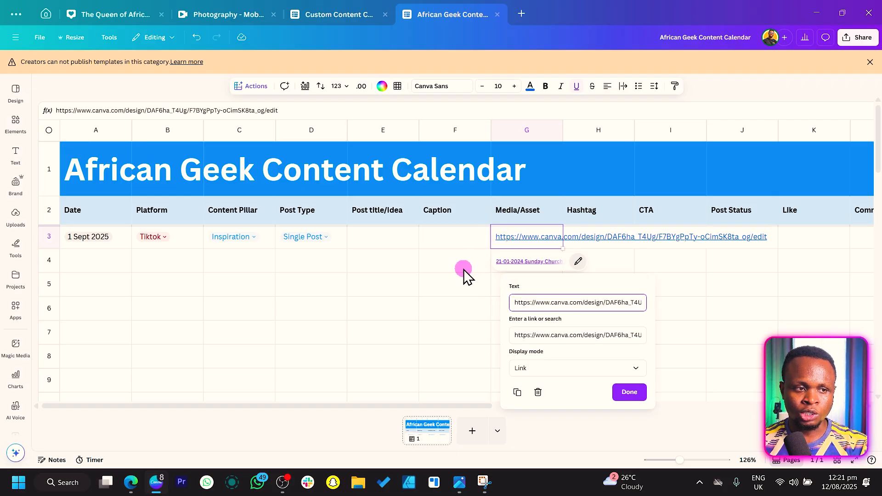
left_click(629, 392)
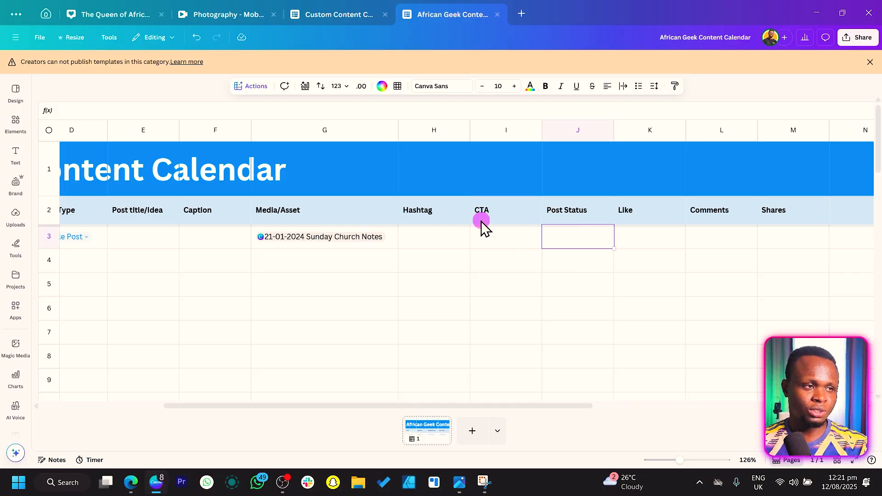
- Insert a Post Status dropdown in J3 with options Published, Still working, Not Shared, set to Not Shared
left_click(255, 85)
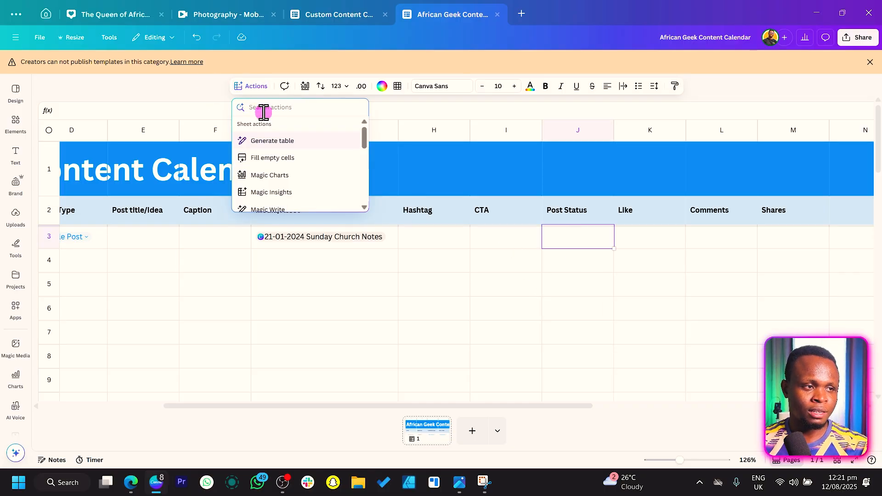
type("dropdown")
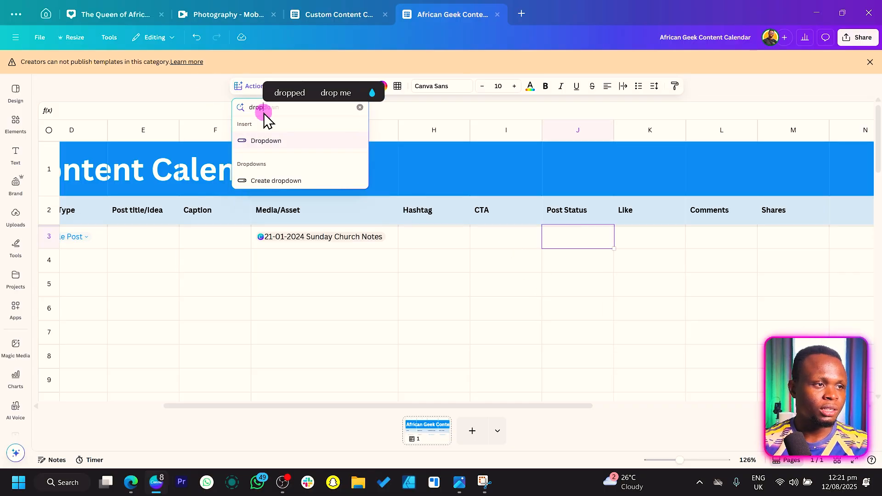
left_click(267, 141)
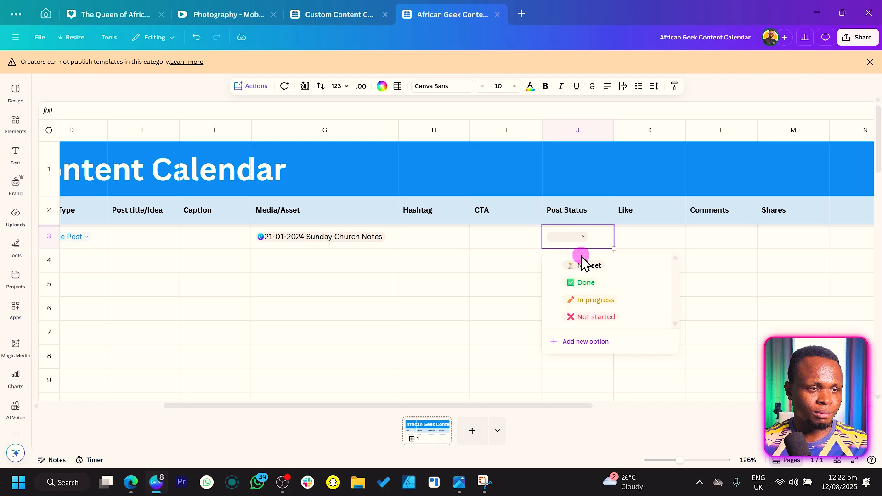
left_click(595, 317)
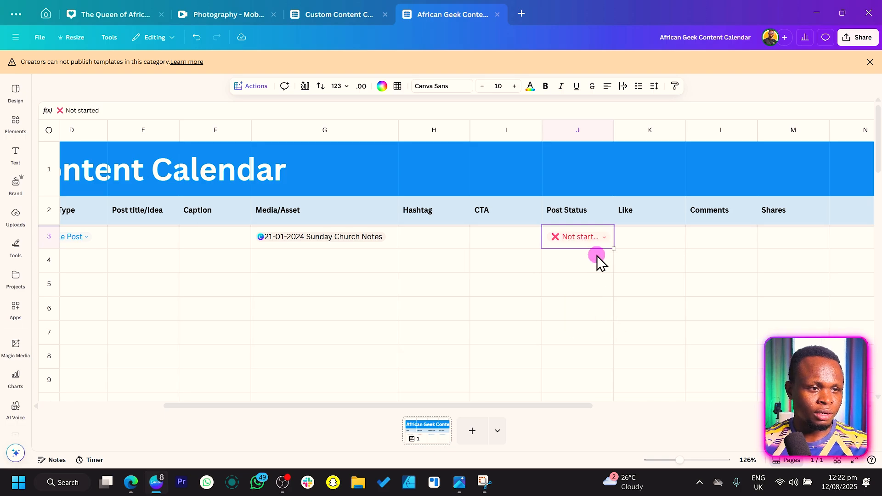
mouse_move(646, 325)
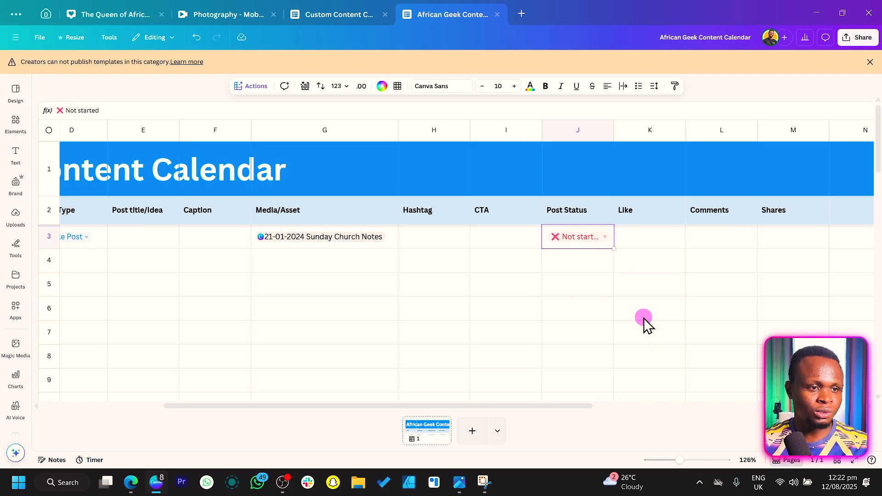
left_click(576, 236)
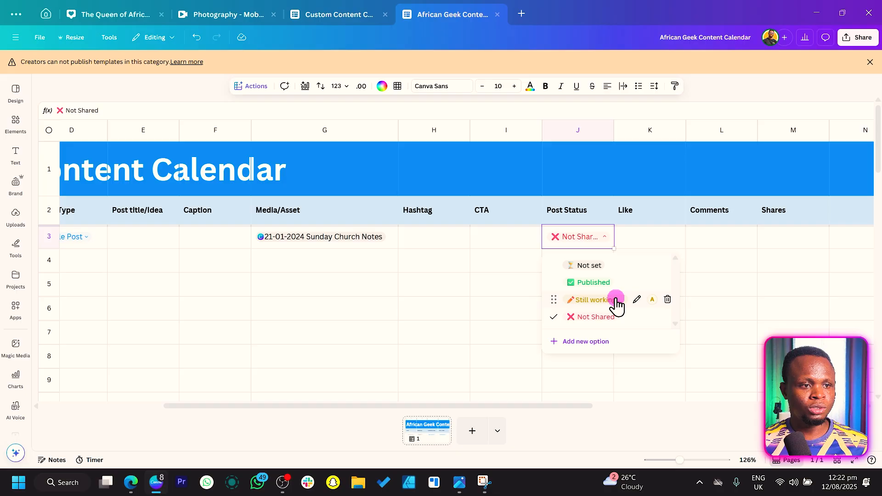
left_click(506, 260)
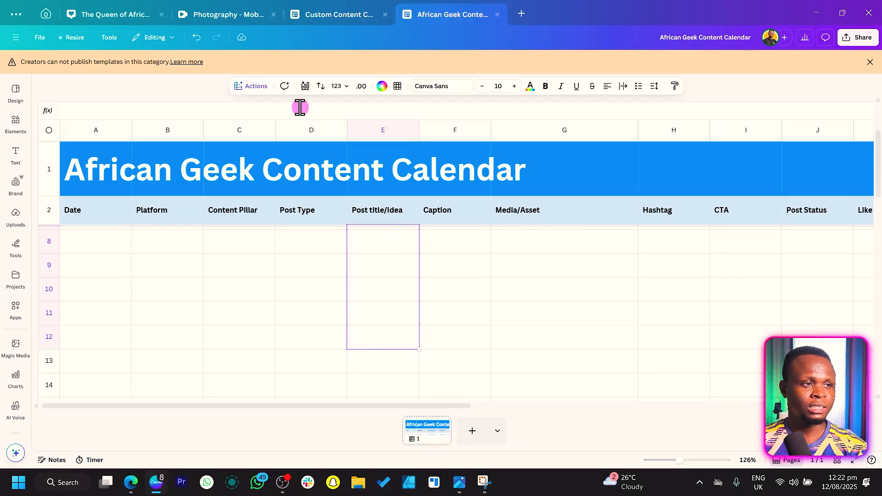
- Fill E4:E12 with Magic Write mental health post titles from a 'Create content...' prompt
left_click(255, 85)
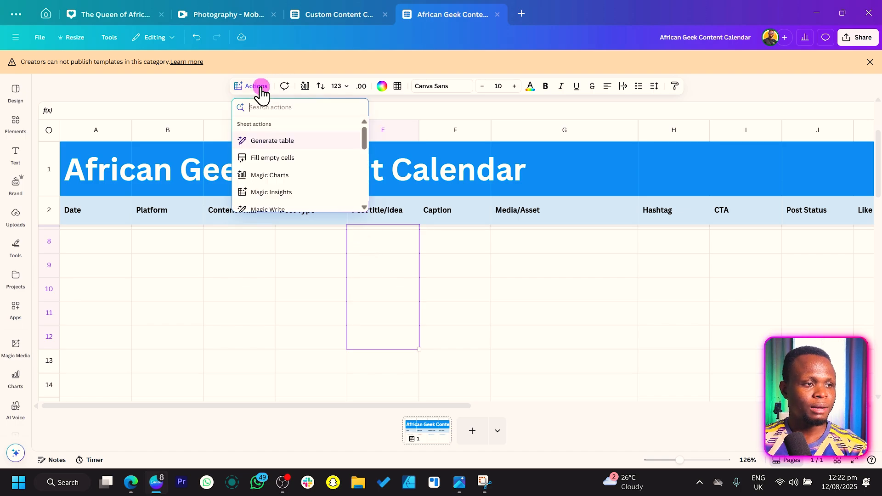
scroll("down", 3)
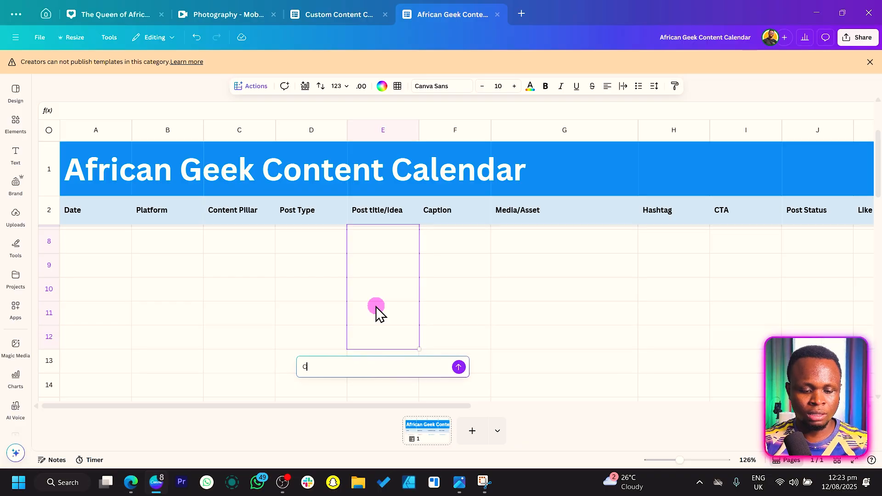
type("Create content about mental health that s")
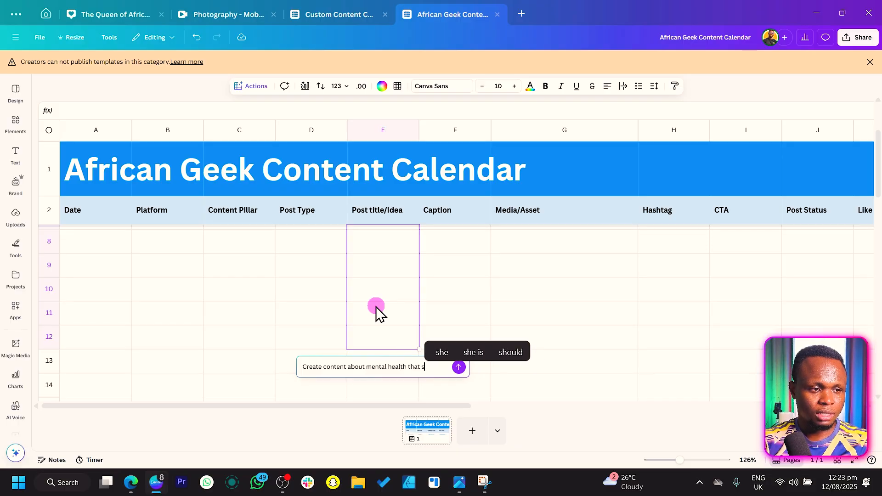
type("can be posted on social media")
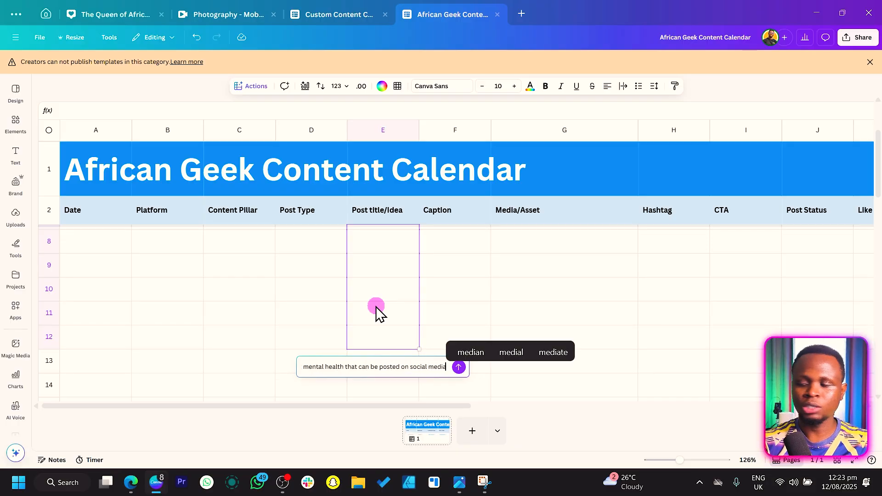
mouse_move(459, 368)
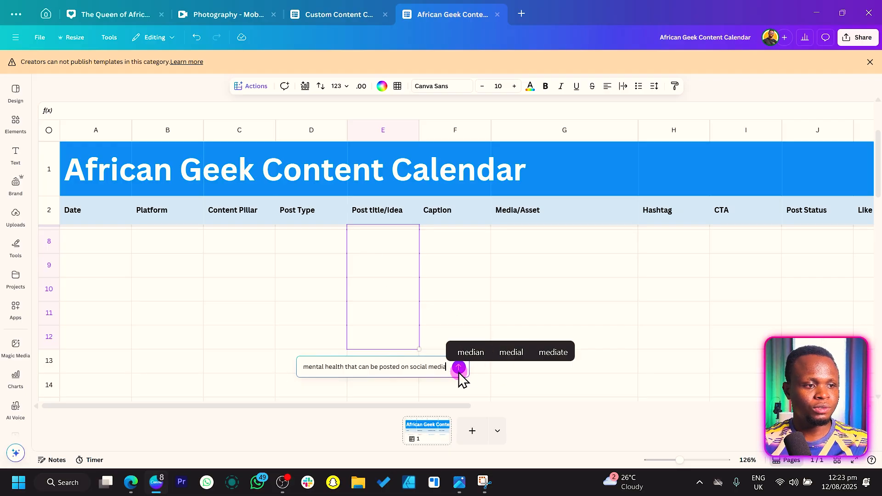
left_click(458, 369)
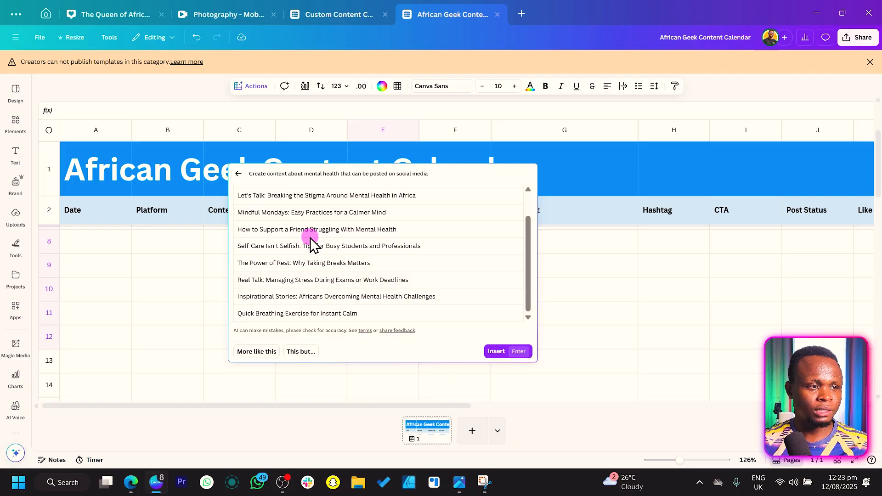
left_click(496, 351)
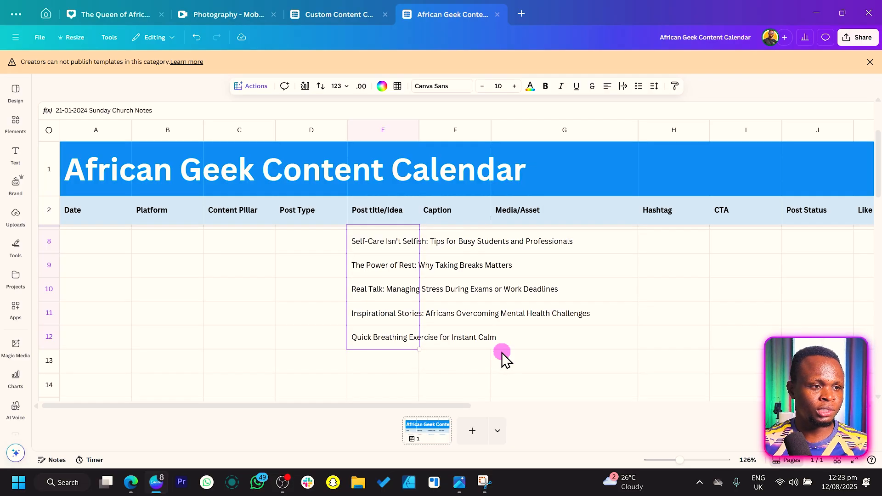
- Wrap the Post title/Idea column text so each title fits within its cell
scroll("up", 3)
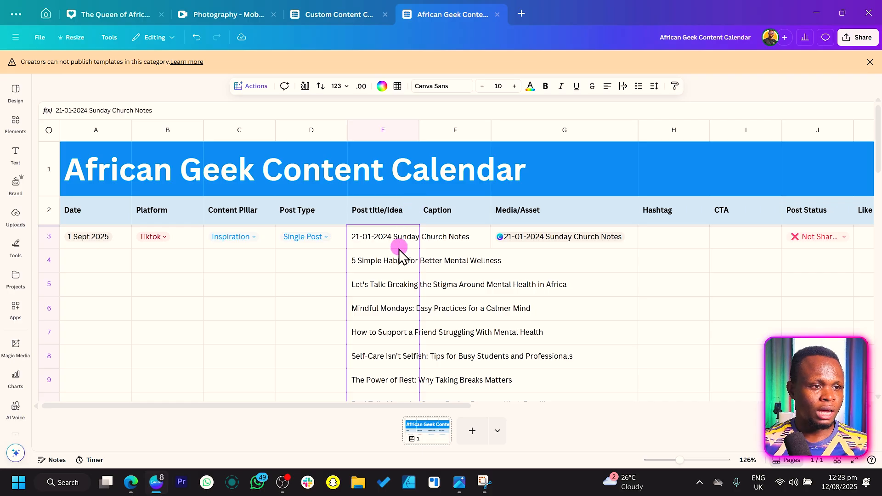
mouse_move(475, 318)
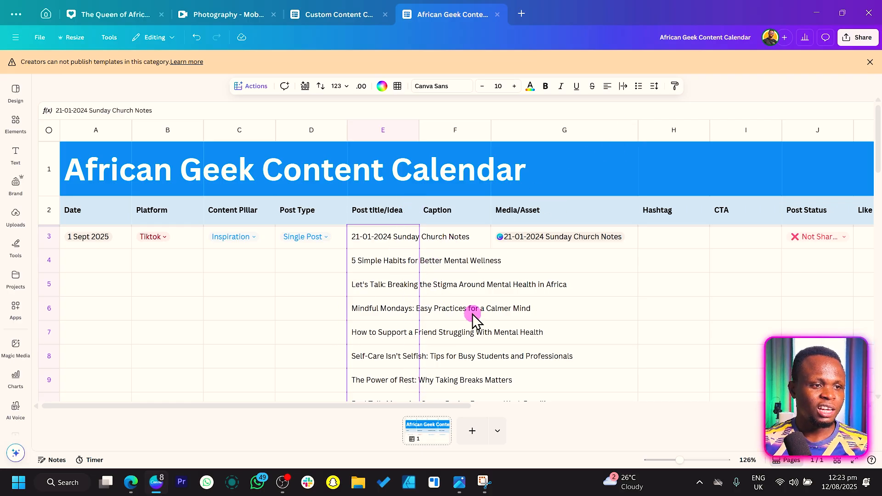
mouse_move(626, 86)
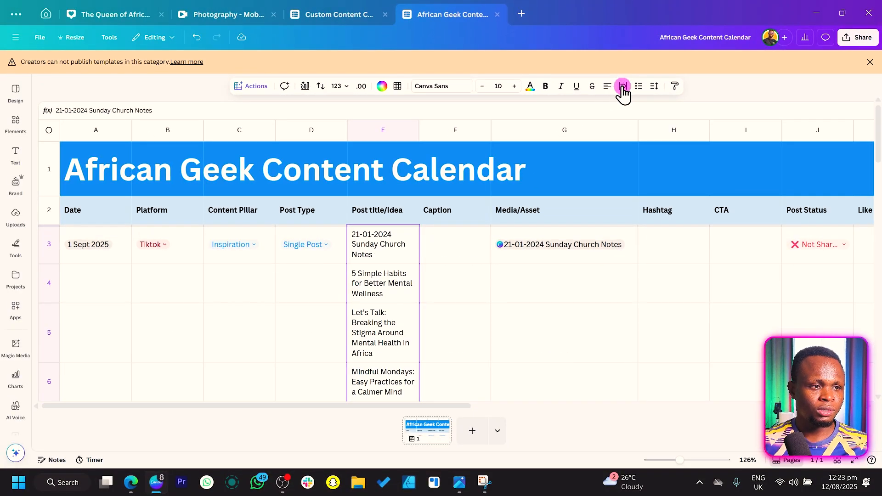
left_click(622, 86)
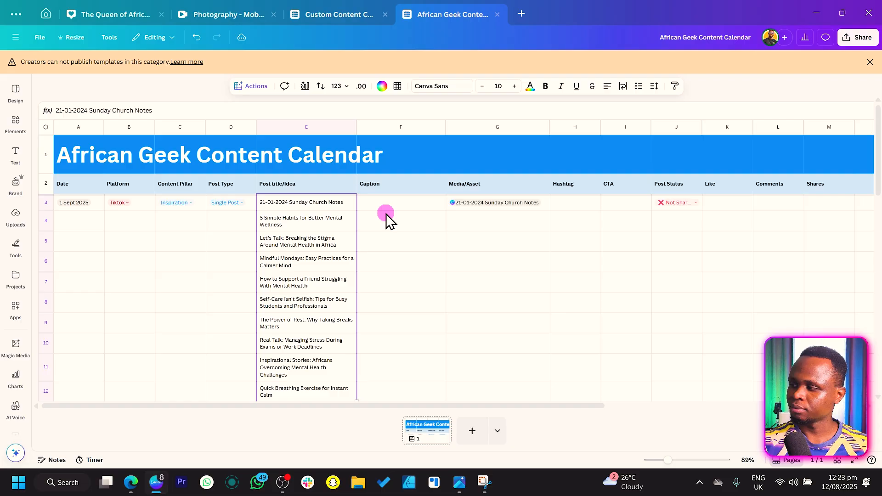
- Select the Caption cells and prompt Magic Write 'based on column E, write suitable captions'
left_click(401, 202)
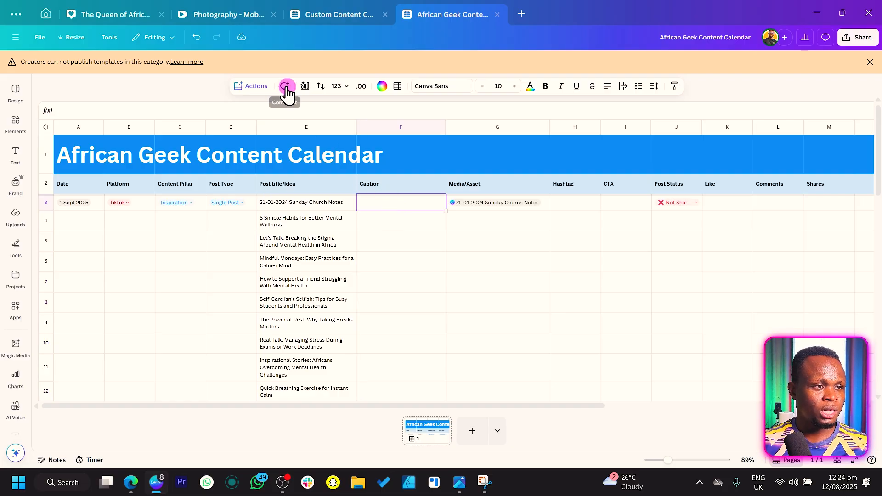
left_click(250, 86)
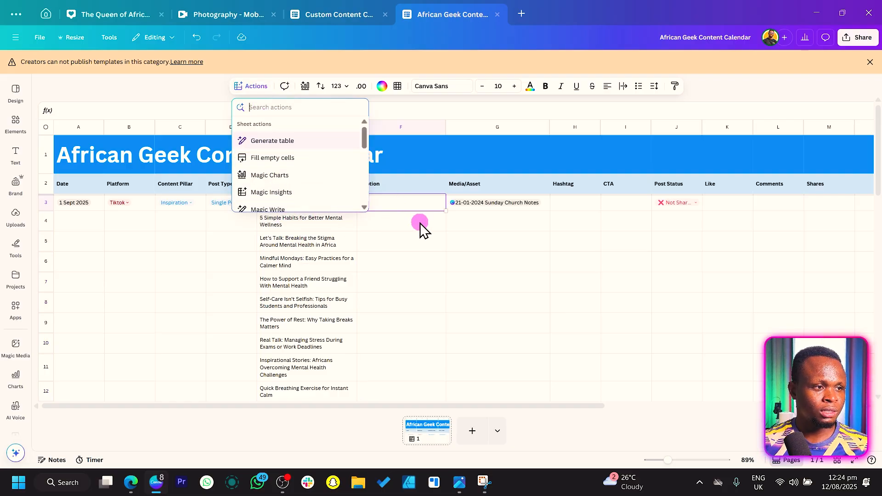
left_click(400, 392)
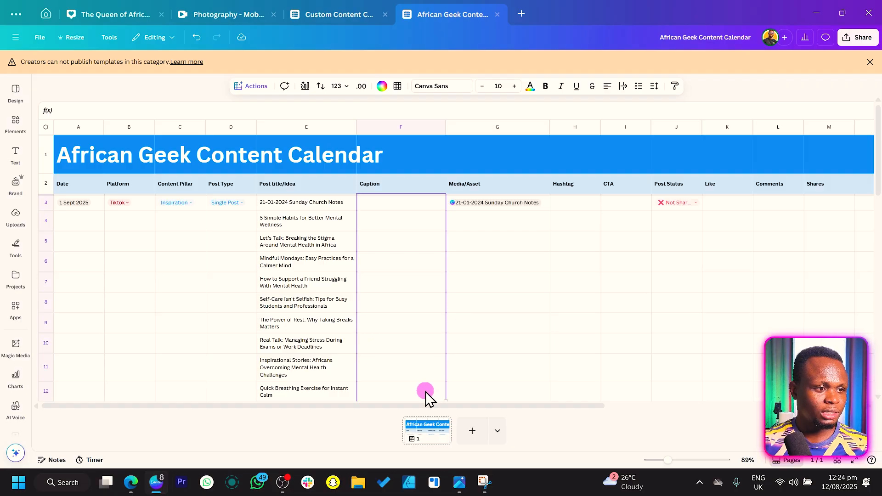
left_click(255, 86)
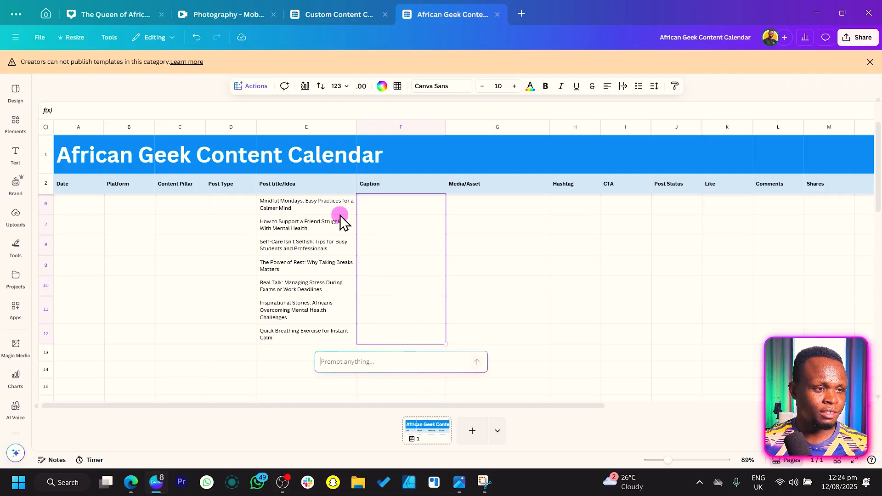
type("ba")
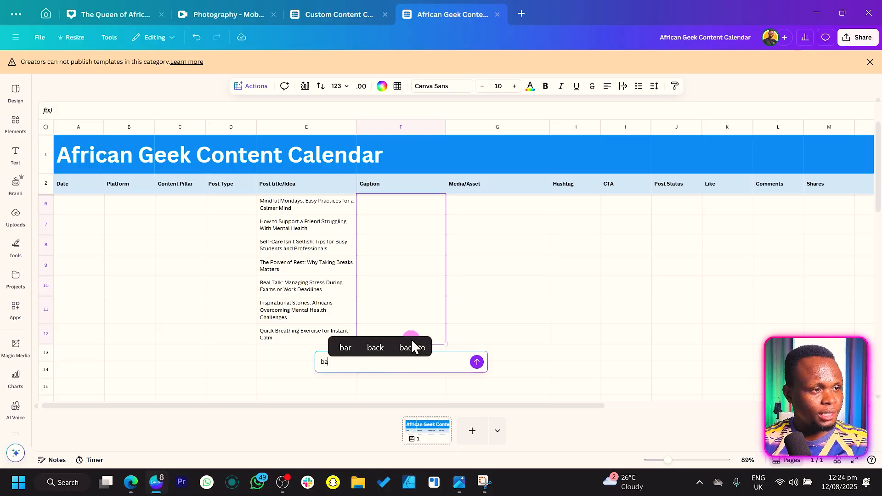
type("based on colum")
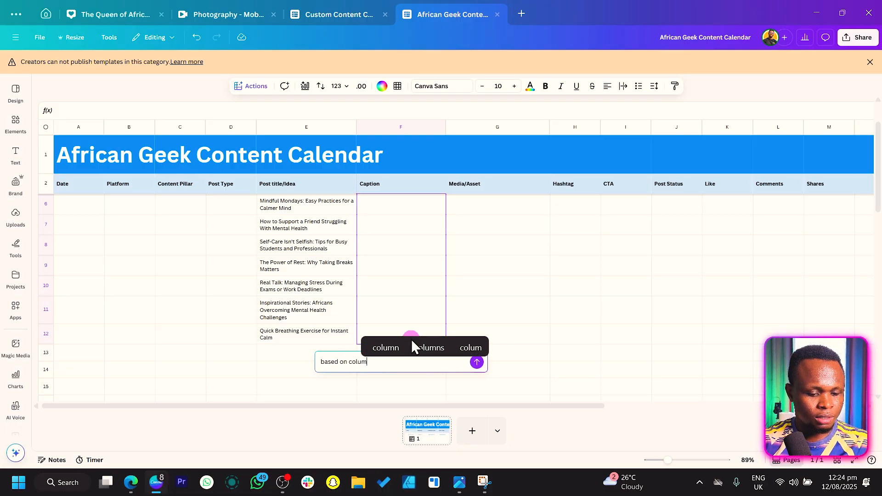
type("n E, write suitable capti")
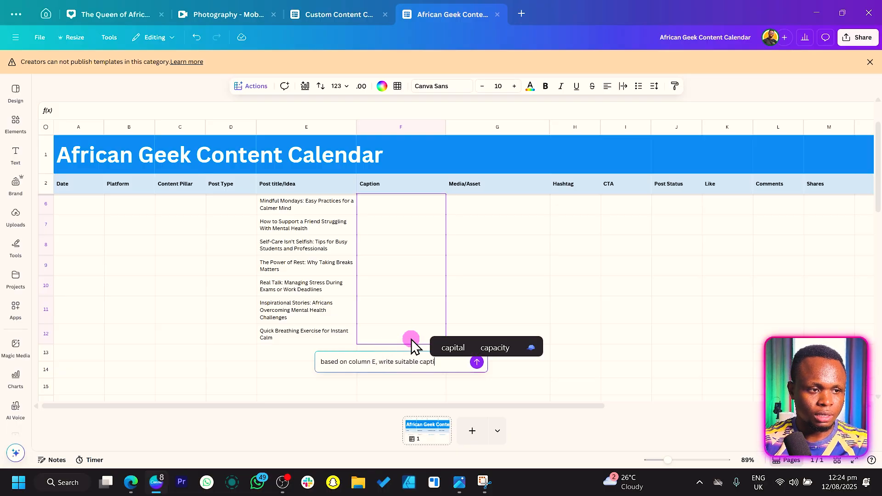
type("ons")
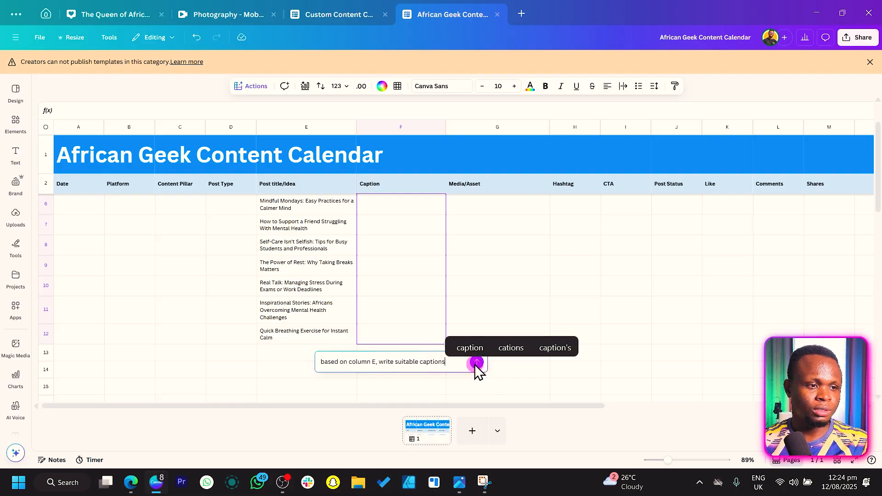
- Generate the captions, insert them into the Caption column and wrap their text
left_click(475, 362)
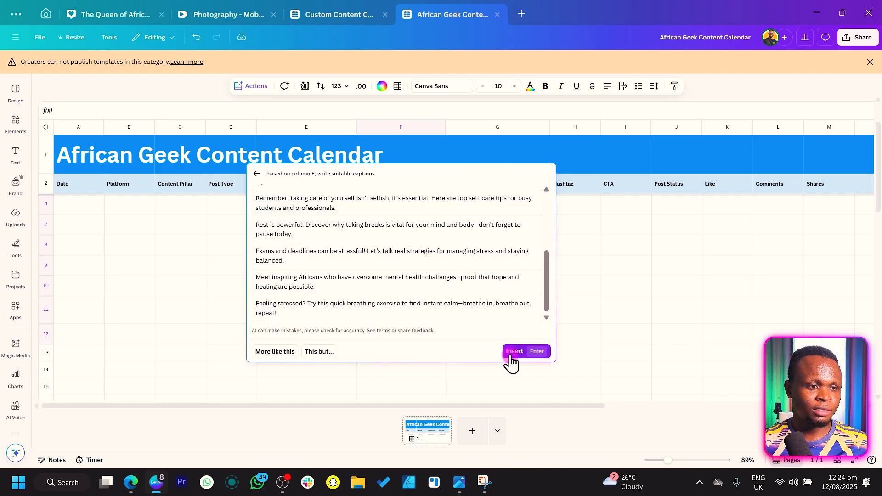
left_click(514, 351)
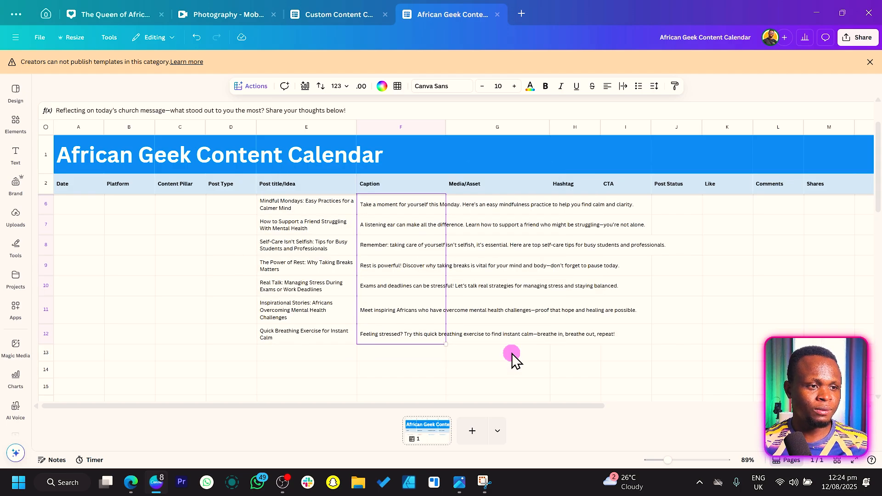
left_click(626, 85)
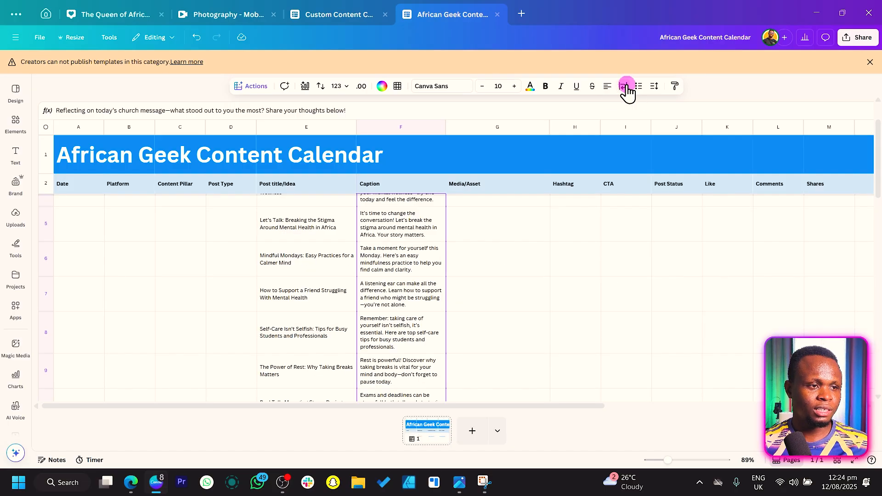
- Copy the church-notes media link and row fields down rows 3–12, dating row 11 19 Sept 2025
left_click(497, 211)
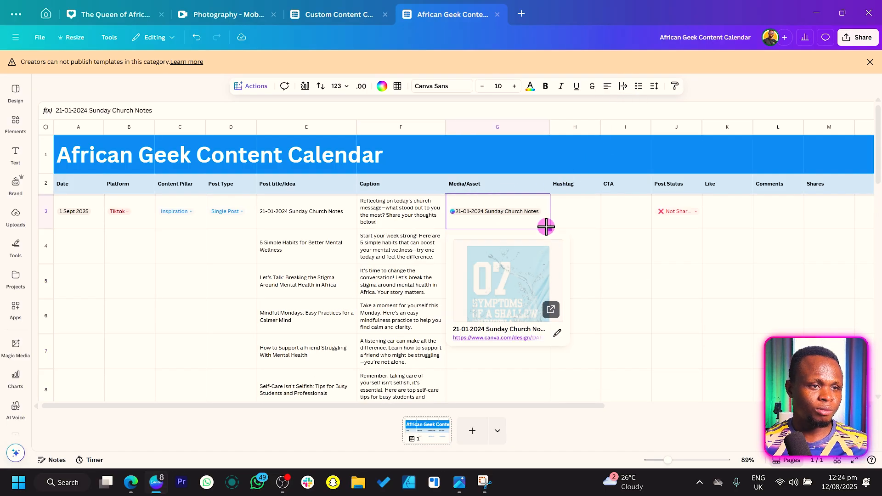
scroll("down", 3)
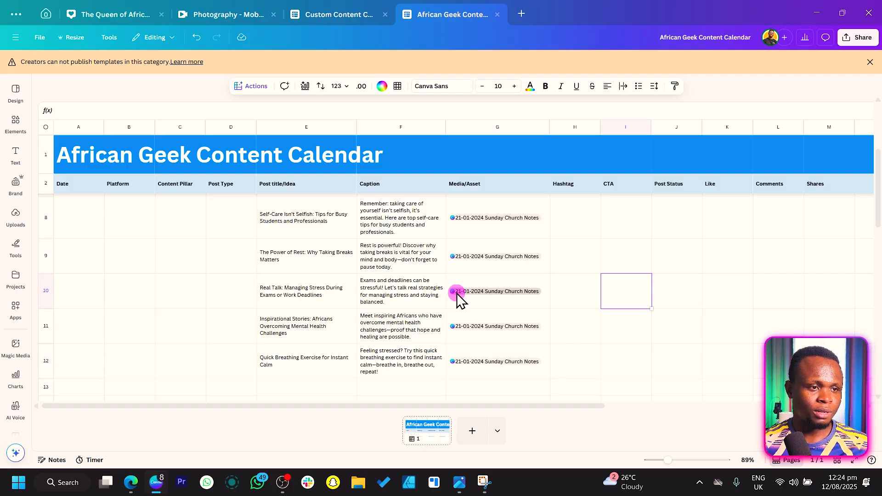
scroll("up", 3)
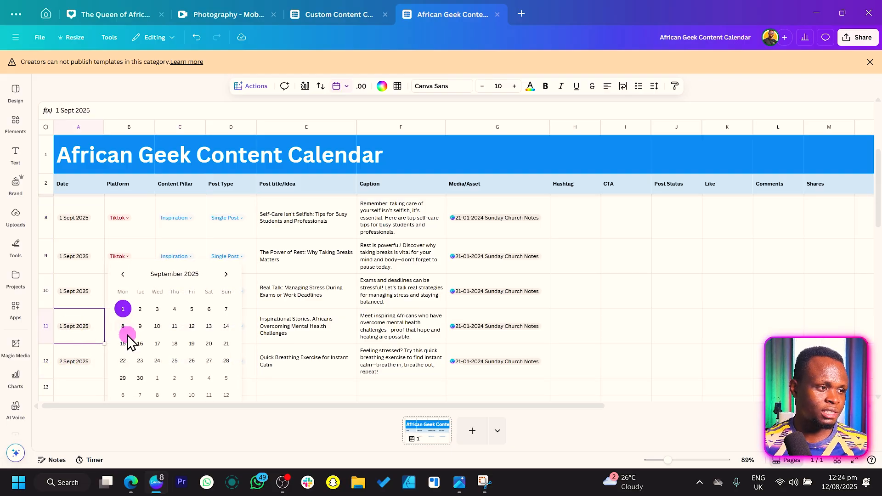
left_click(191, 343)
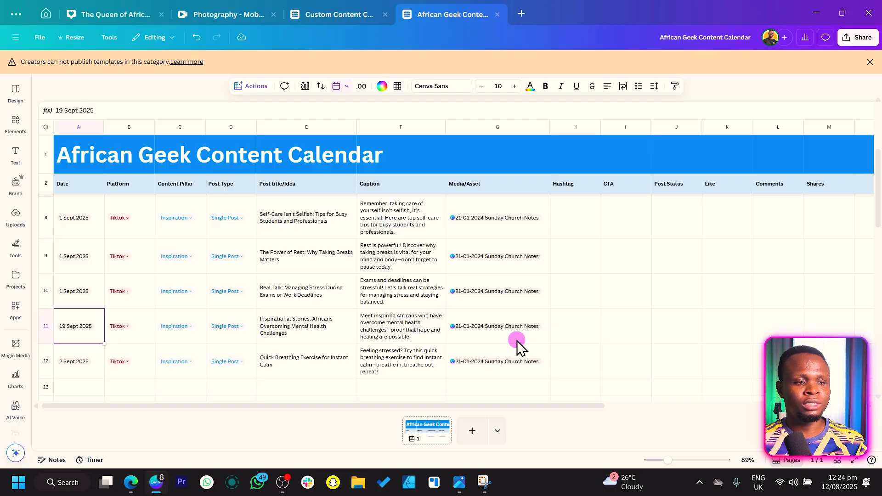
- Copy the Not Shared status down to every post row
left_click(677, 211)
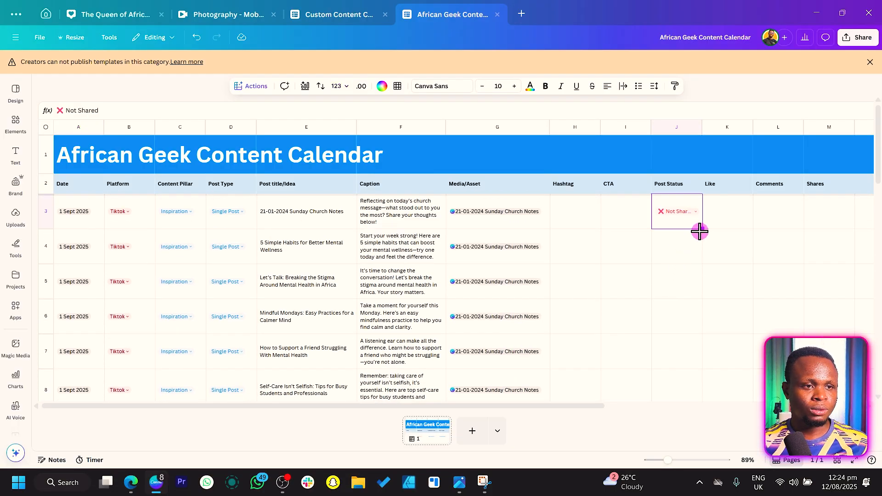
scroll("down", 3)
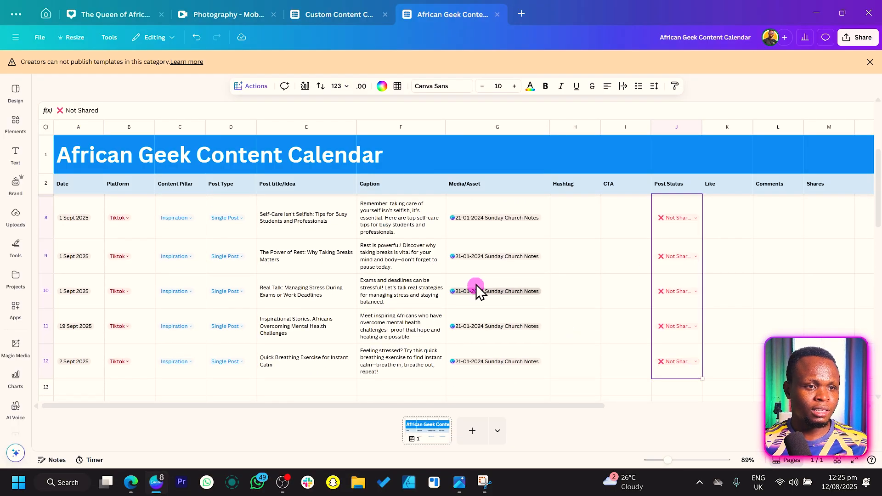
scroll("up", 3)
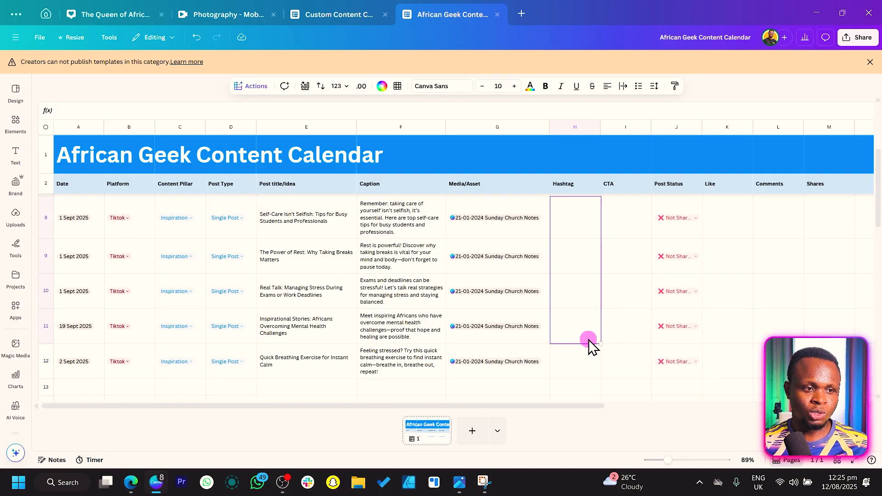
- Fill the Hashtag column with Magic Write hashtags from the prompt 'hashtags for the post'
scroll("up", 3)
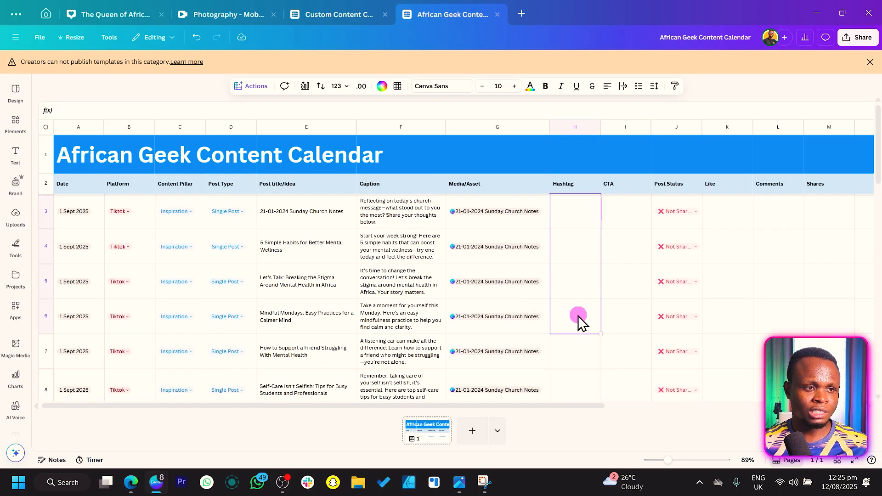
left_click(250, 86)
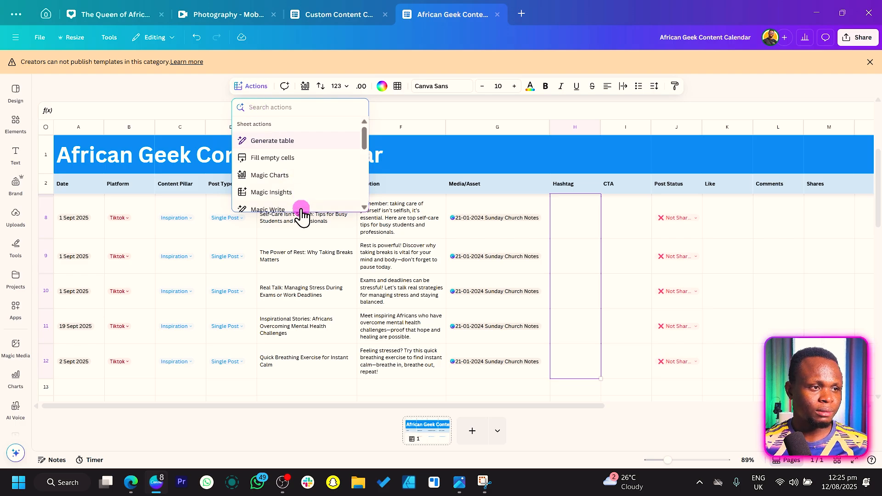
left_click(268, 210)
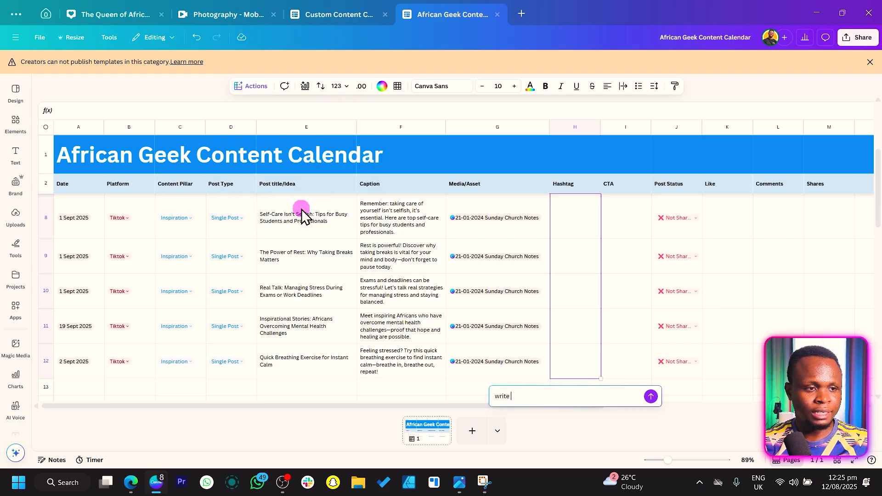
type("hashtags for the post")
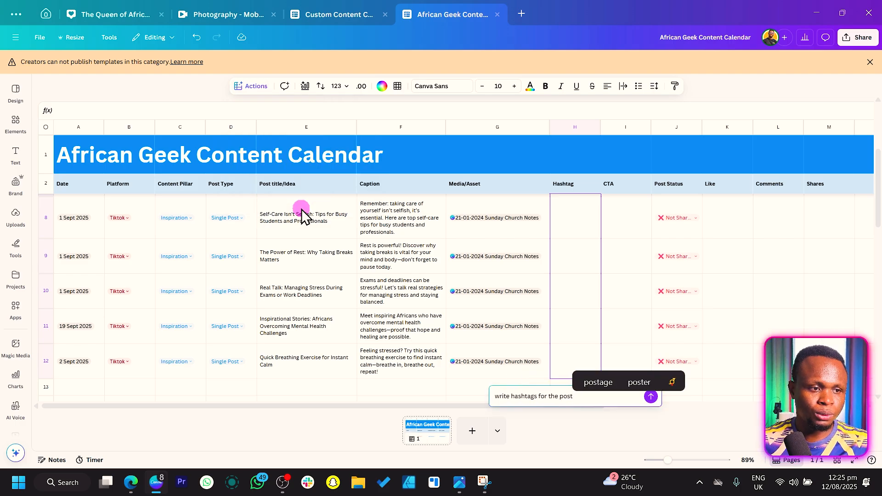
left_click(650, 396)
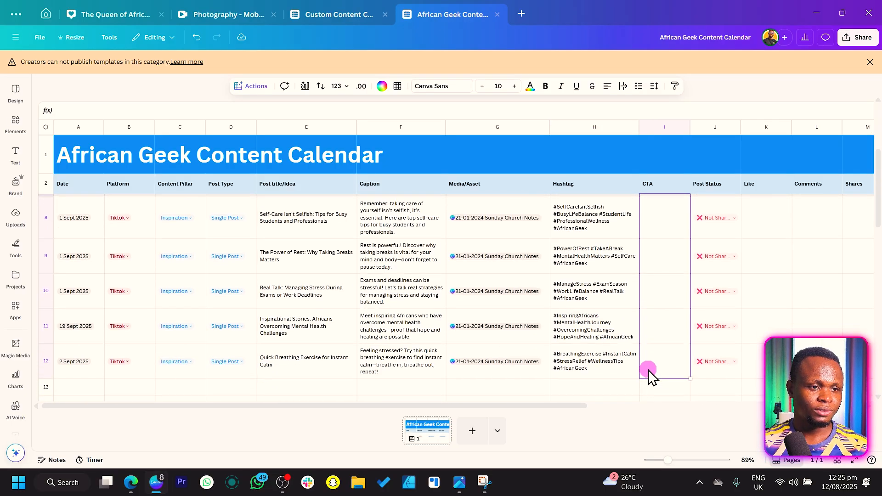
mouse_move(451, 139)
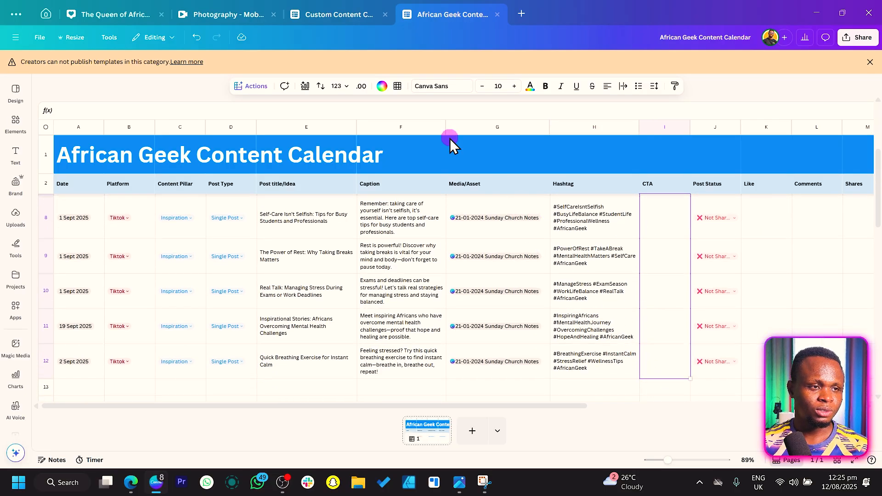
- Fill the CTA column with Magic Write calls to action from 'write suitable CTAs for our posts'
left_click(251, 85)
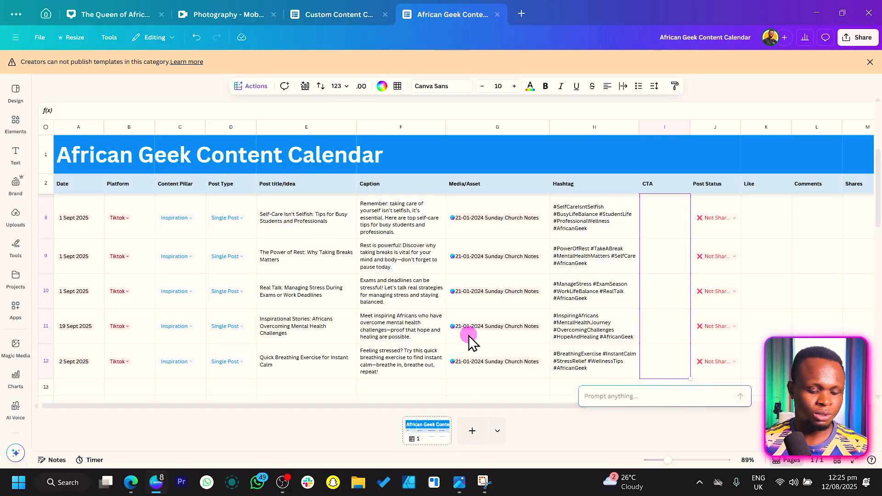
type("write")
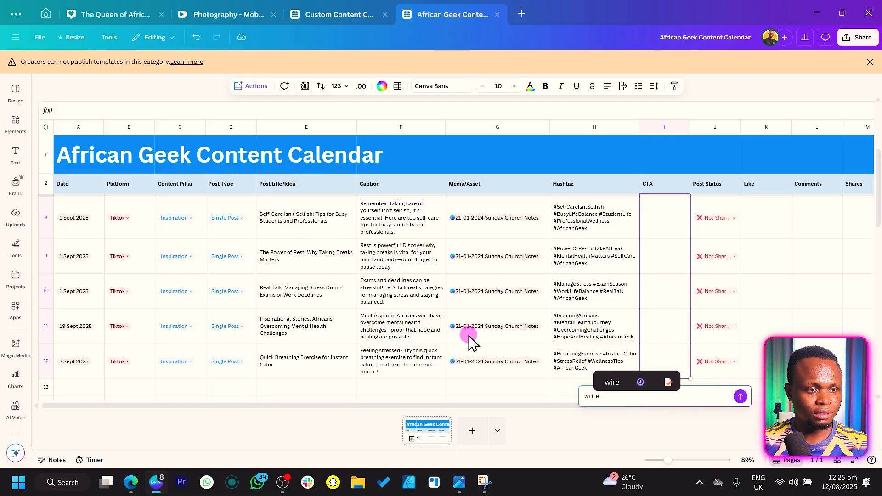
type("suitable CTA")
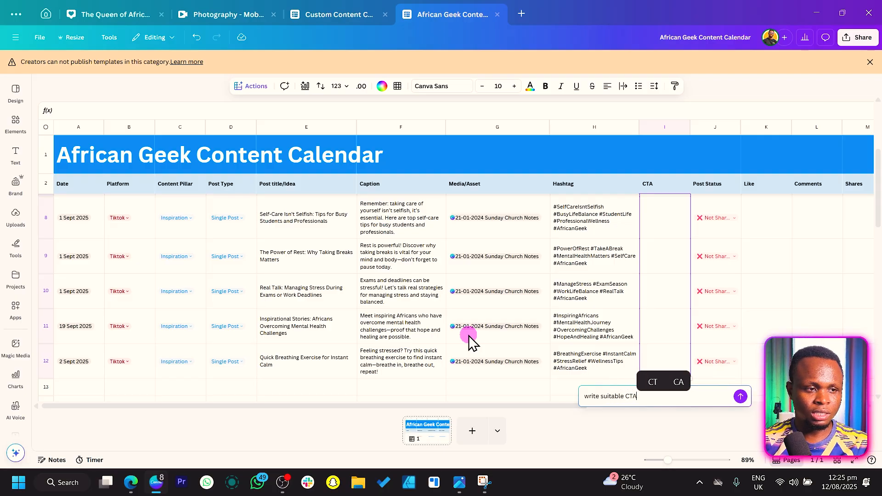
type("s for our posts")
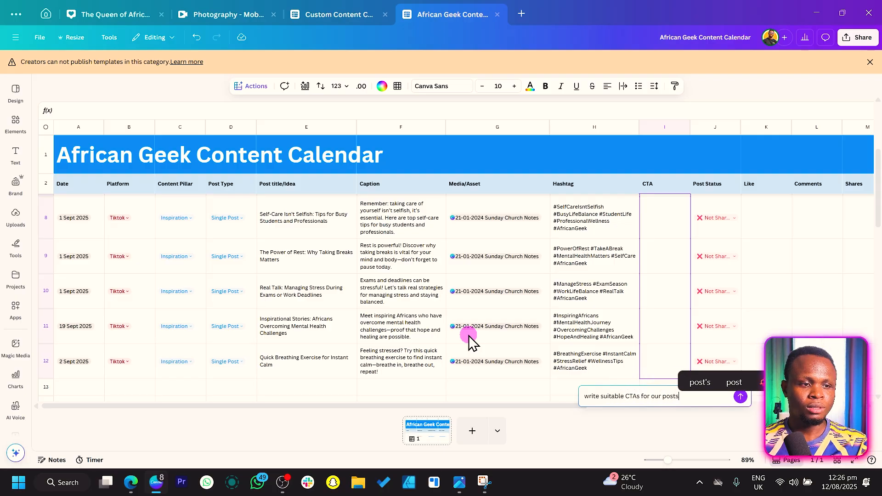
left_click(741, 396)
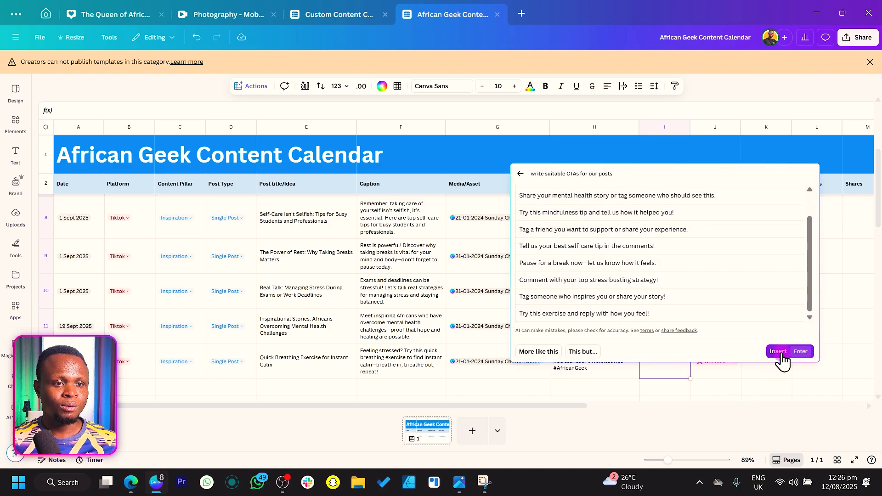
left_click(778, 351)
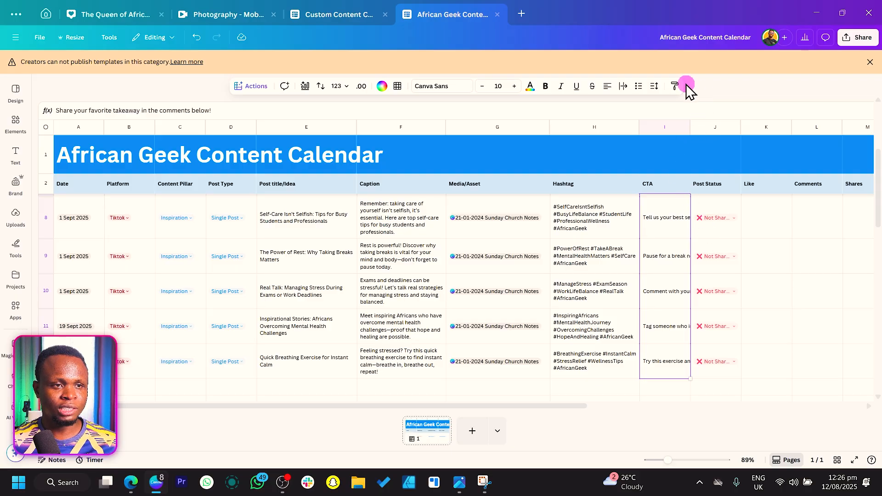
scroll("up", 3)
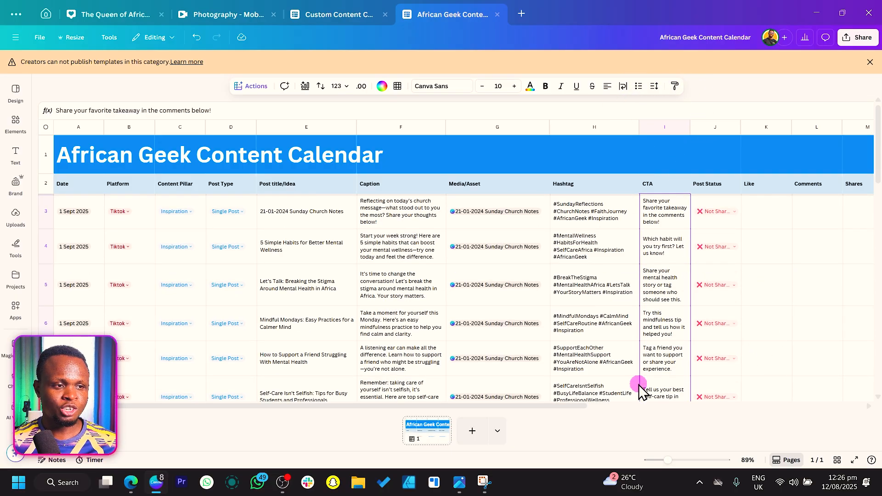
scroll("right", 3)
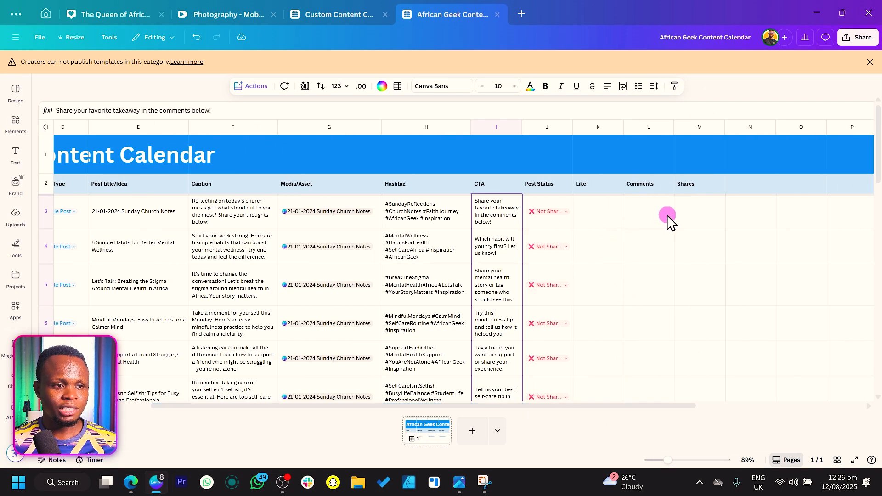
mouse_move(606, 239)
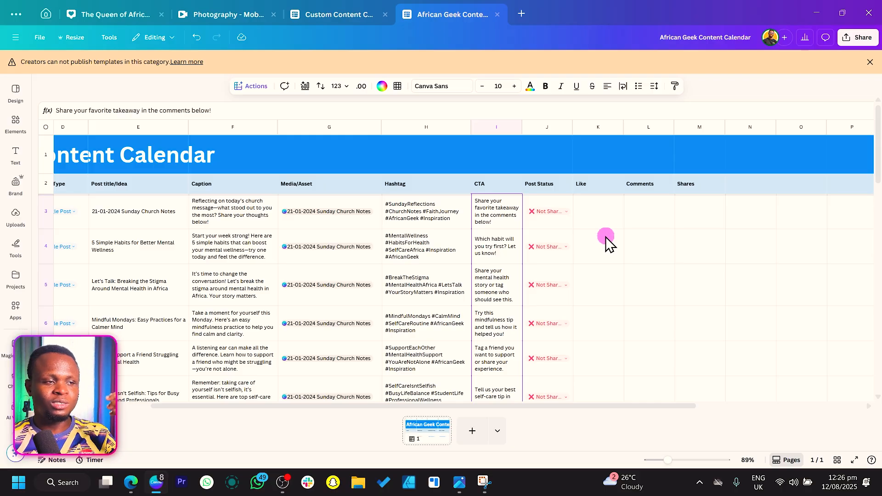
mouse_move(618, 244)
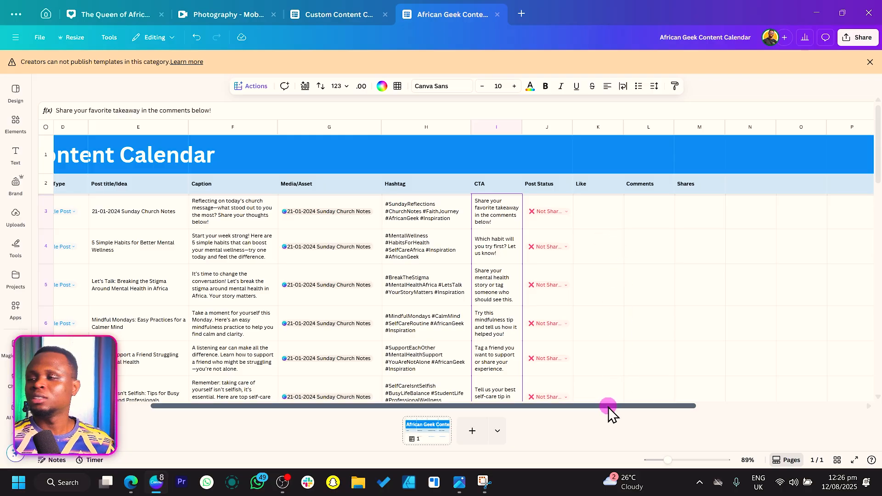
scroll("left", 3)
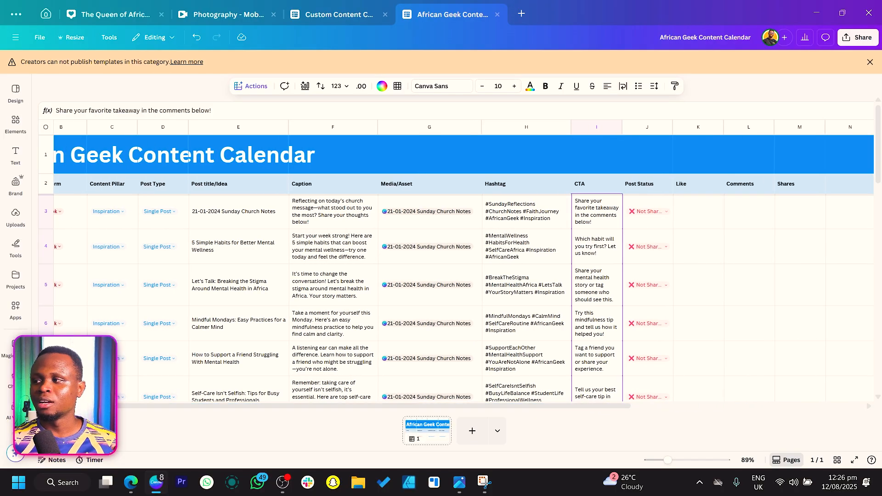
mouse_move(400, 406)
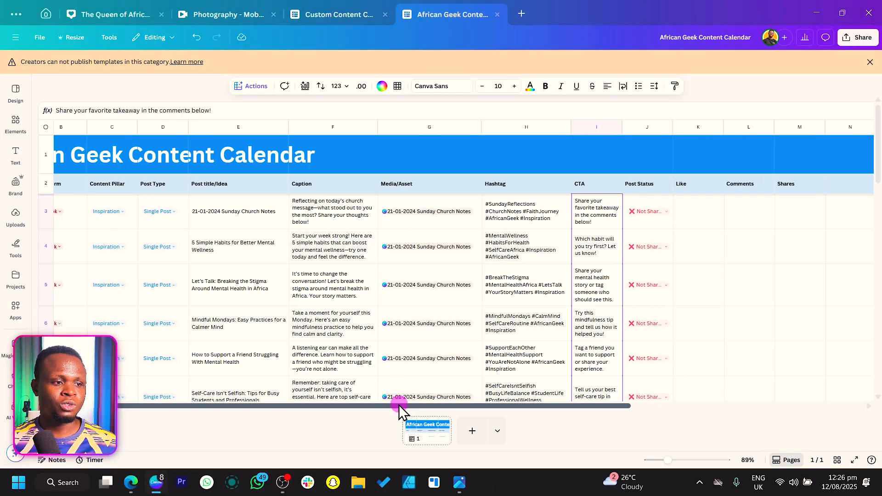
scroll("left", 3)
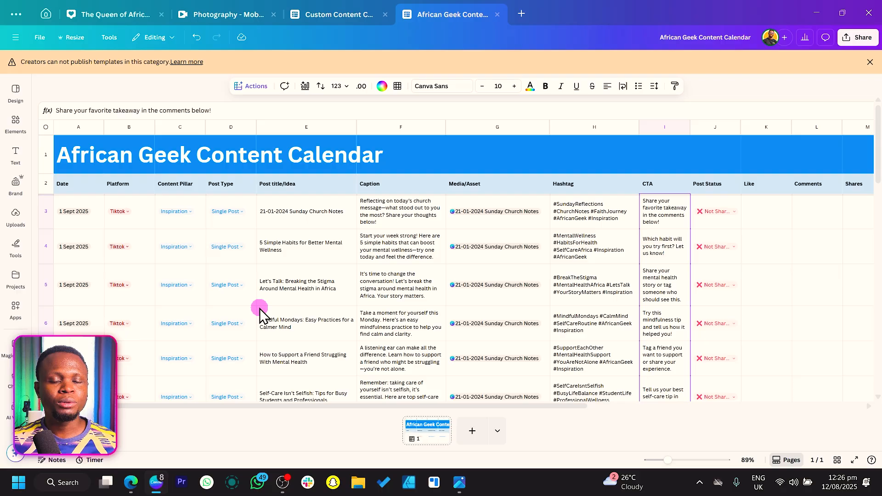
mouse_move(525, 304)
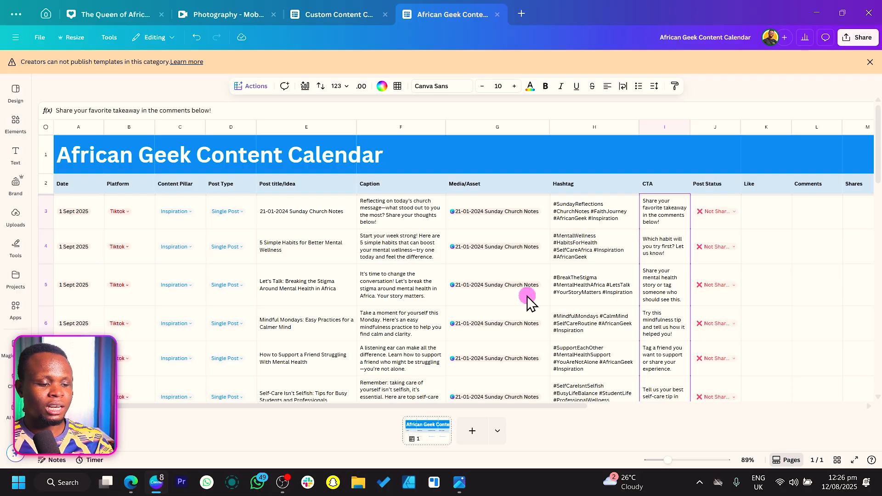